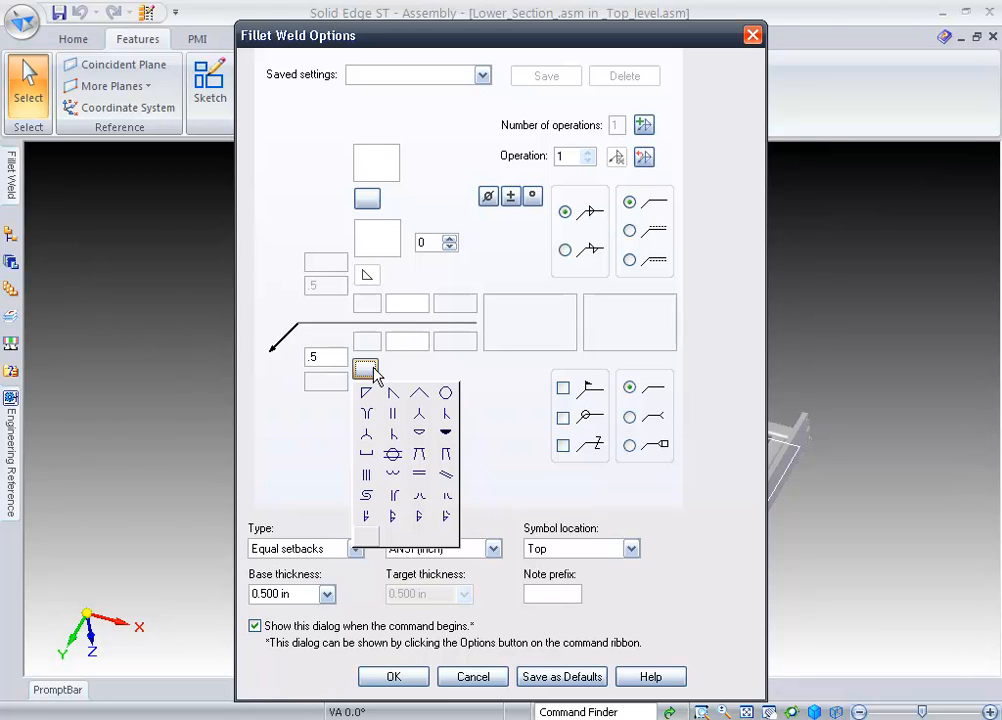
{"action": "mouse_move", "coordinate": [392, 392]}
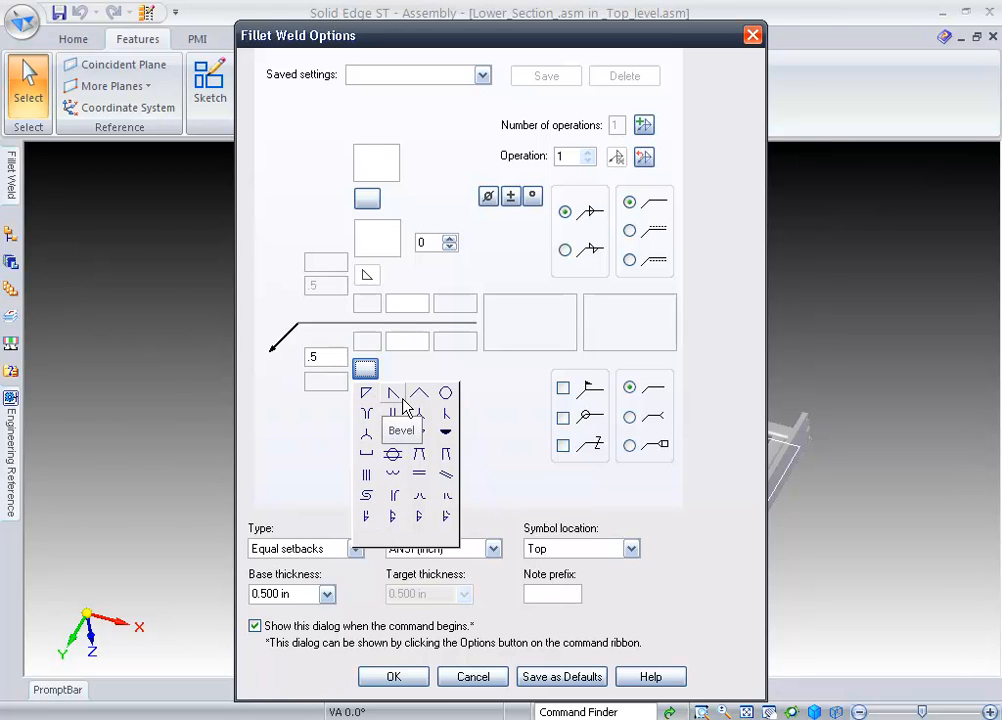
{"action": "mouse_move", "coordinate": [418, 482]}
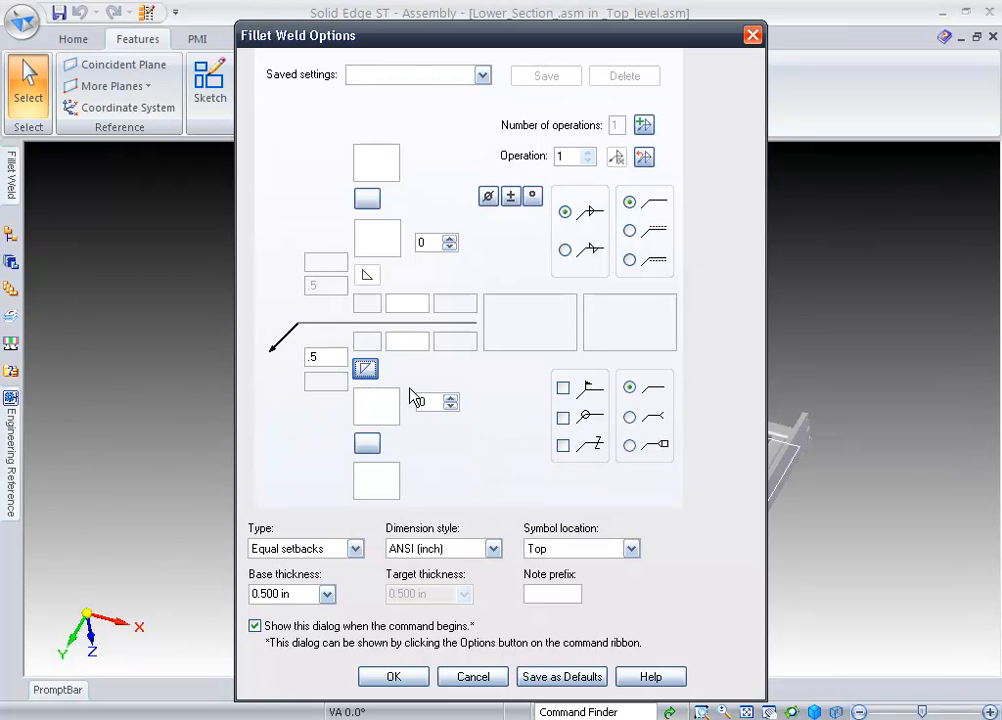
Choose the bevel weld symbol in Fillet Weld Options and save the settings as '.5'
{"action": "left_click", "coordinate": [510, 196]}
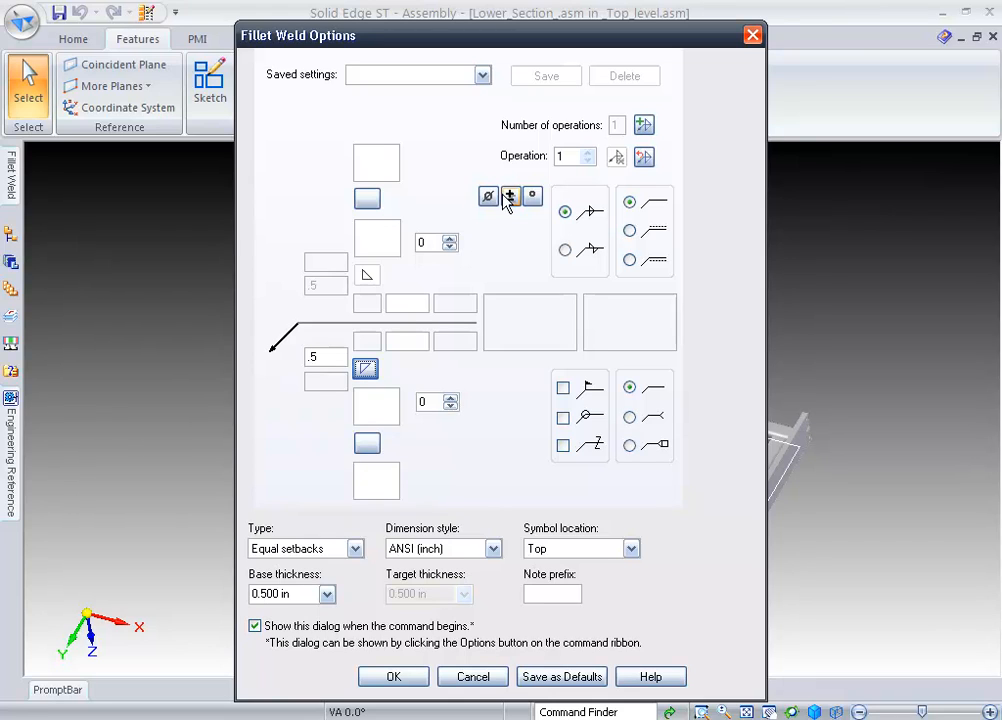
{"action": "mouse_move", "coordinate": [474, 94]}
{"action": "type", "text": ".5"}
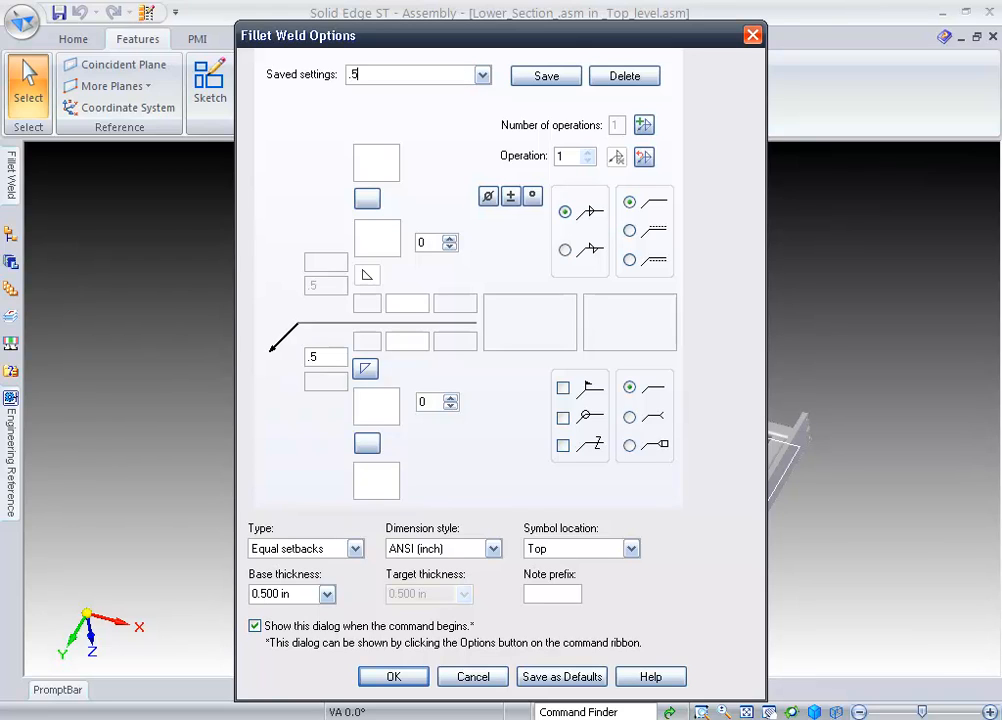
{"action": "type", "text": "fillet"}
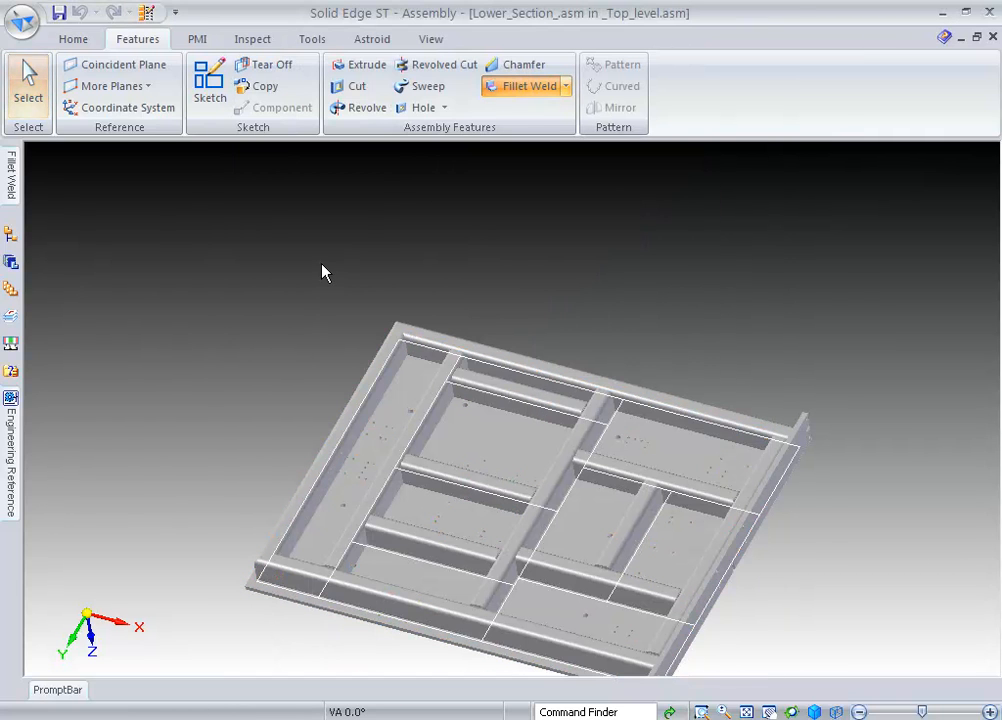
Fillet-weld the rectangular tubing faces (base) to the lower plate (target) and accept
{"action": "left_click", "coordinate": [524, 86]}
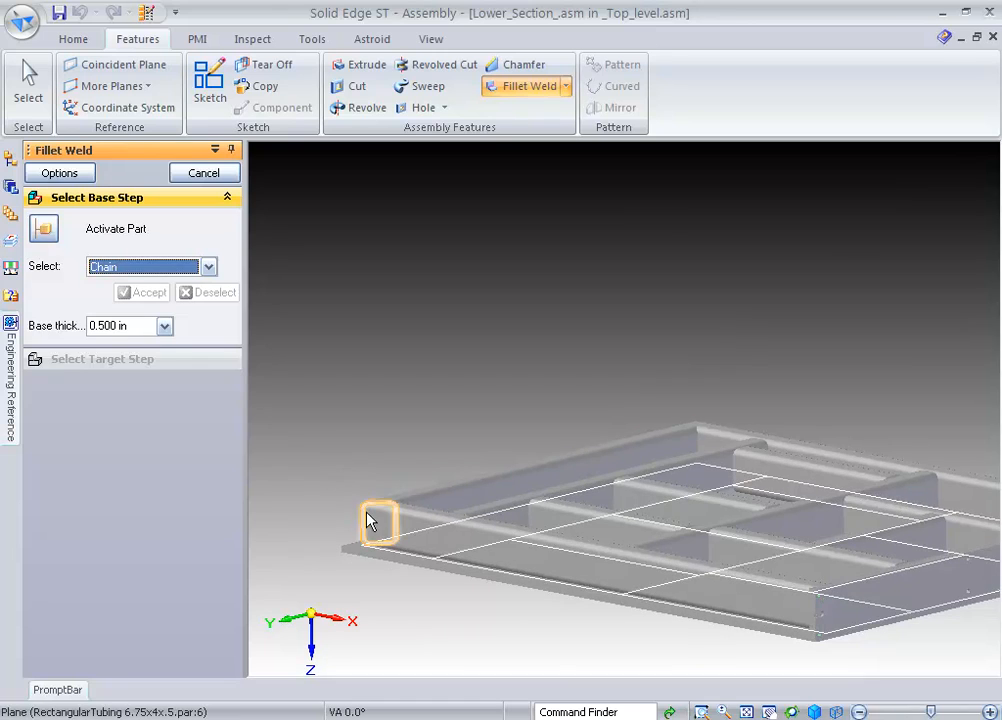
{"action": "left_click", "coordinate": [378, 524]}
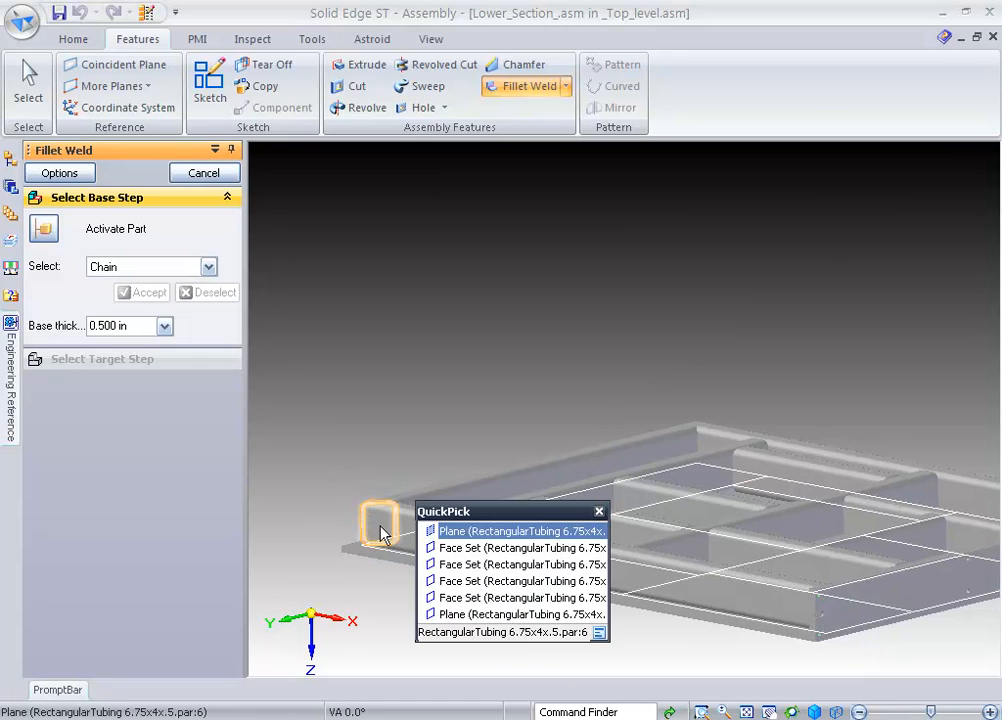
{"action": "mouse_move", "coordinate": [520, 548]}
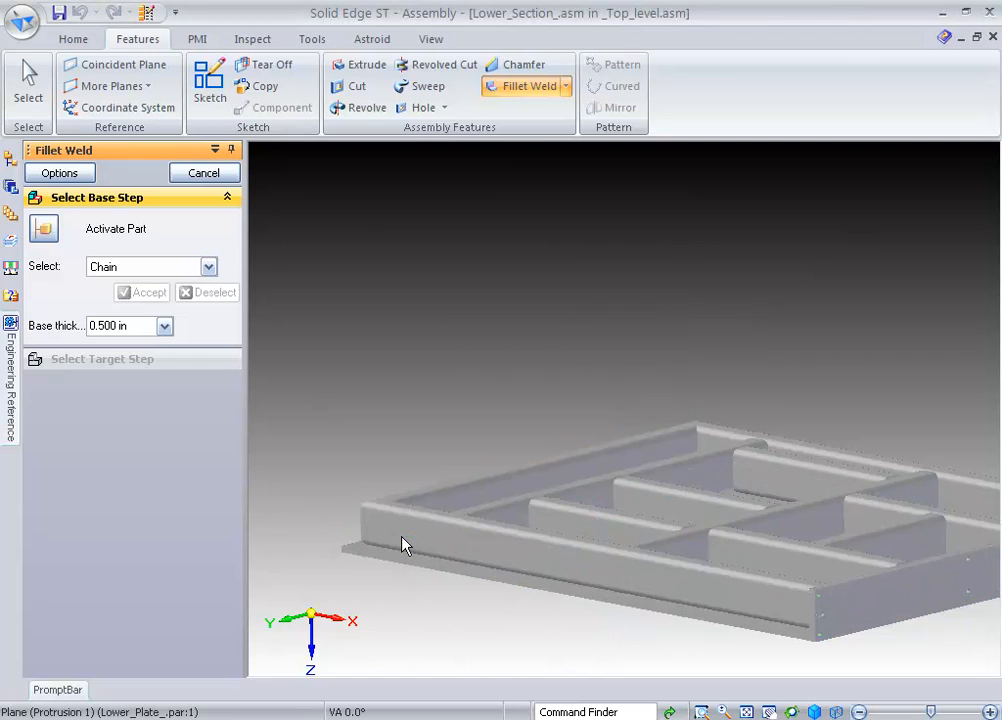
{"action": "left_click", "coordinate": [404, 544]}
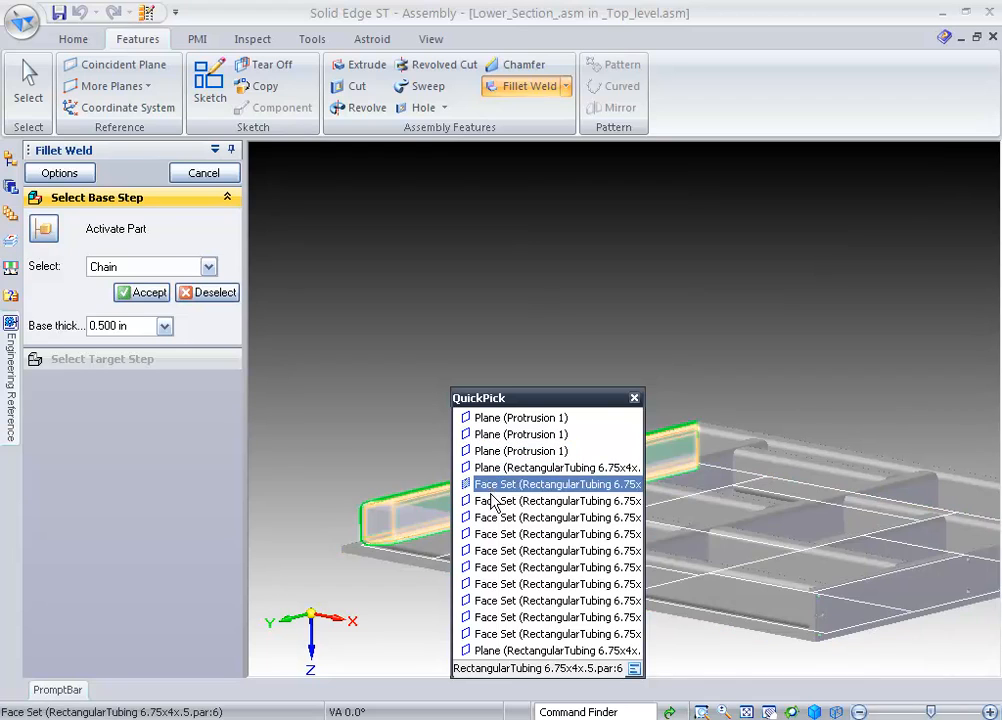
{"action": "mouse_move", "coordinate": [492, 532]}
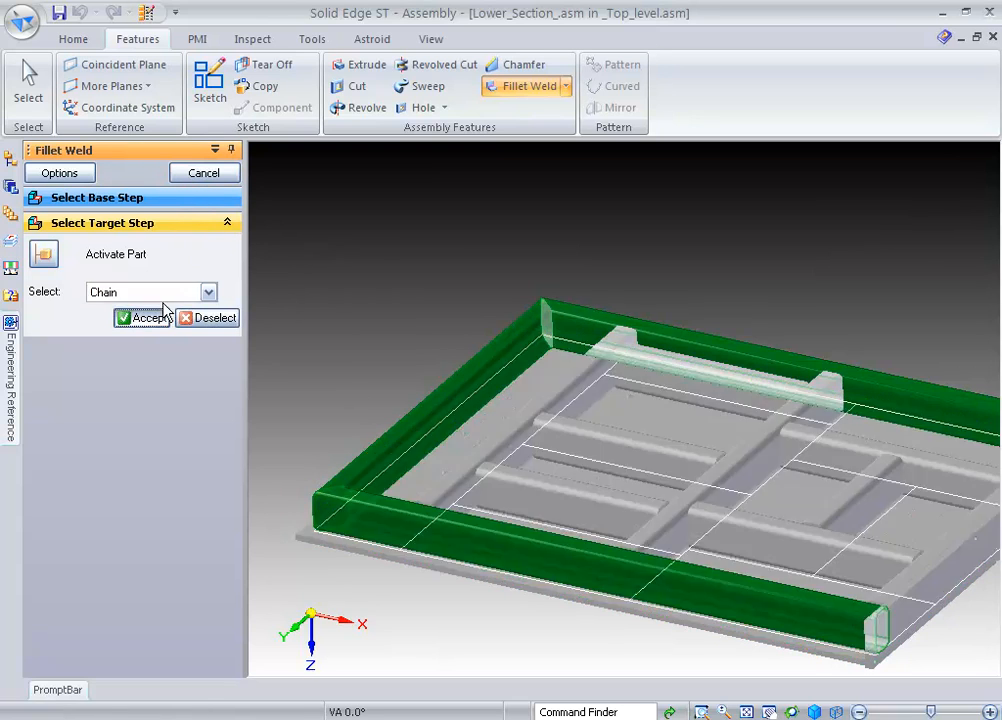
{"action": "left_click", "coordinate": [142, 316]}
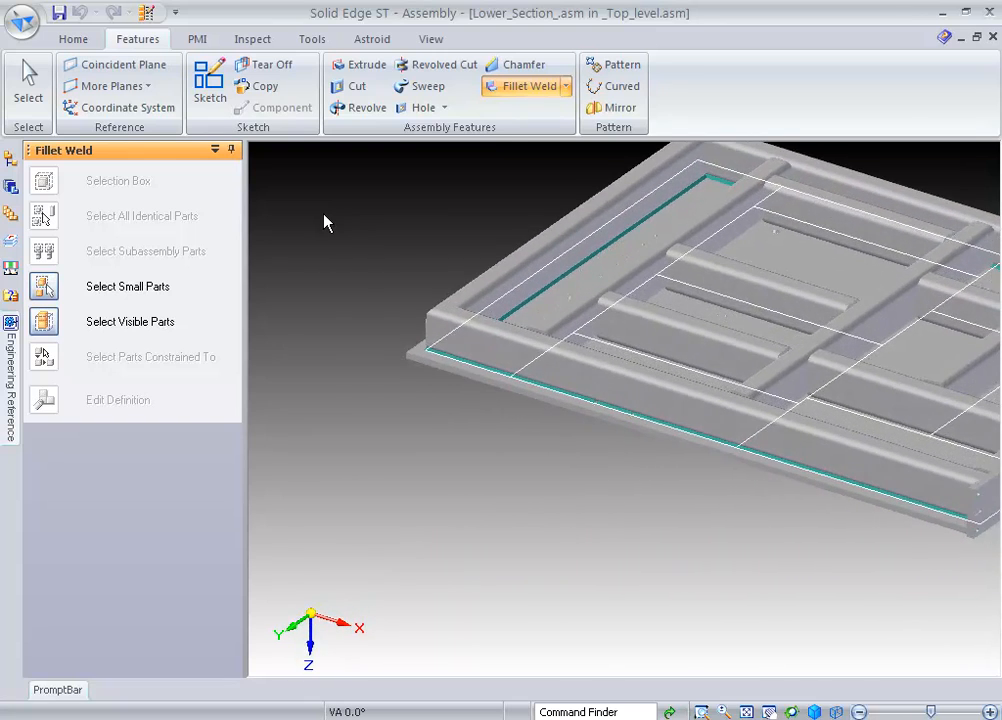
Exit Fillet Weld and launch Stitch Weld via Command Finder ('stit')
{"action": "left_click", "coordinate": [28, 90]}
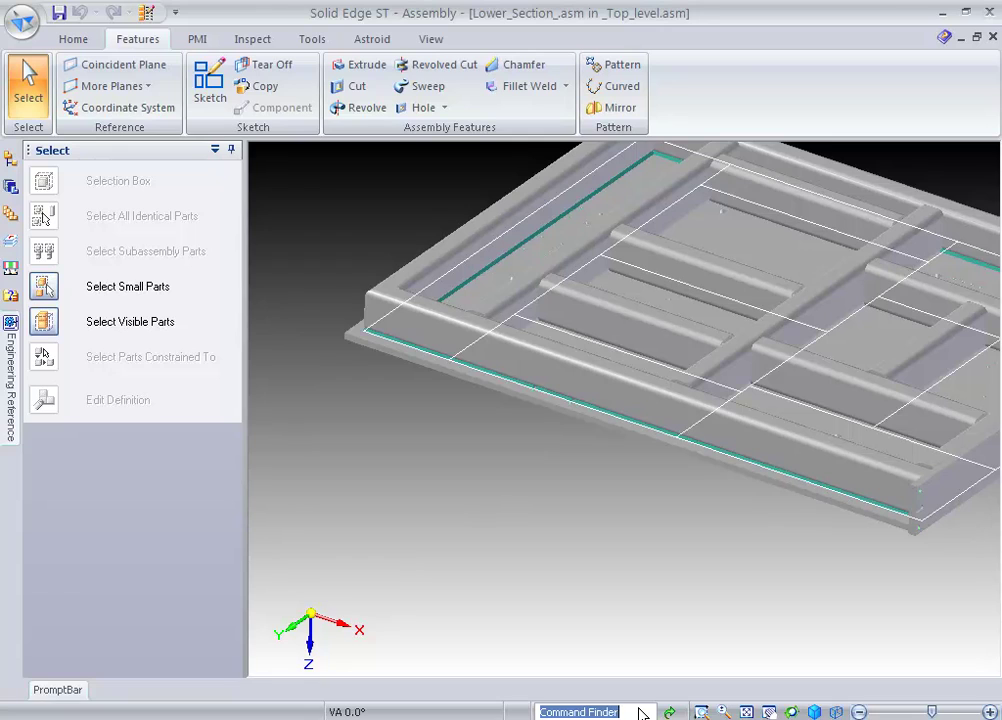
{"action": "type", "text": "stitch"}
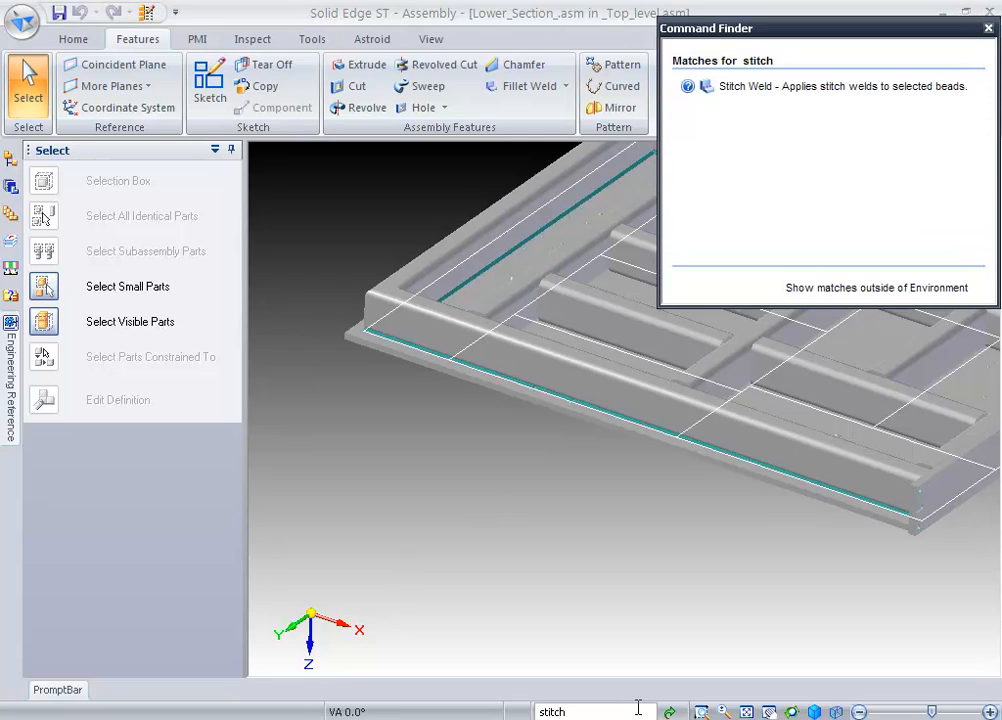
{"action": "mouse_move", "coordinate": [742, 110]}
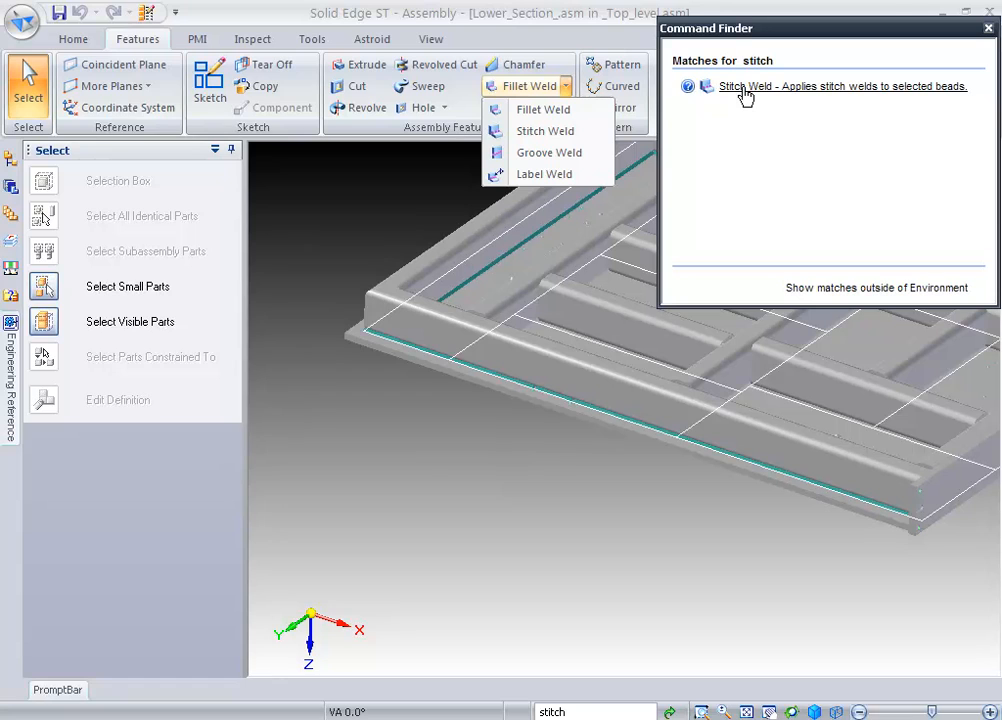
{"action": "left_click", "coordinate": [844, 86]}
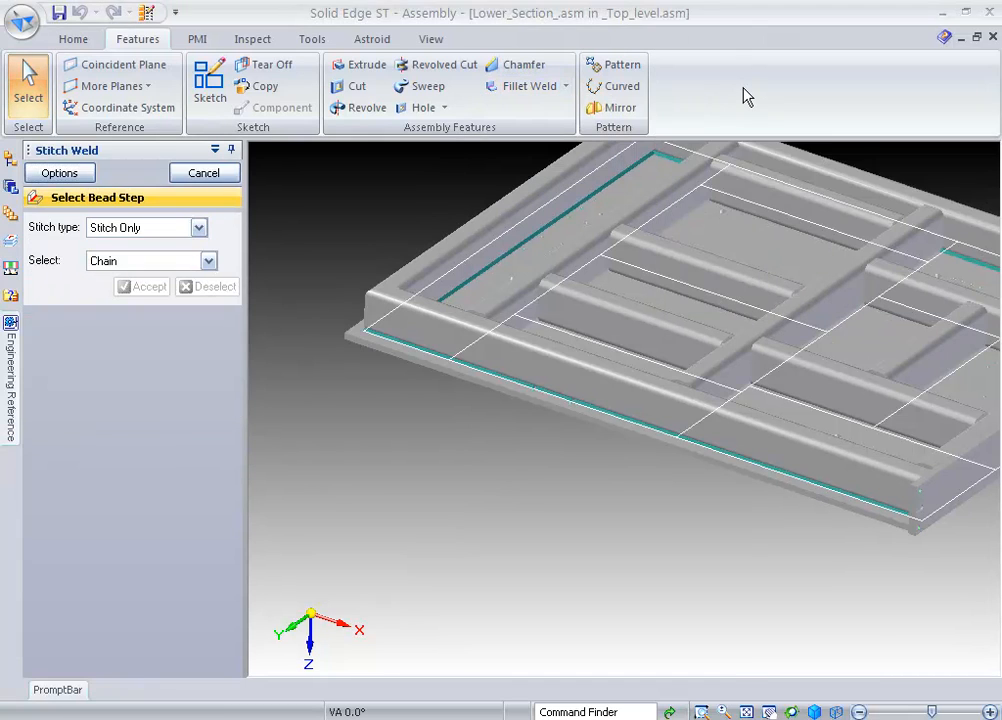
Set stitch weld options to 3.000 in gap and 1.000 in bead length
{"action": "left_click", "coordinate": [60, 172]}
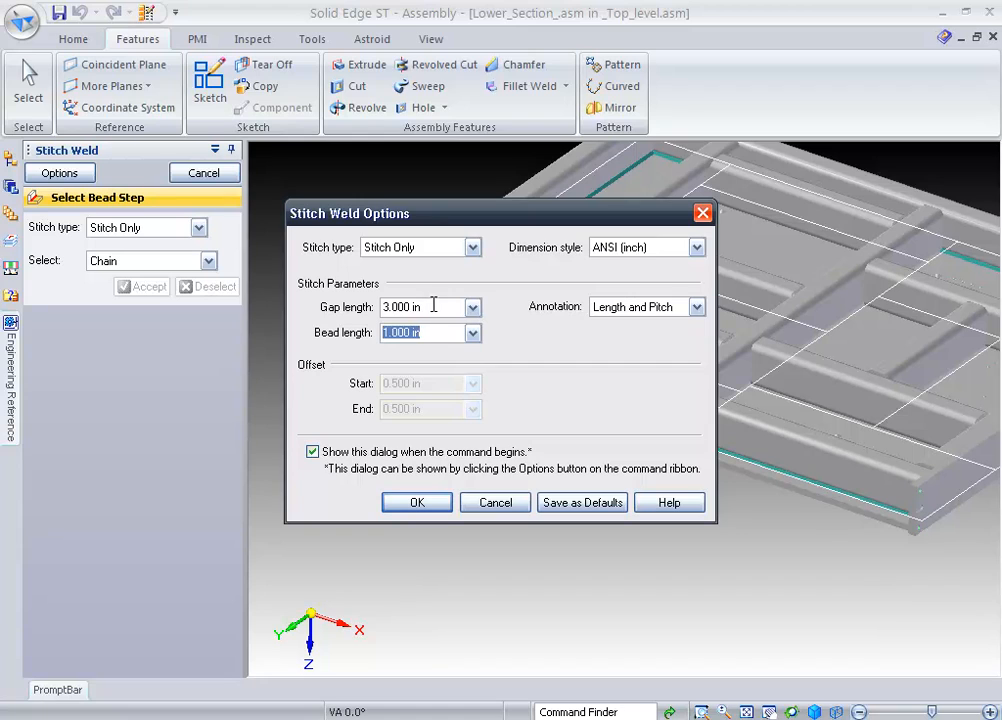
{"action": "left_click", "coordinate": [472, 248]}
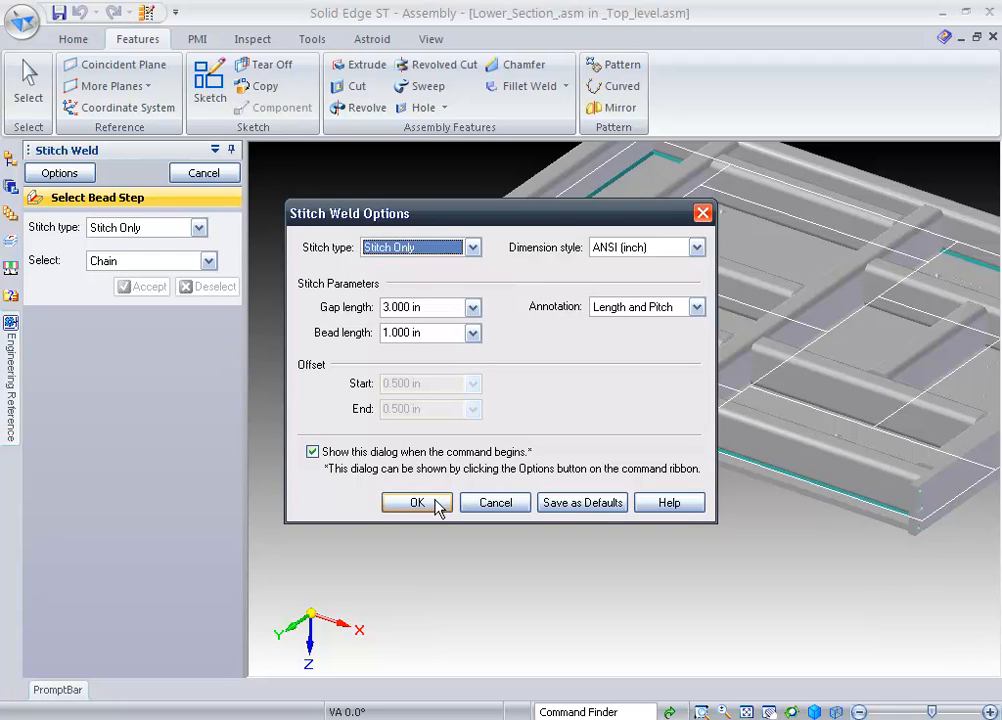
{"action": "left_click", "coordinate": [416, 502]}
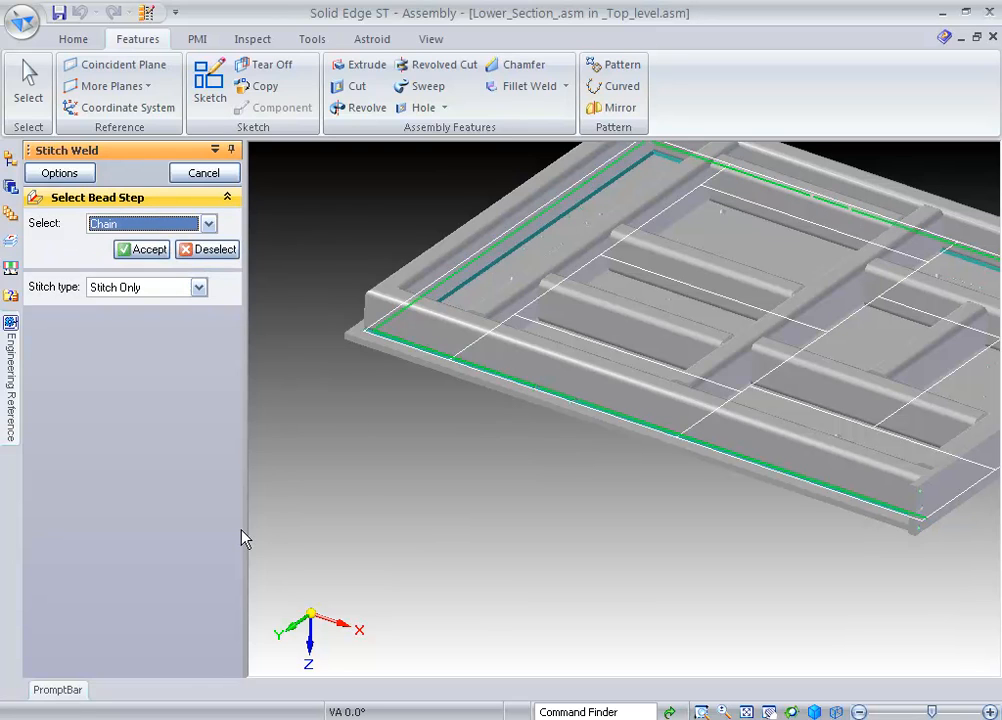
Apply the stitch weld to the perimeter bead chain, finish and exit
{"action": "left_click", "coordinate": [140, 248]}
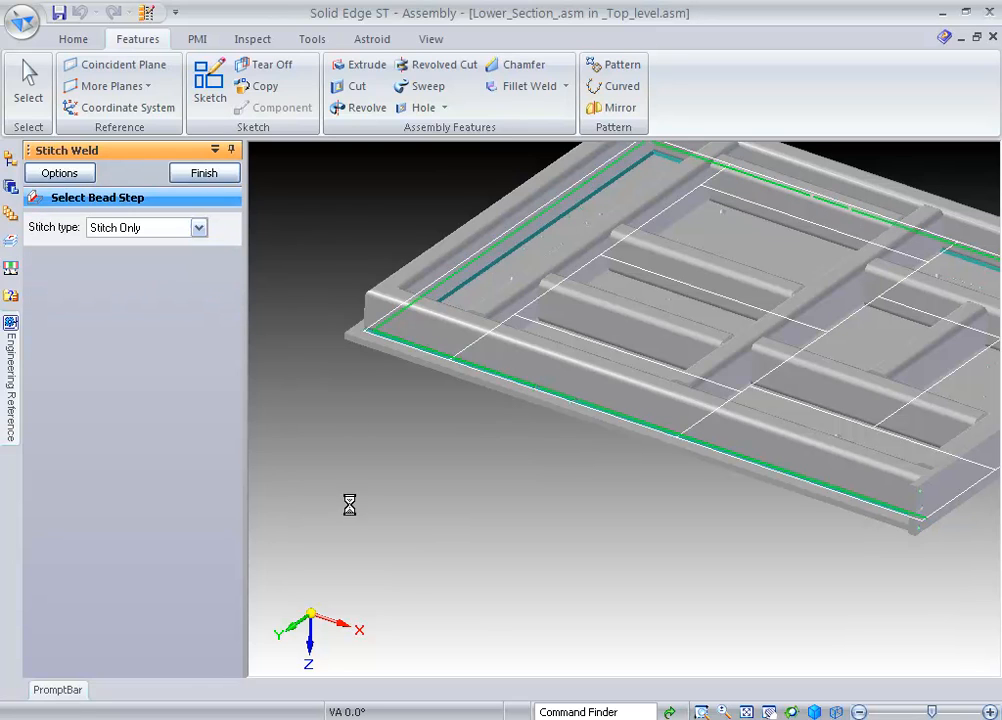
{"action": "left_click", "coordinate": [204, 172]}
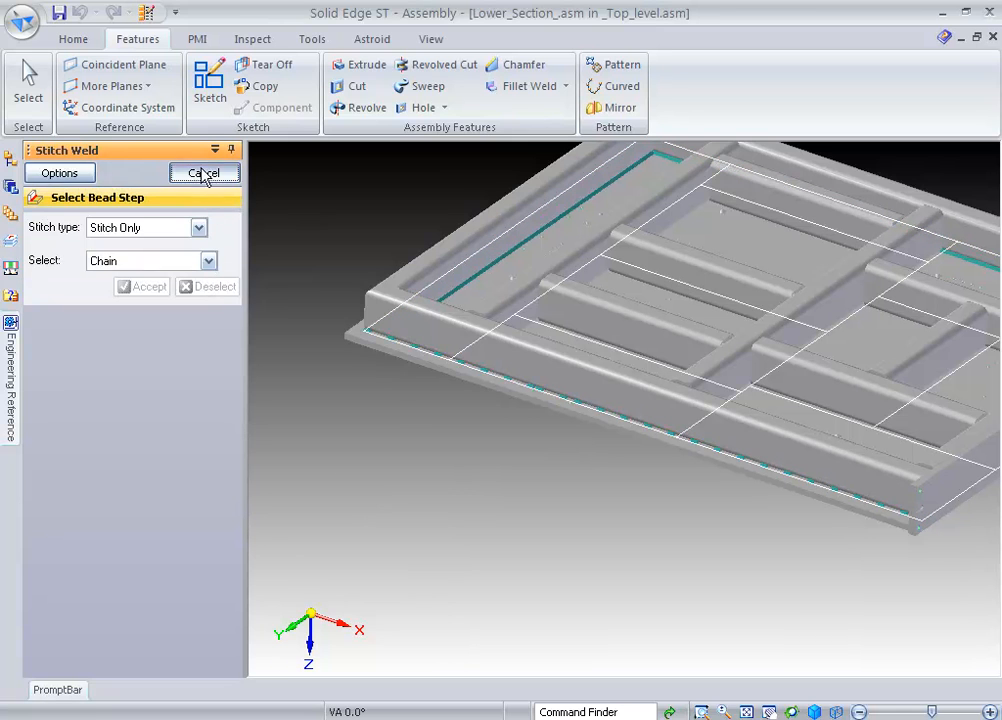
{"action": "left_click", "coordinate": [204, 172]}
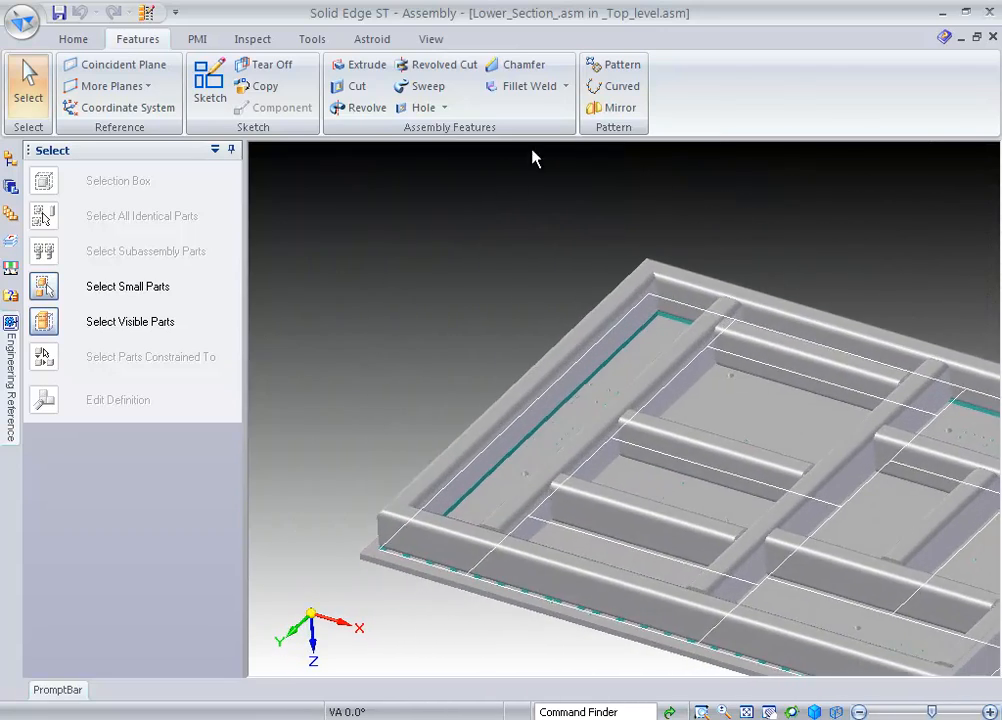
Start Fillet Weld, suppress the options prompt and keep the fillet weld symbol
{"action": "left_click", "coordinate": [528, 86]}
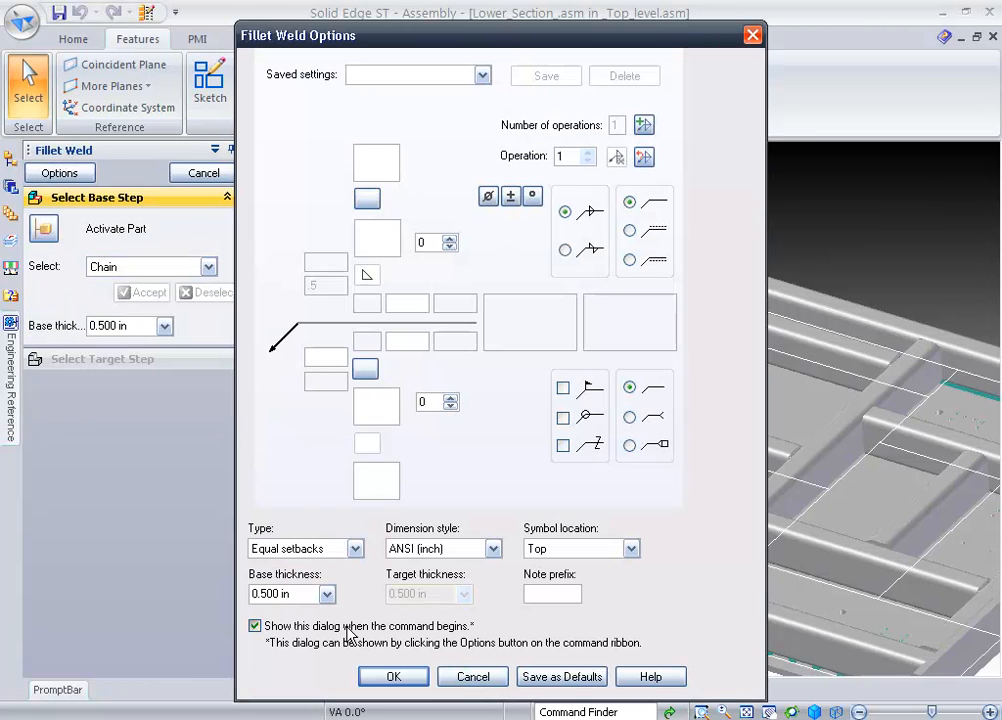
{"action": "left_click", "coordinate": [256, 624]}
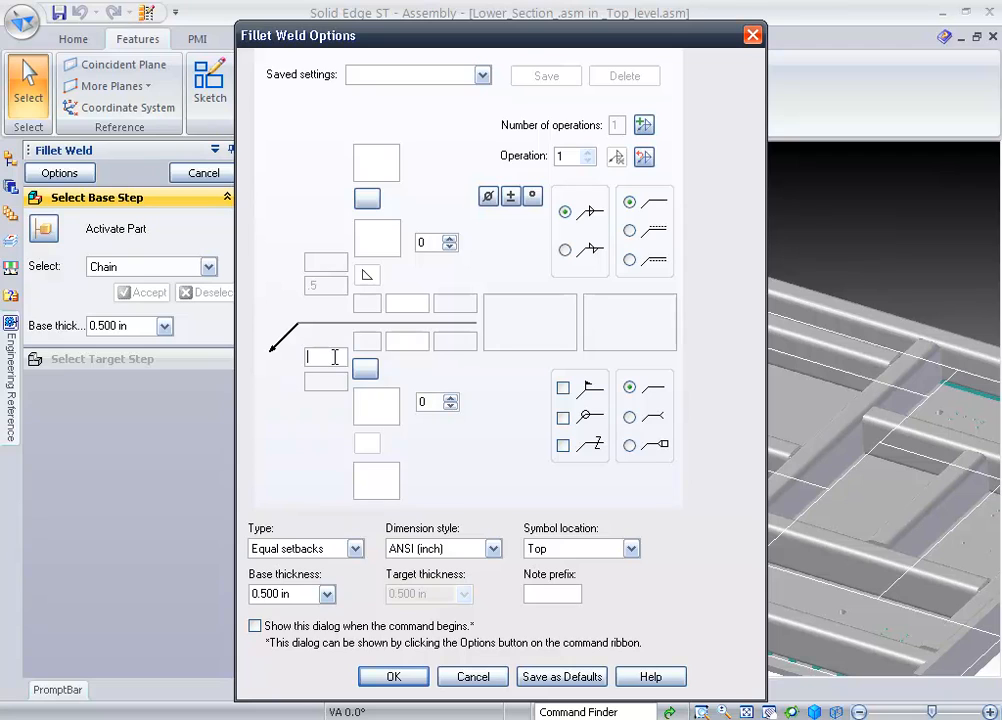
{"action": "left_click", "coordinate": [364, 368]}
{"action": "type", "text": ".5"}
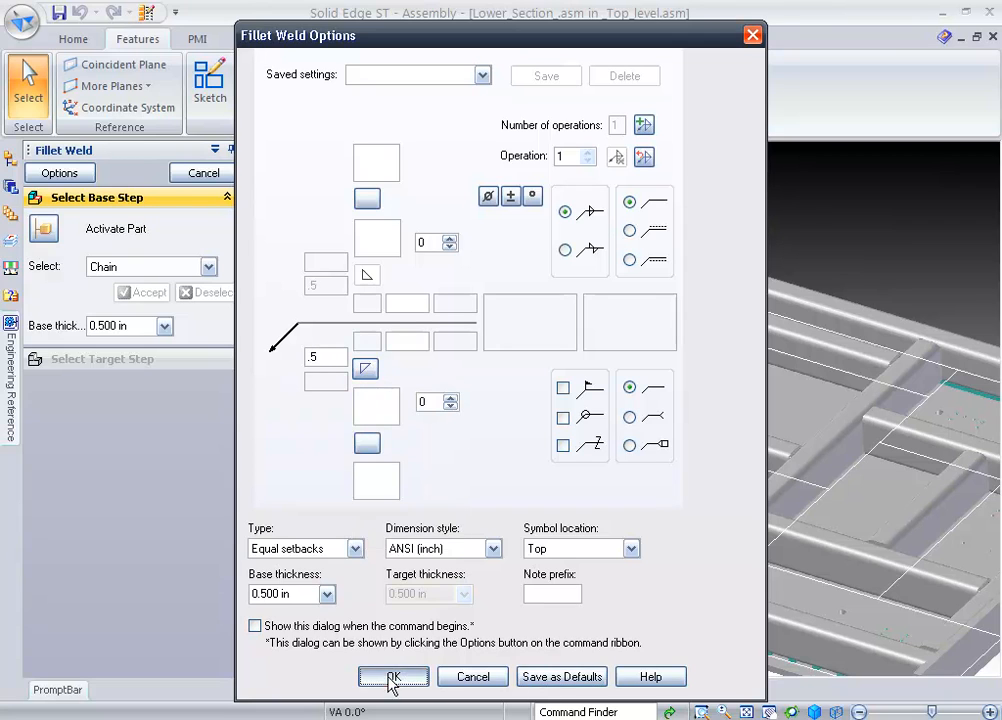
{"action": "left_click", "coordinate": [392, 676]}
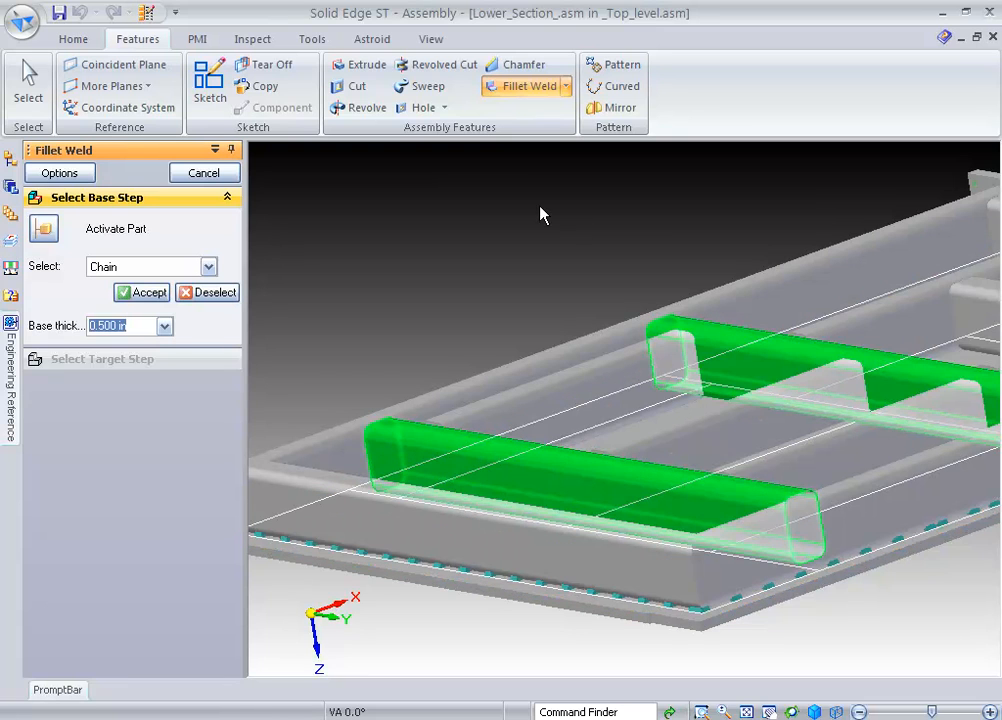
Weld the cross tubes (base) to the lower plate (target), preview, finish and exit
{"action": "left_click", "coordinate": [140, 292]}
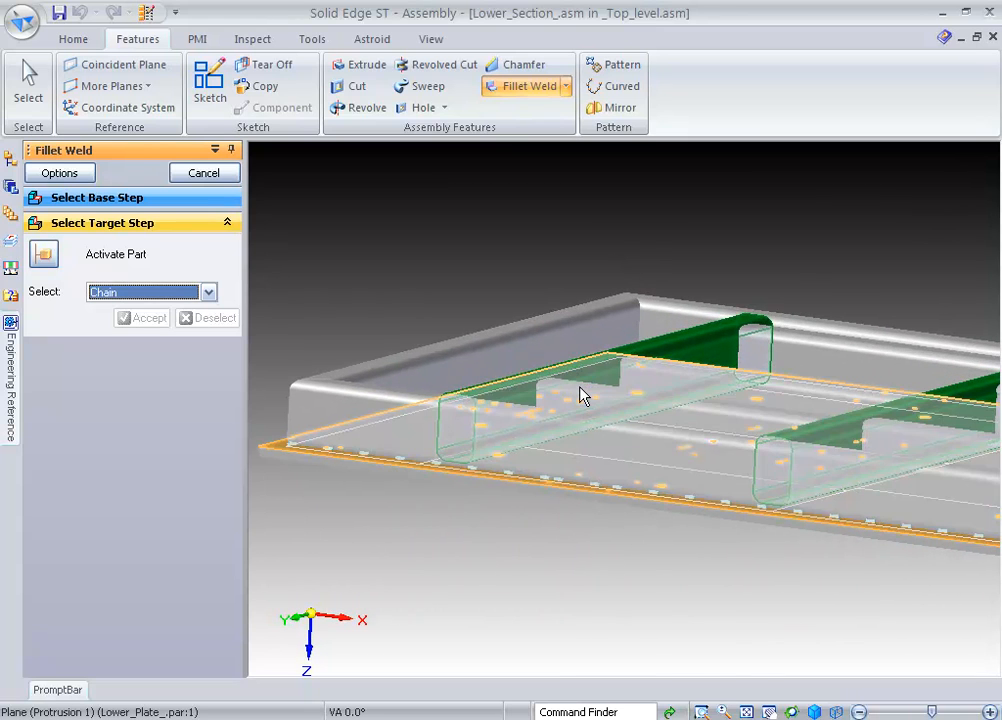
{"action": "left_click", "coordinate": [584, 394]}
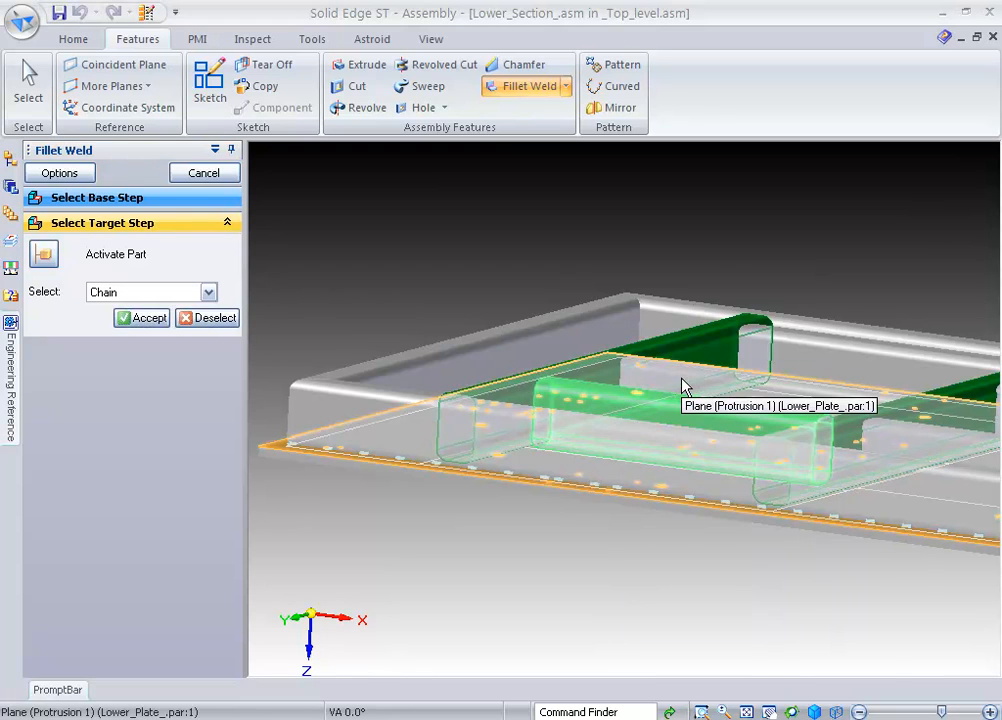
{"action": "mouse_move", "coordinate": [800, 364]}
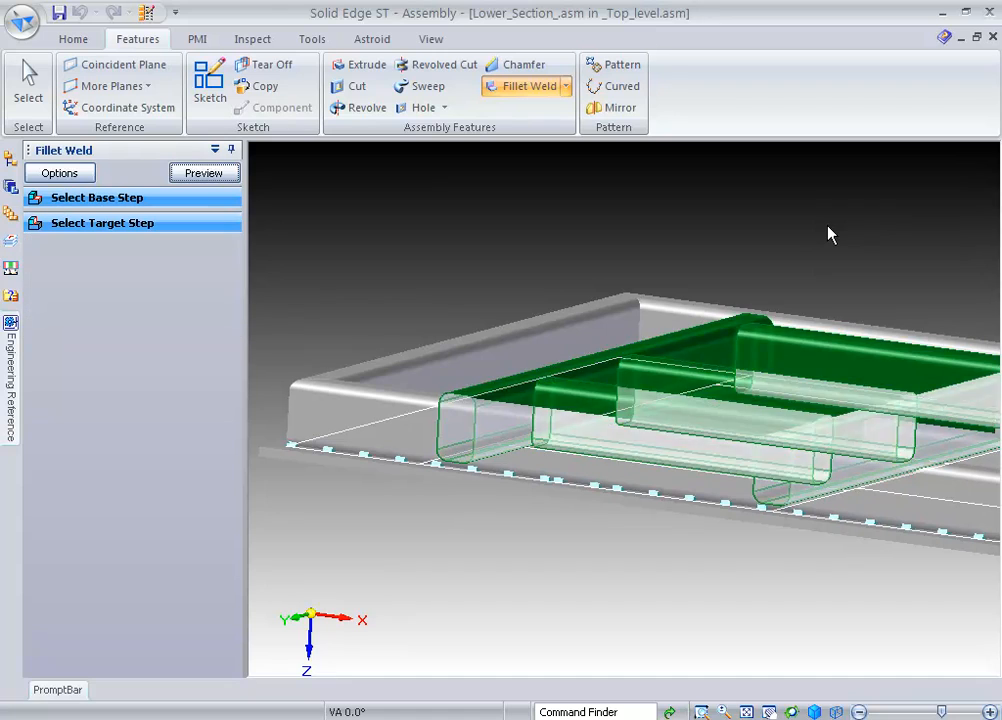
{"action": "left_click", "coordinate": [204, 172]}
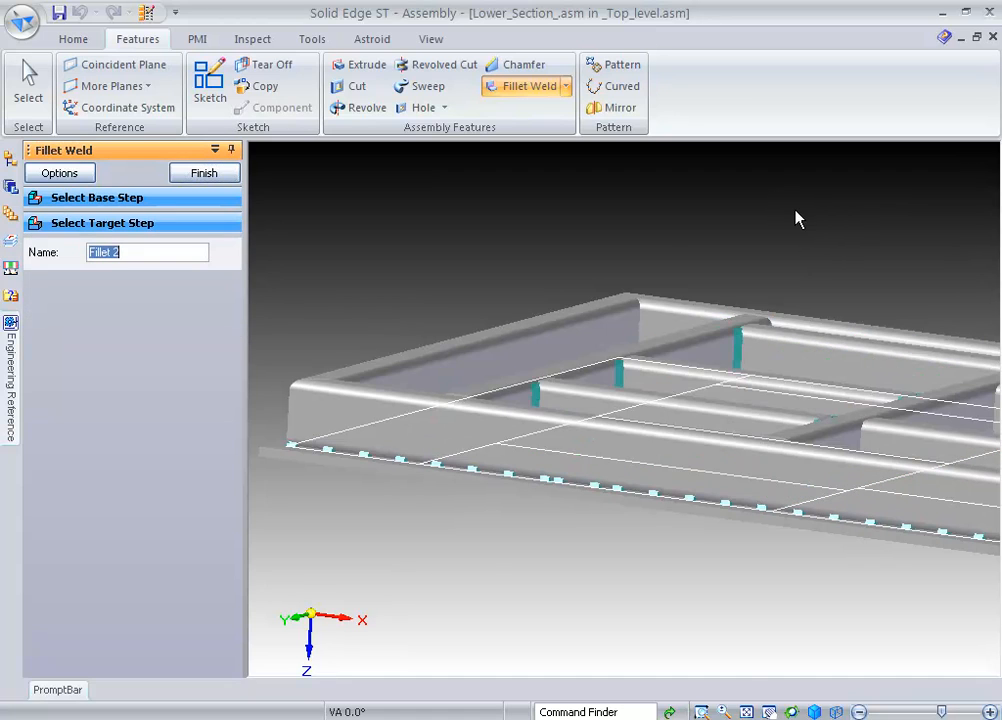
{"action": "scroll", "scroll_direction": "up", "scroll_amount": 3}
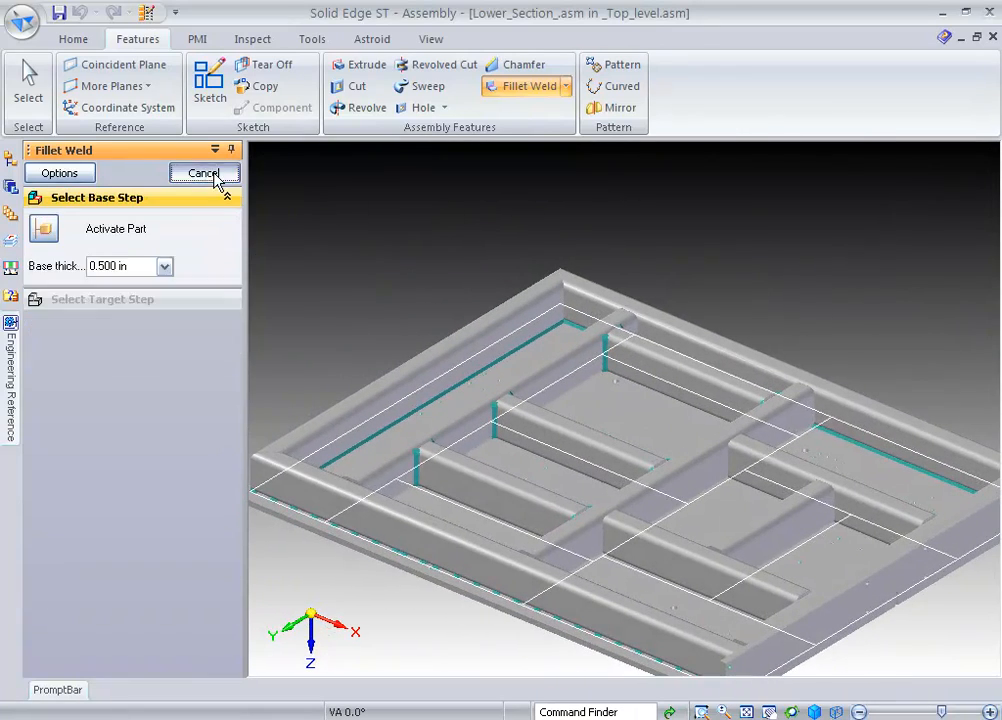
{"action": "left_click", "coordinate": [204, 172]}
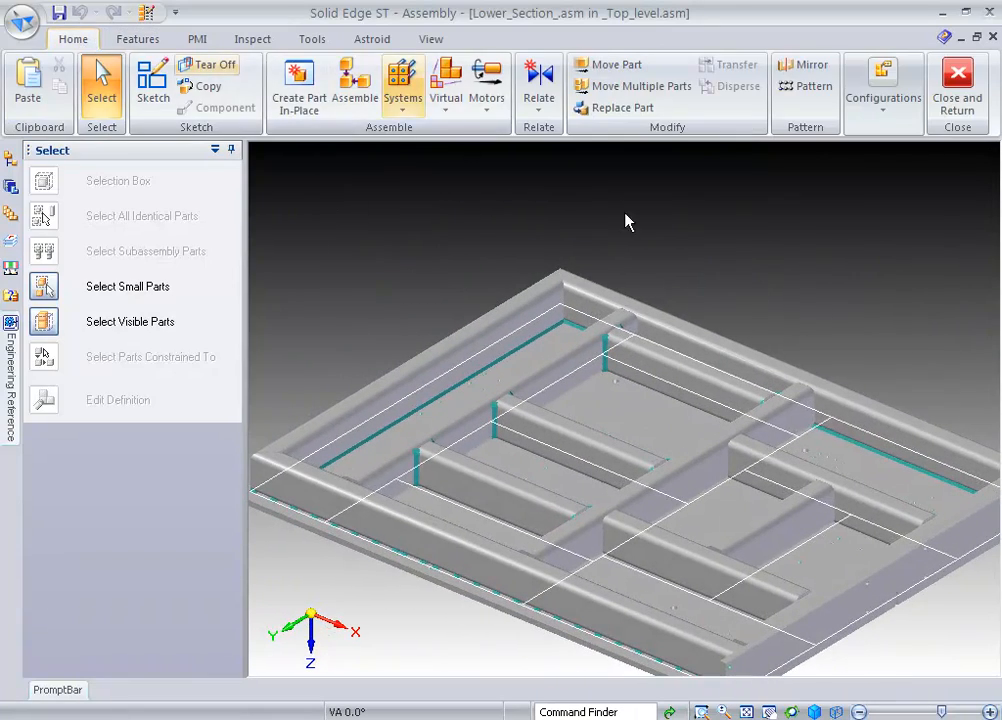
Close and return to the top assembly using the 04-System_Library configuration
{"action": "left_click", "coordinate": [956, 84]}
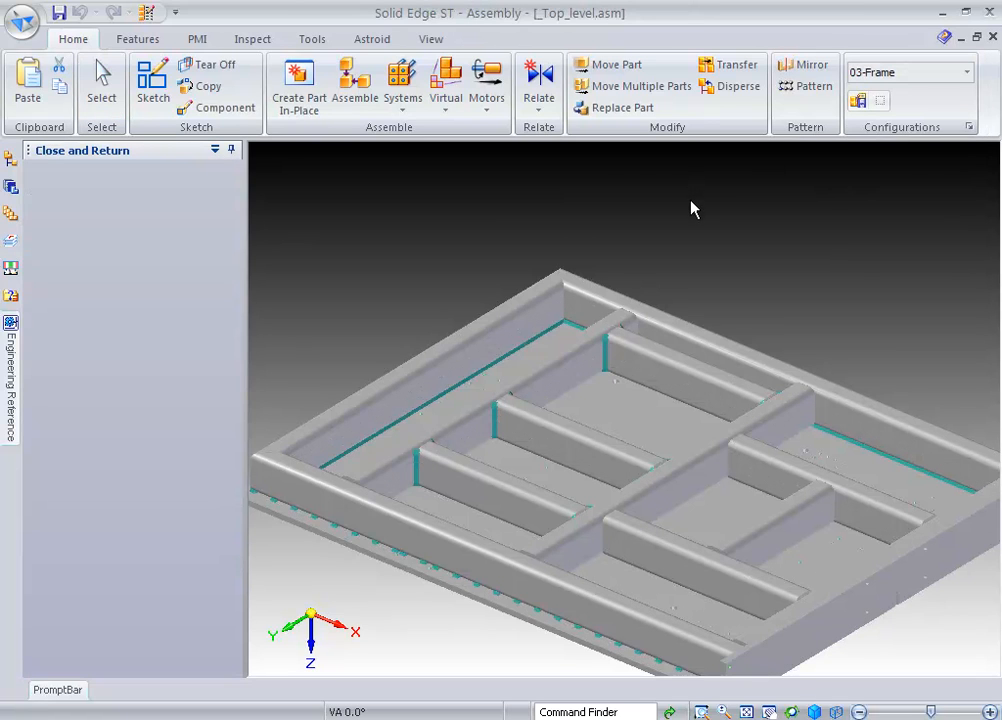
{"action": "left_click", "coordinate": [966, 72]}
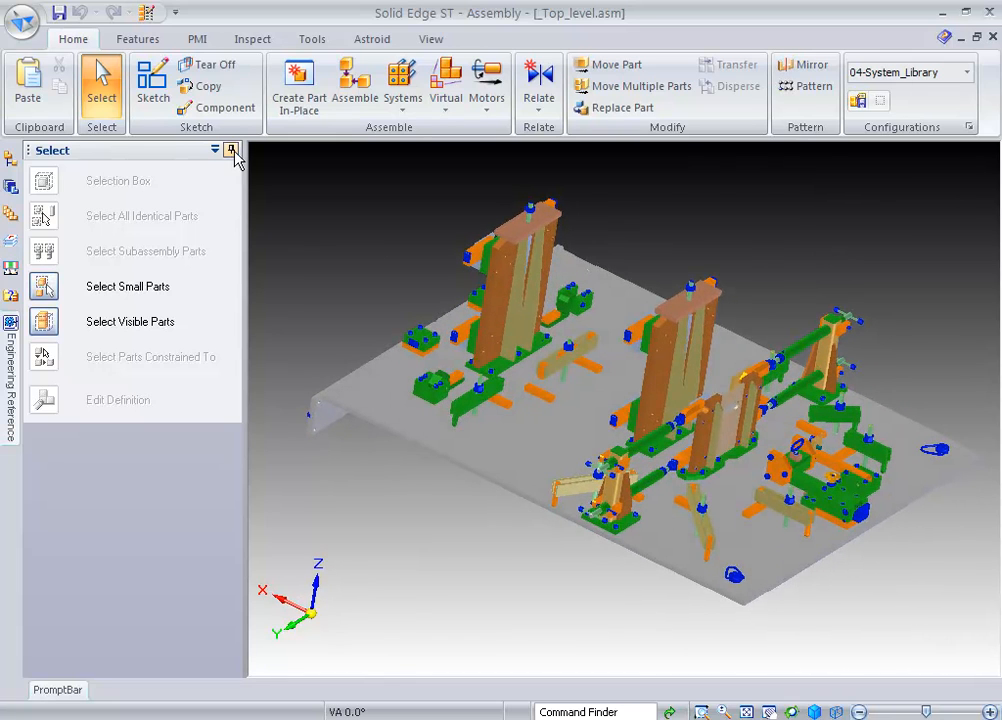
{"action": "left_click", "coordinate": [232, 150]}
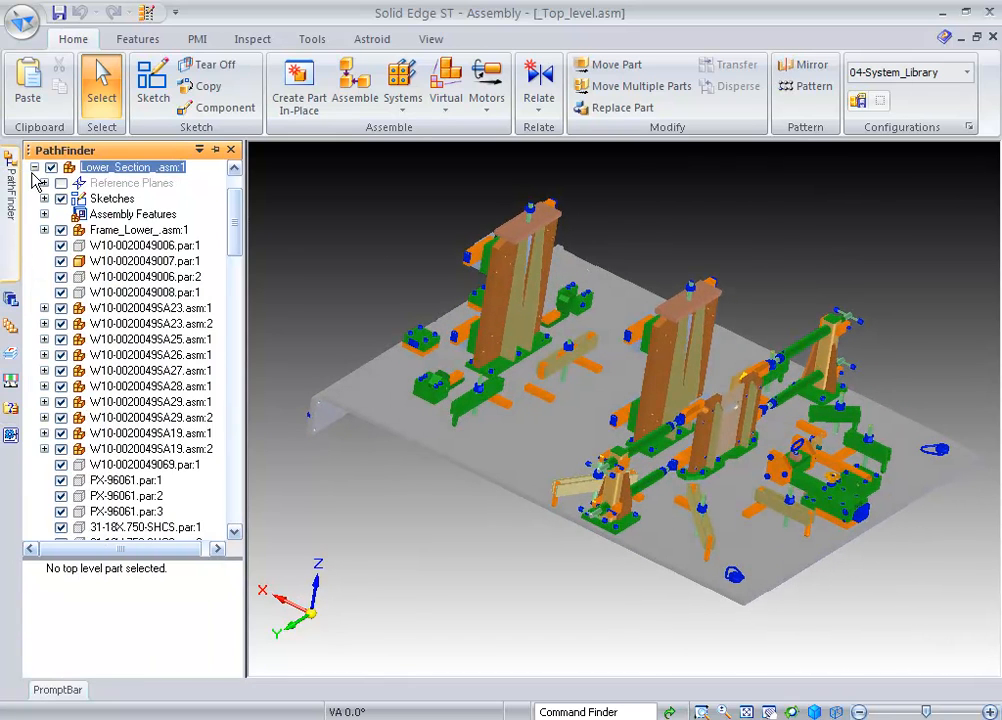
Show Body.asm:1 in PathFinder and bring up the Parts Library
{"action": "scroll", "scroll_direction": "down", "scroll_amount": 3}
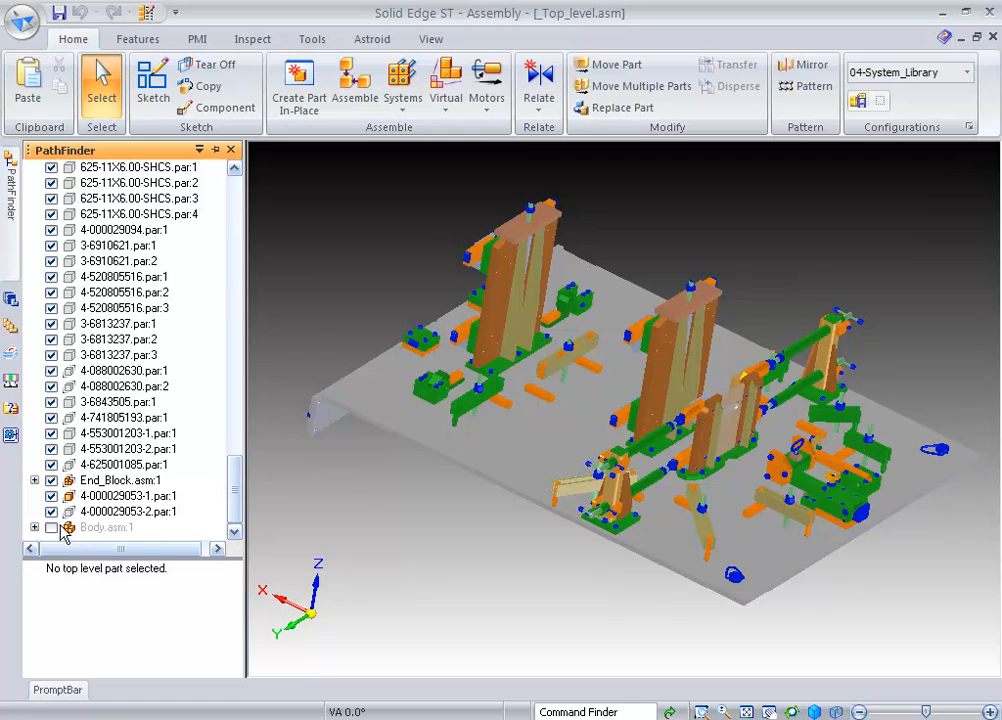
{"action": "left_click", "coordinate": [106, 528]}
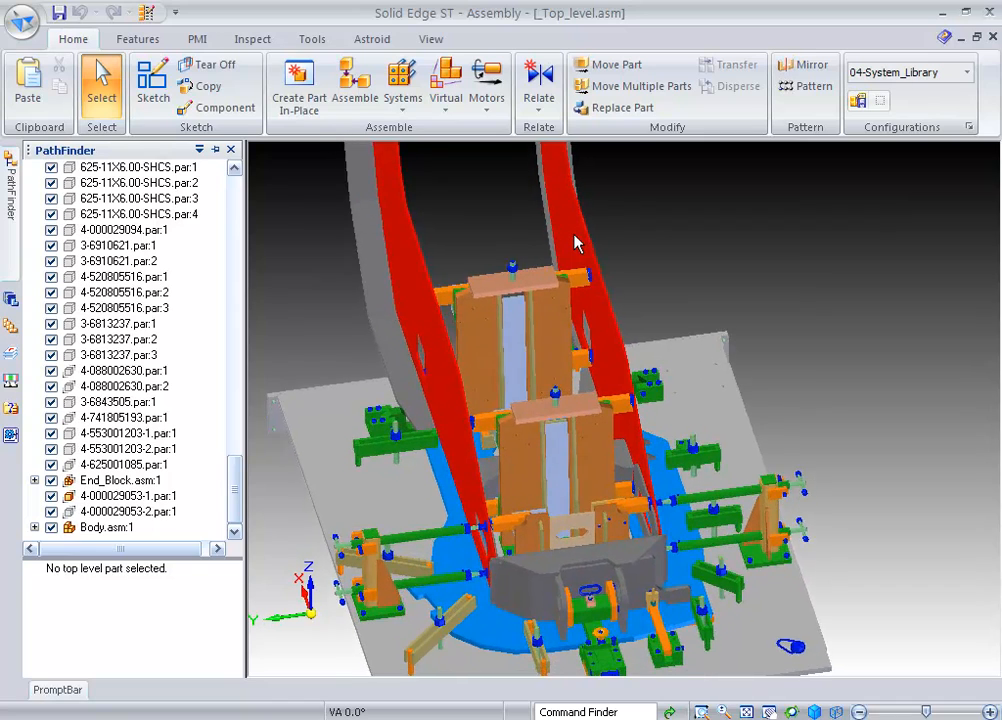
{"action": "left_click", "coordinate": [122, 308]}
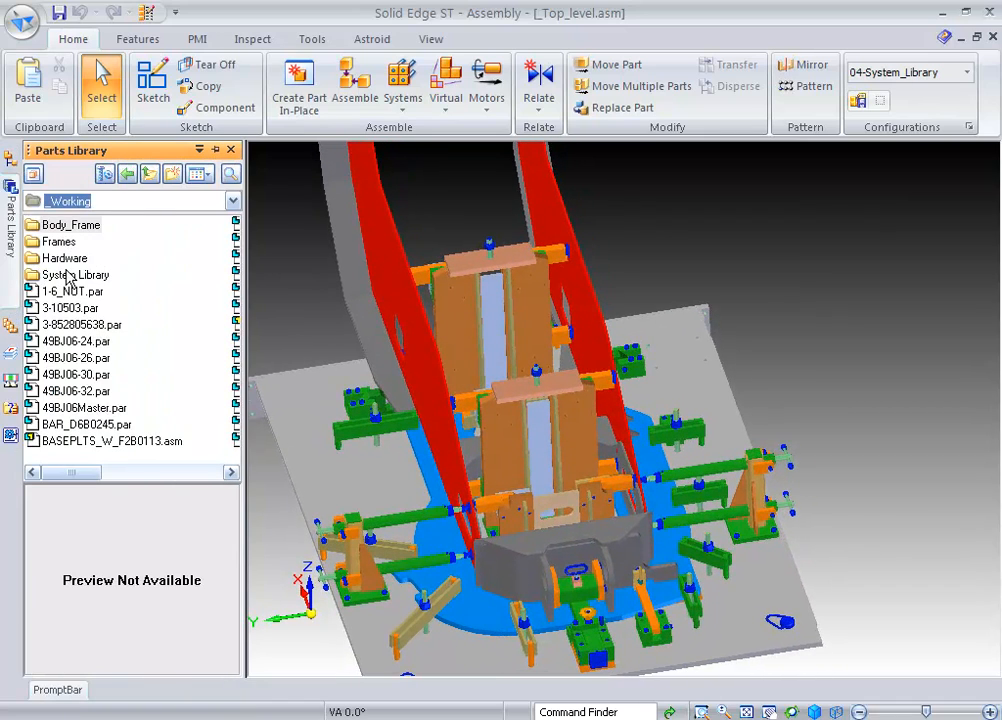
Drag Two_Pad_Clamp.asm from the clamp folder into the assembly as a Dynamic Configuration
{"action": "left_click", "coordinate": [112, 442]}
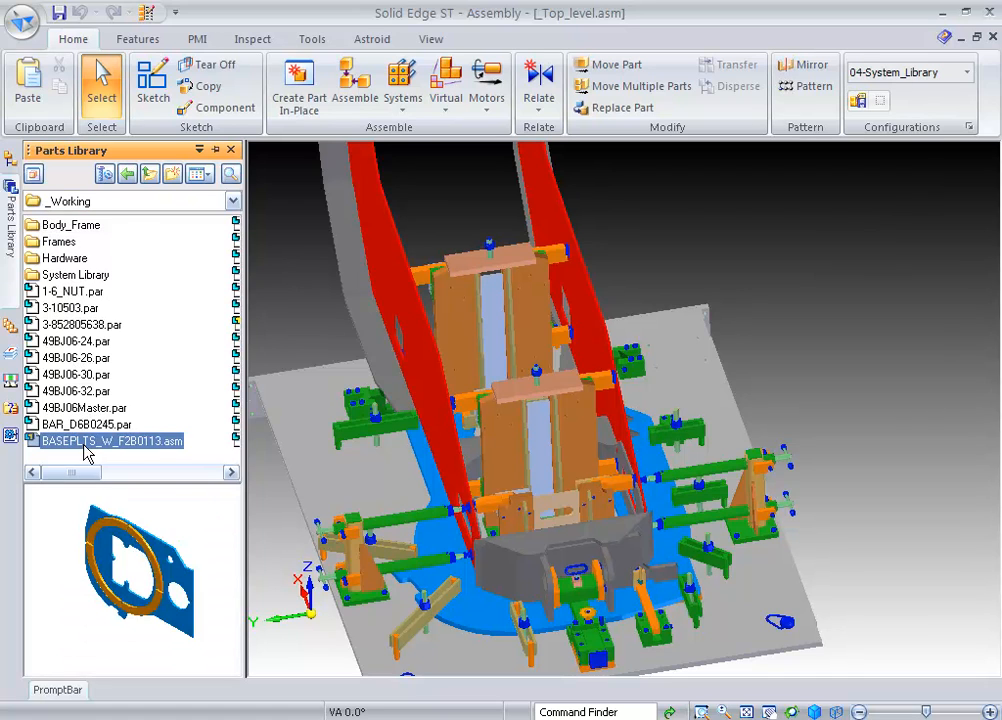
{"action": "left_click", "coordinate": [76, 274]}
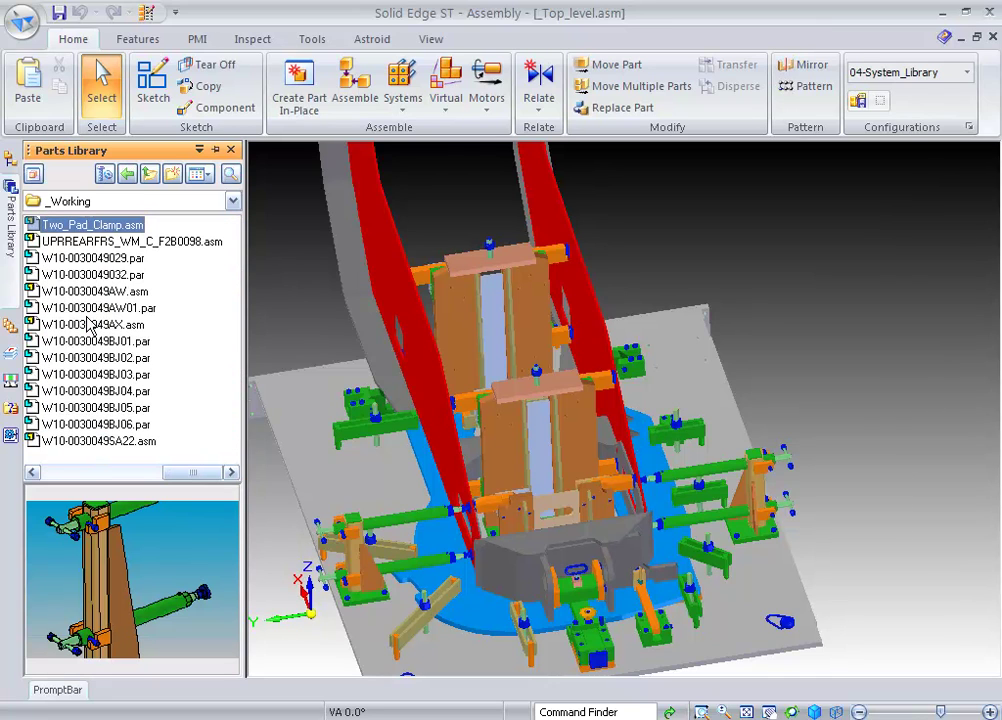
{"action": "left_click_drag", "start_coordinate": [92, 224], "coordinate": [838, 360]}
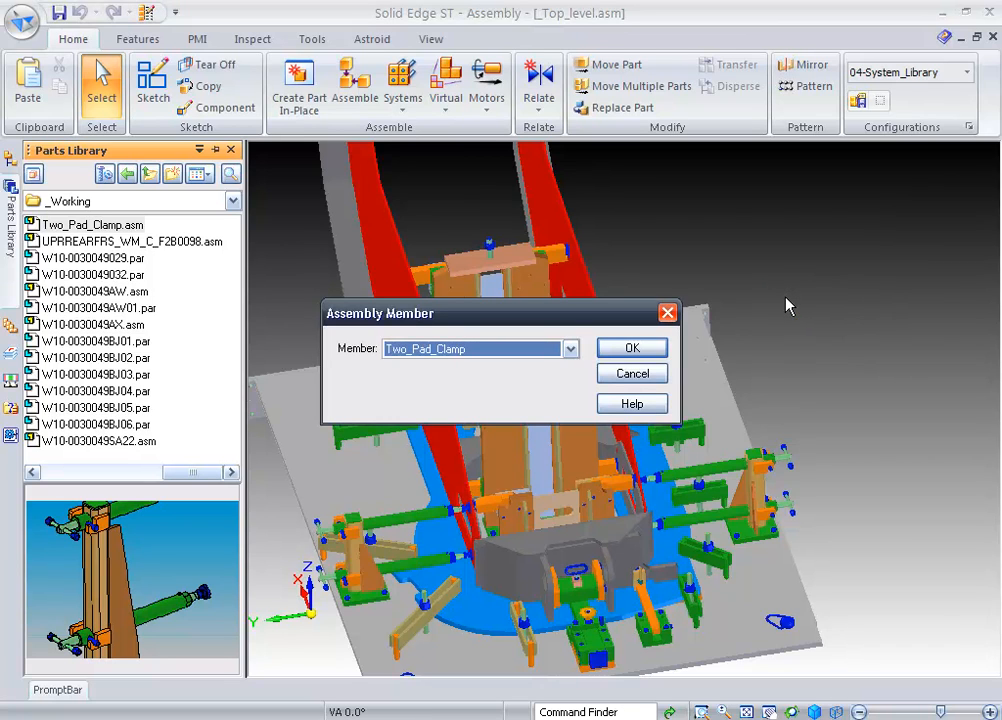
{"action": "left_click", "coordinate": [570, 348]}
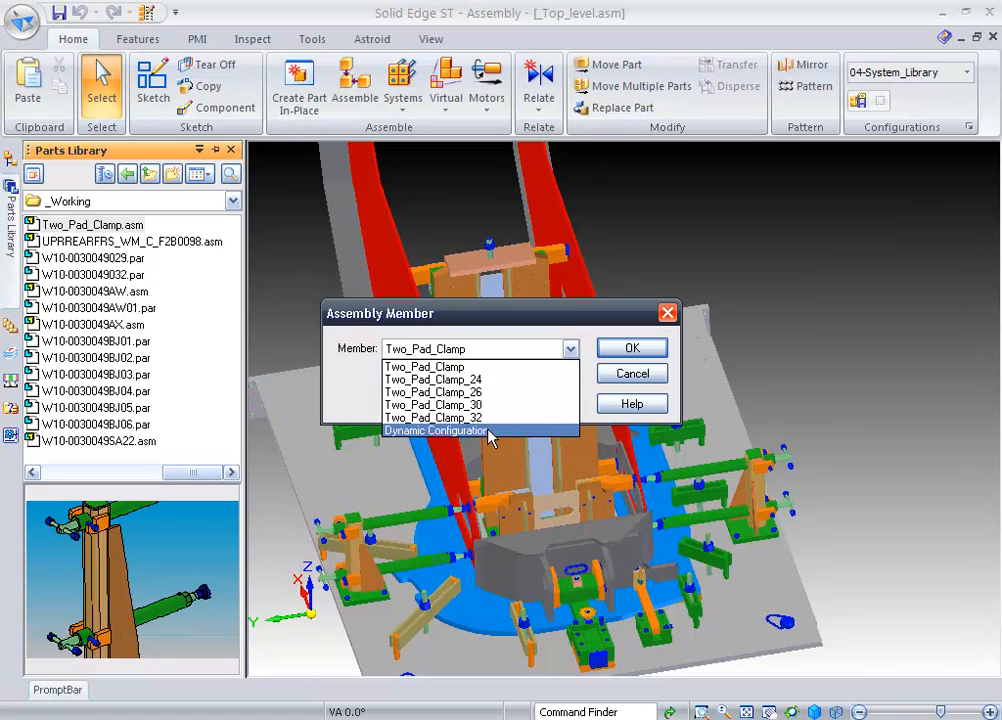
{"action": "left_click", "coordinate": [436, 430]}
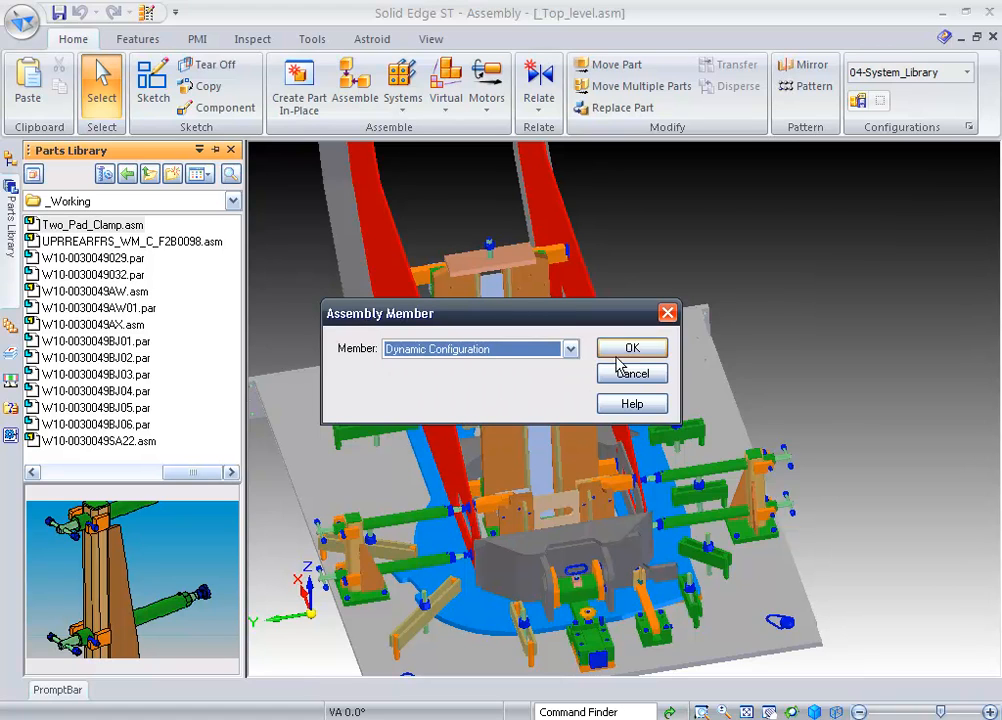
{"action": "left_click", "coordinate": [632, 348]}
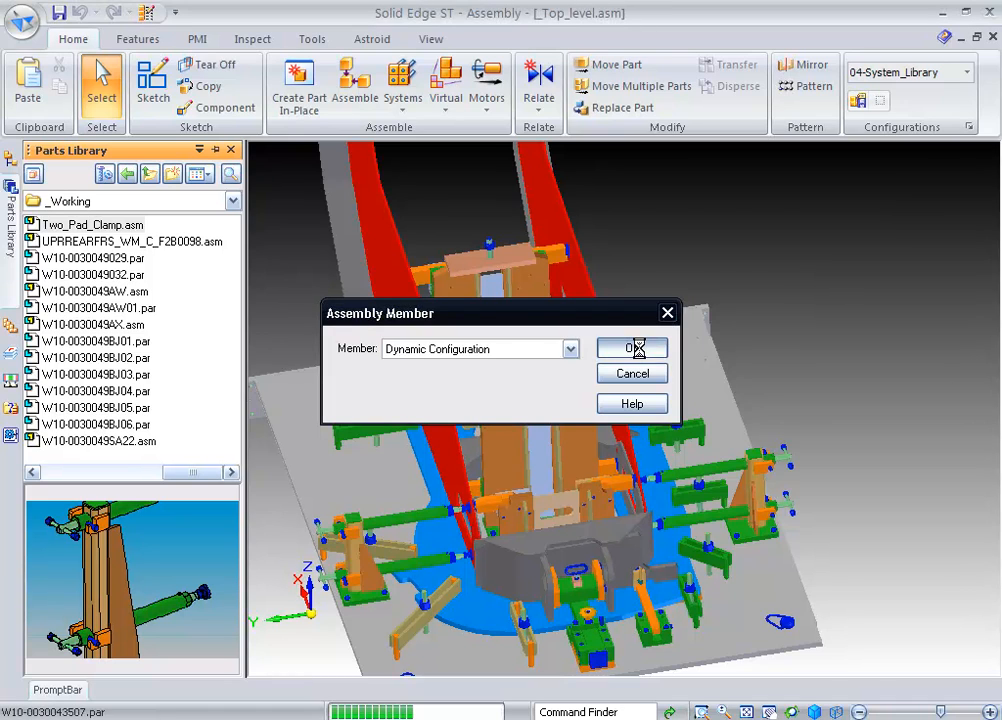
{"action": "left_click", "coordinate": [632, 348]}
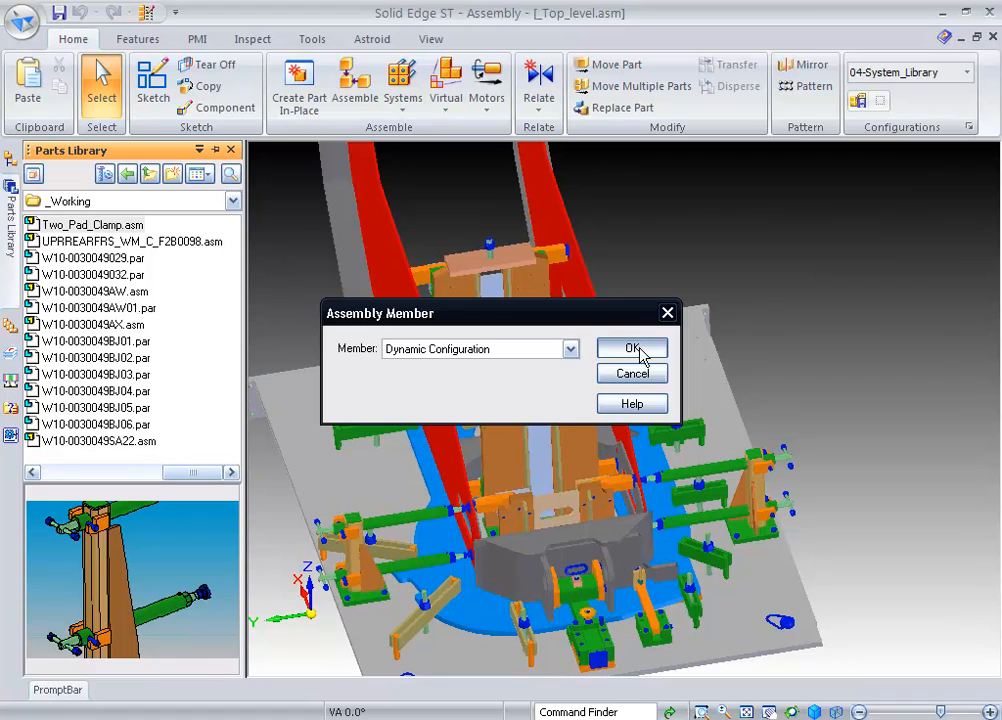
{"action": "left_click", "coordinate": [632, 348]}
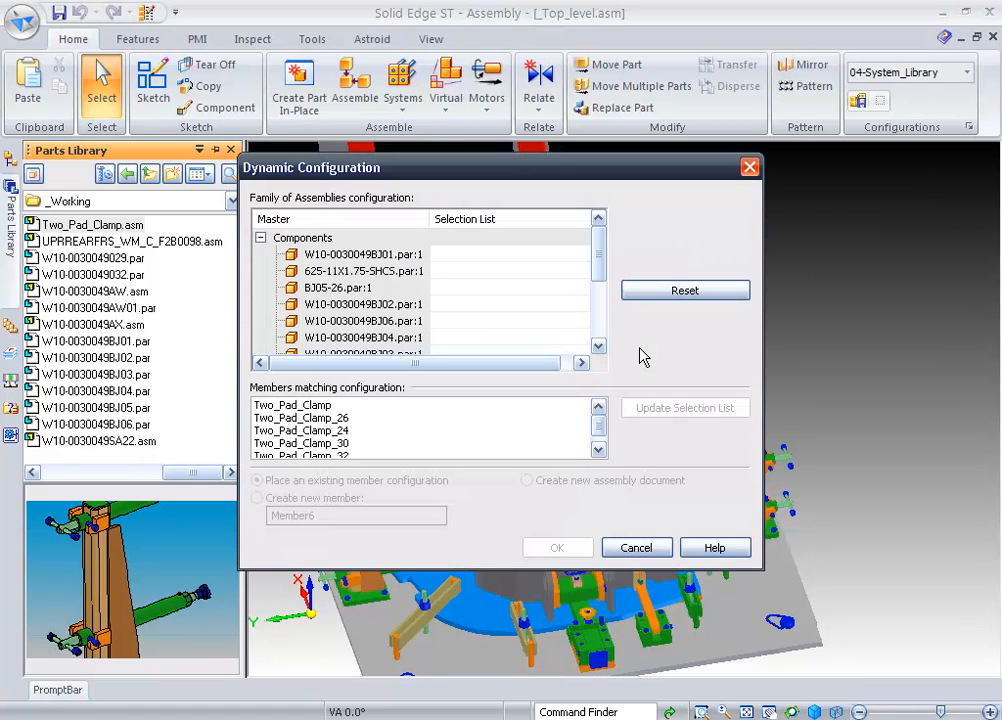
{"action": "left_click", "coordinate": [510, 288]}
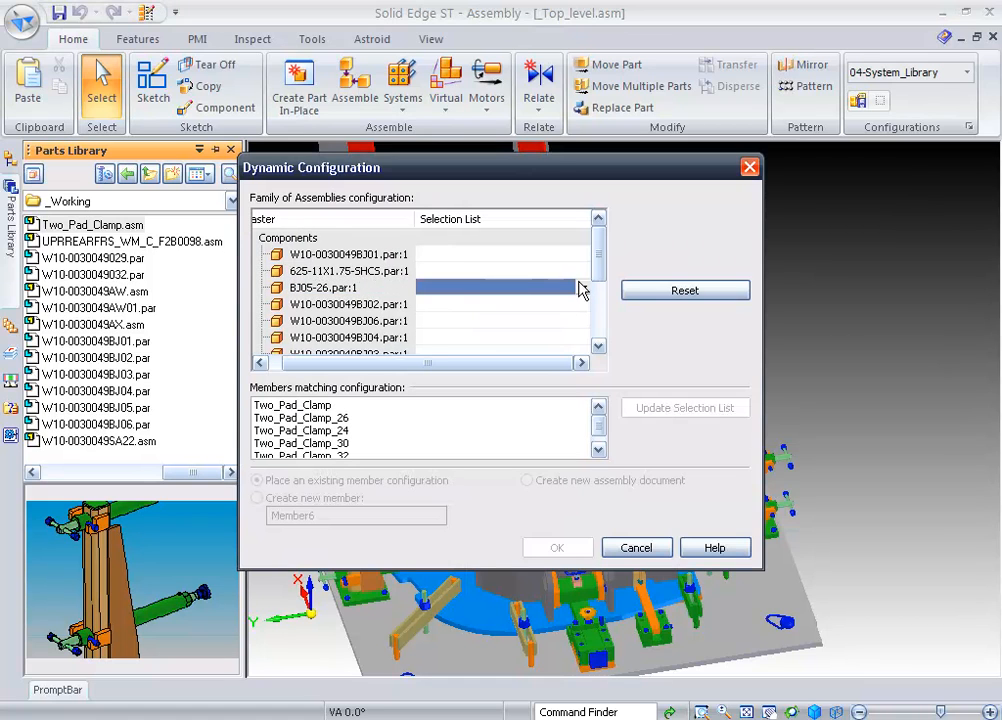
{"action": "left_click", "coordinate": [588, 288]}
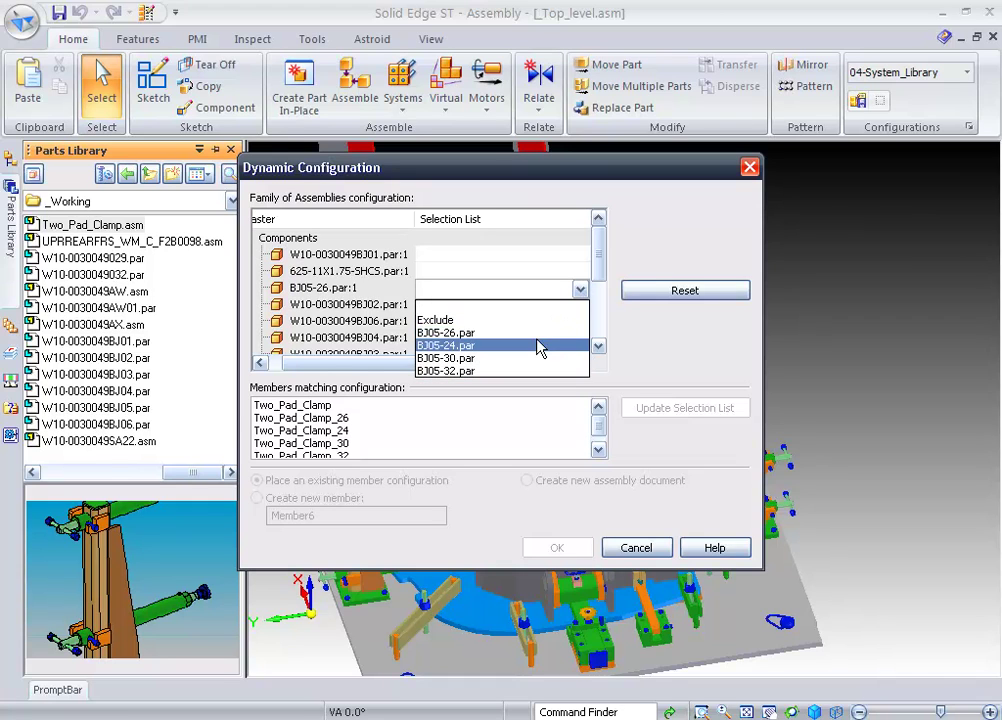
{"action": "left_click", "coordinate": [446, 332]}
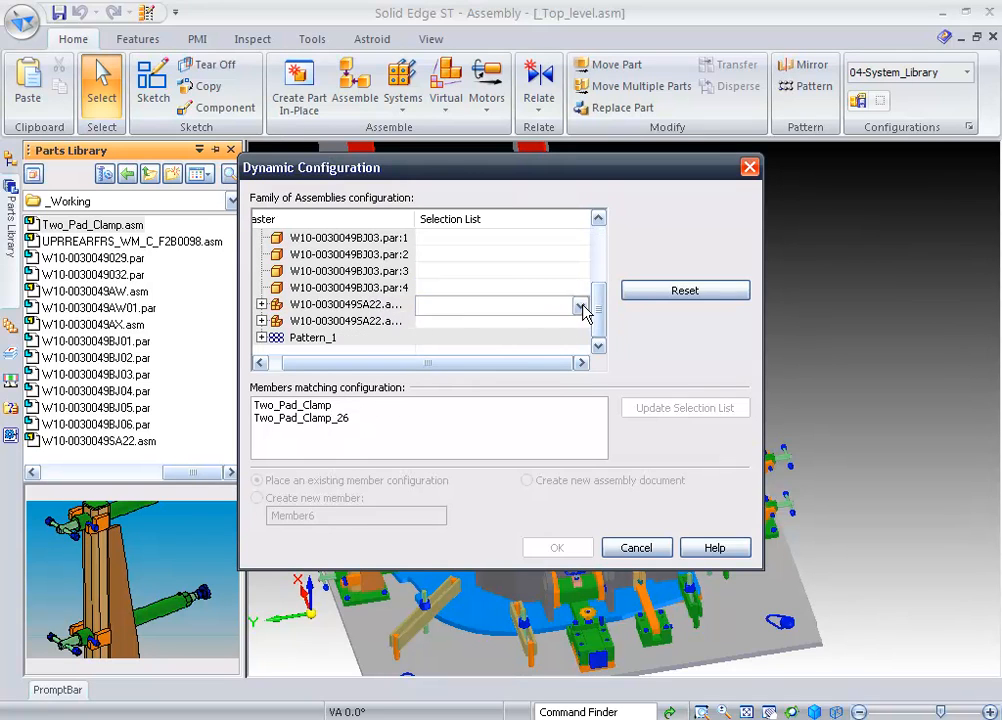
{"action": "left_click", "coordinate": [584, 304]}
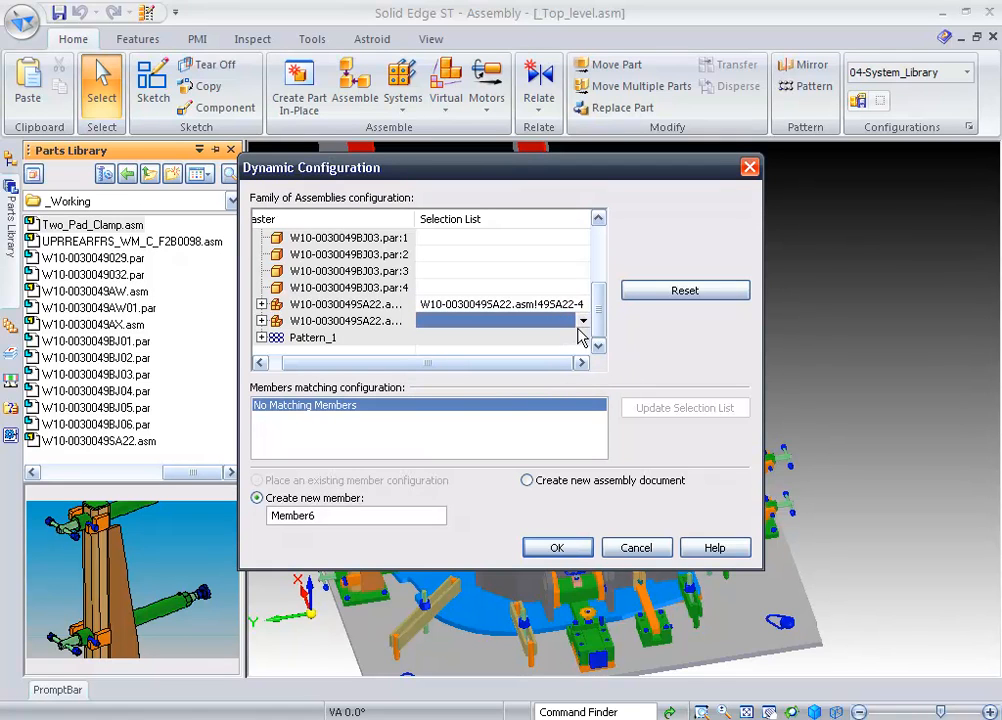
{"action": "left_click", "coordinate": [584, 320]}
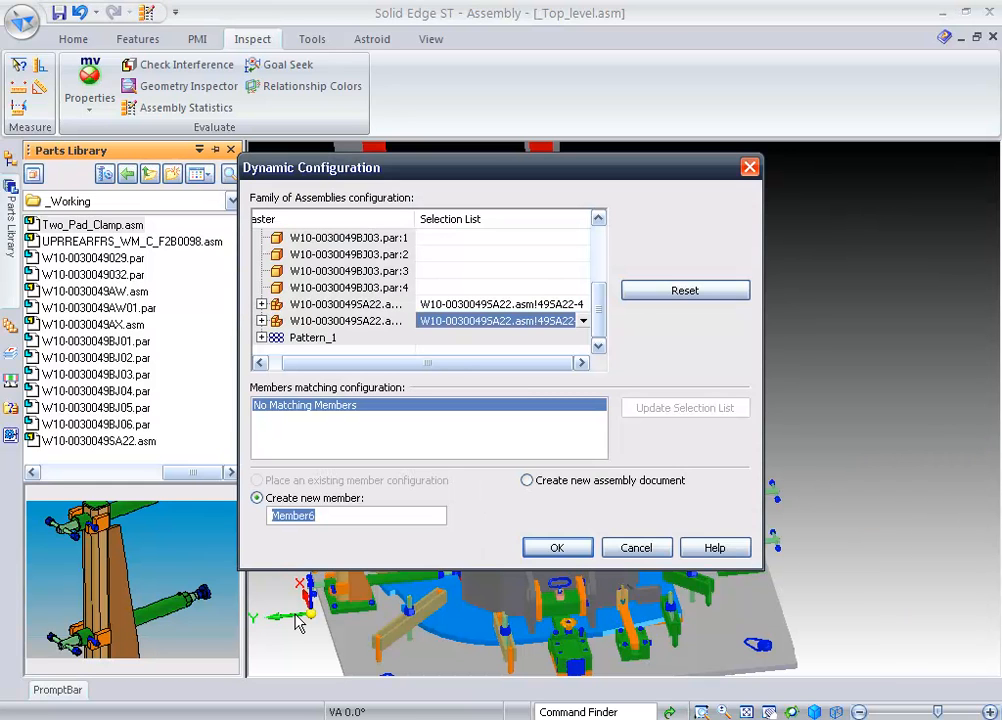
{"action": "mouse_move", "coordinate": [322, 580]}
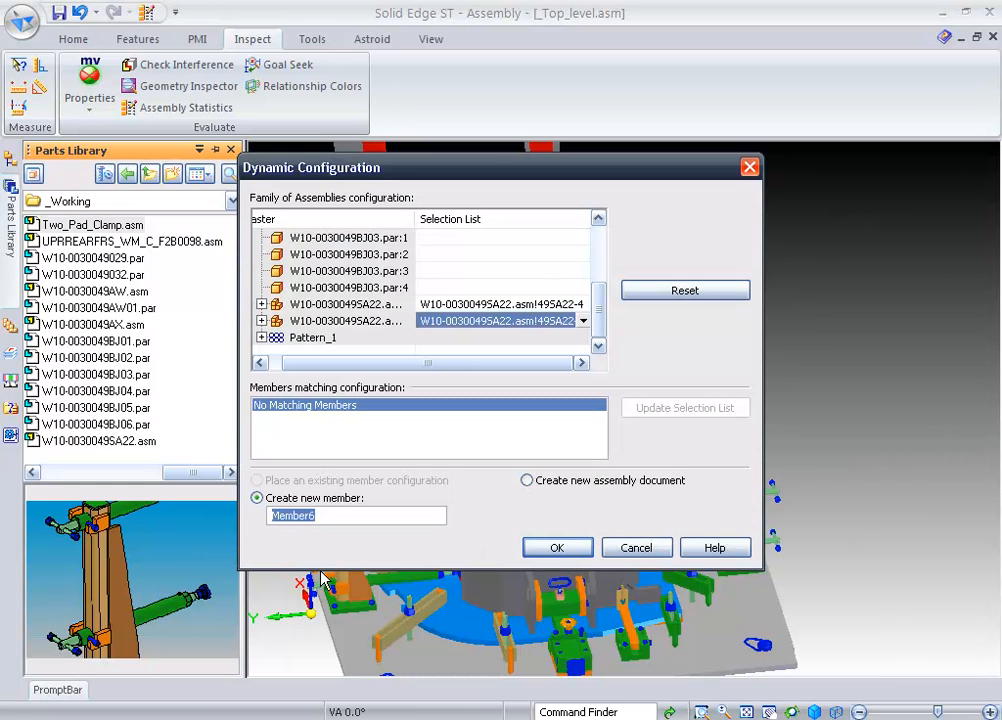
Name the new member Two_pad_26-4 and create it
{"action": "type", "text": "Two_pad_"}
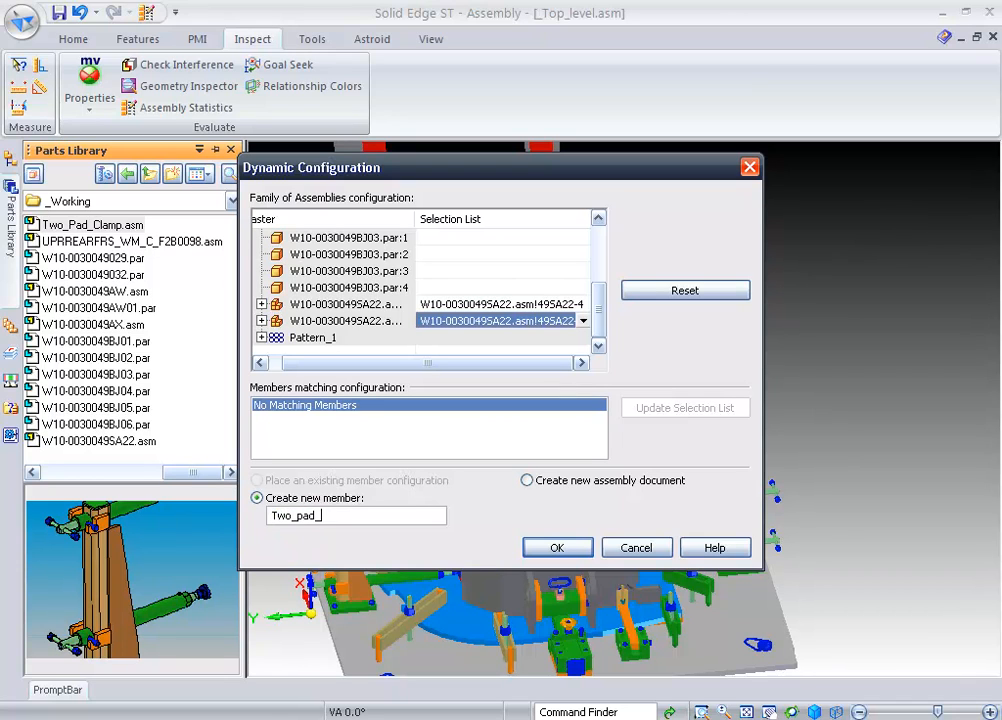
{"action": "type", "text": "26-4"}
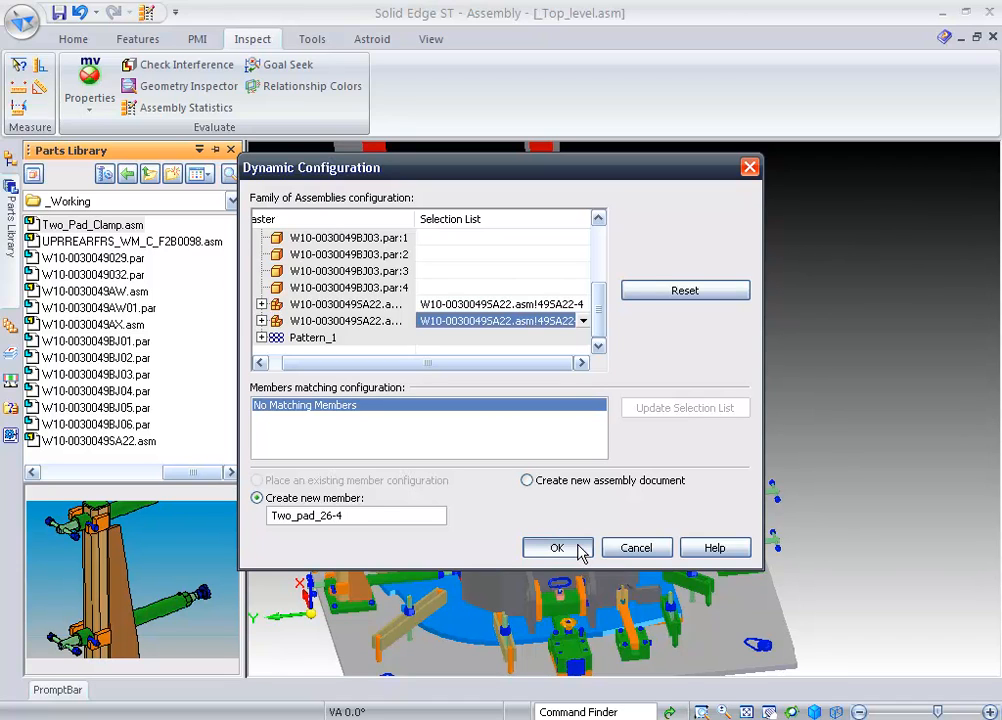
{"action": "left_click", "coordinate": [556, 548]}
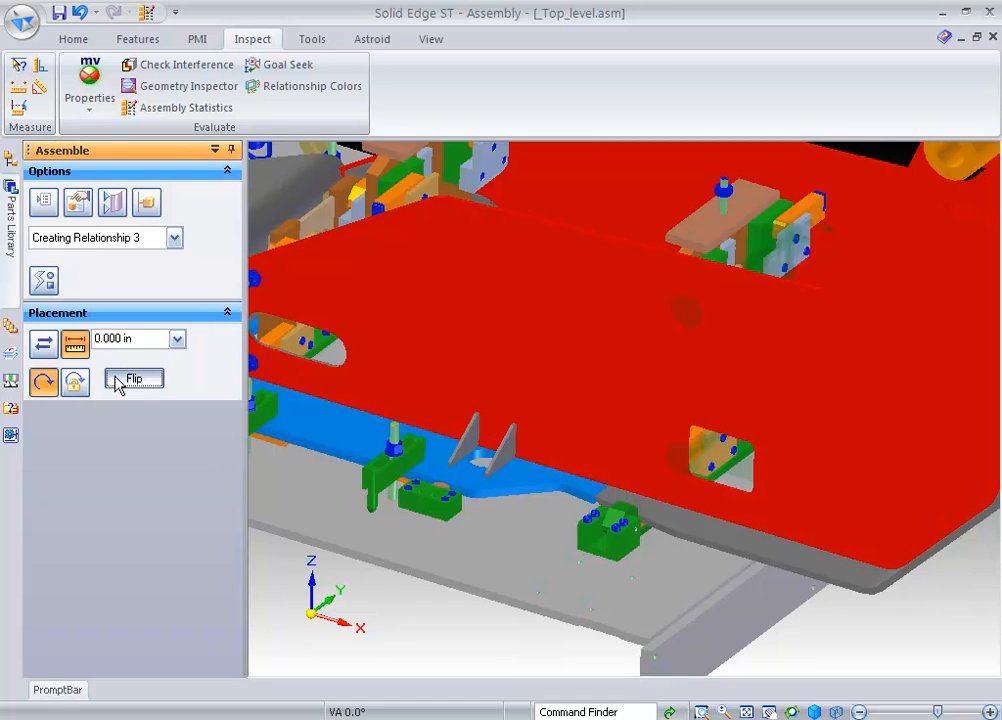
Flip the clamp's orientation and mate it to the mounting block face
{"action": "left_click", "coordinate": [132, 382]}
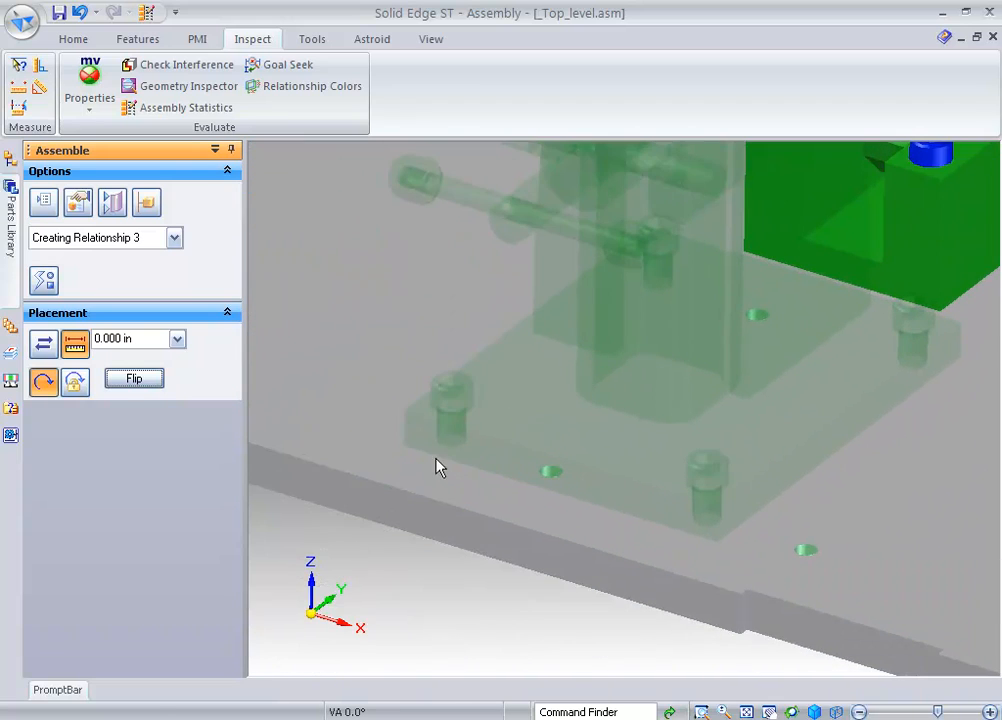
{"action": "left_click", "coordinate": [564, 480]}
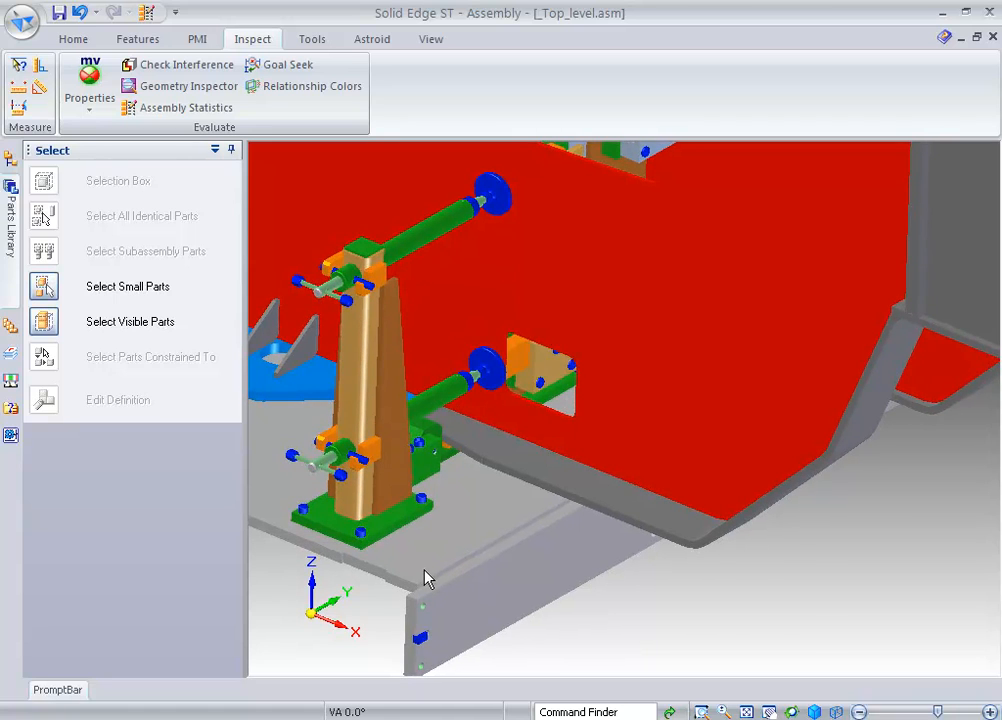
{"action": "mouse_move", "coordinate": [576, 684]}
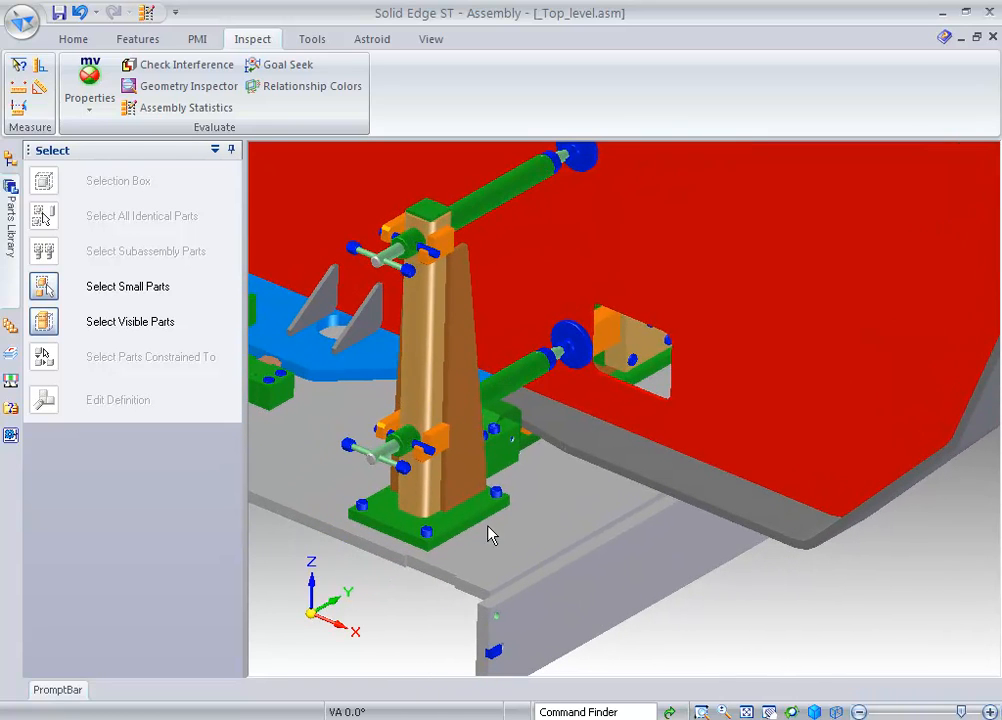
Start a Distance sensor measuring to Plane (Protrusion 1) of Lower_Plate, reading 7.625 in
{"action": "left_click", "coordinate": [540, 576]}
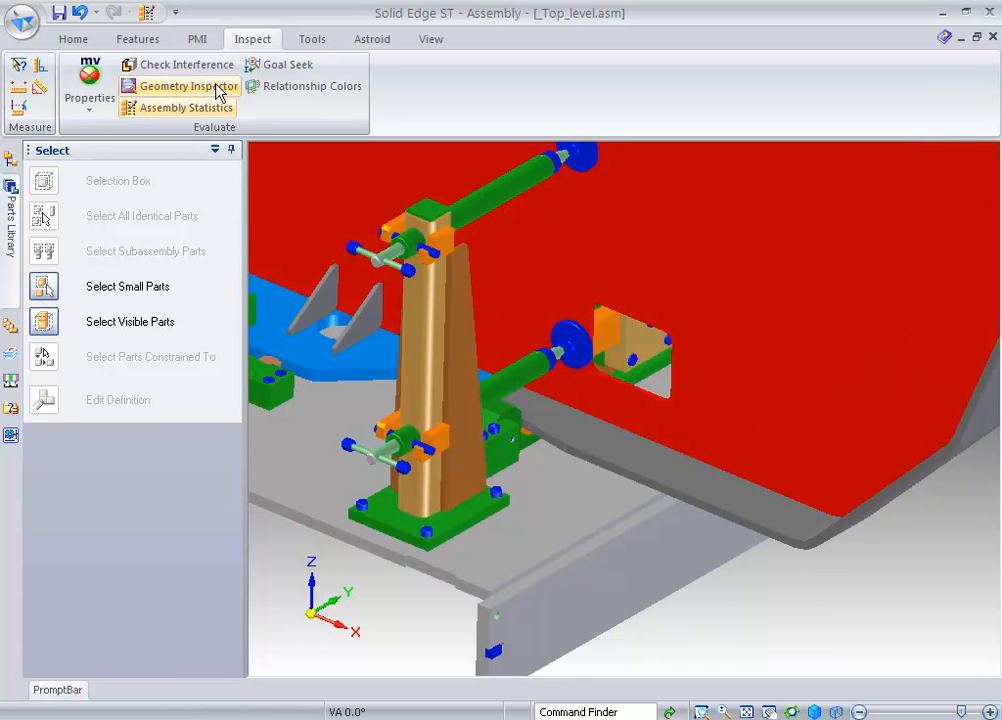
{"action": "mouse_move", "coordinate": [164, 58]}
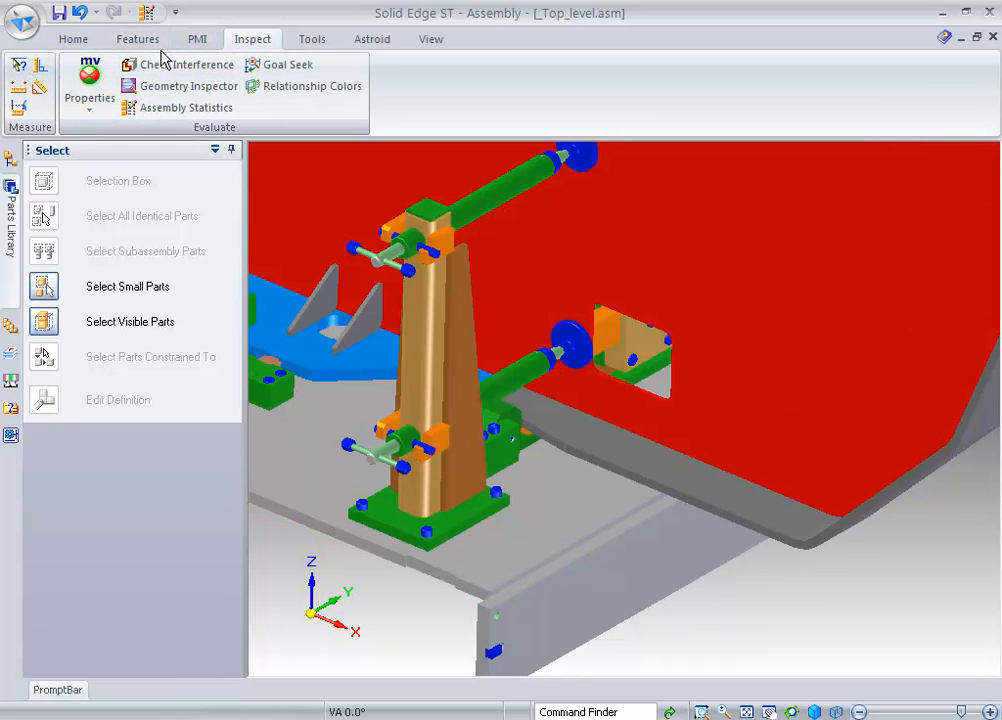
{"action": "left_click", "coordinate": [72, 38]}
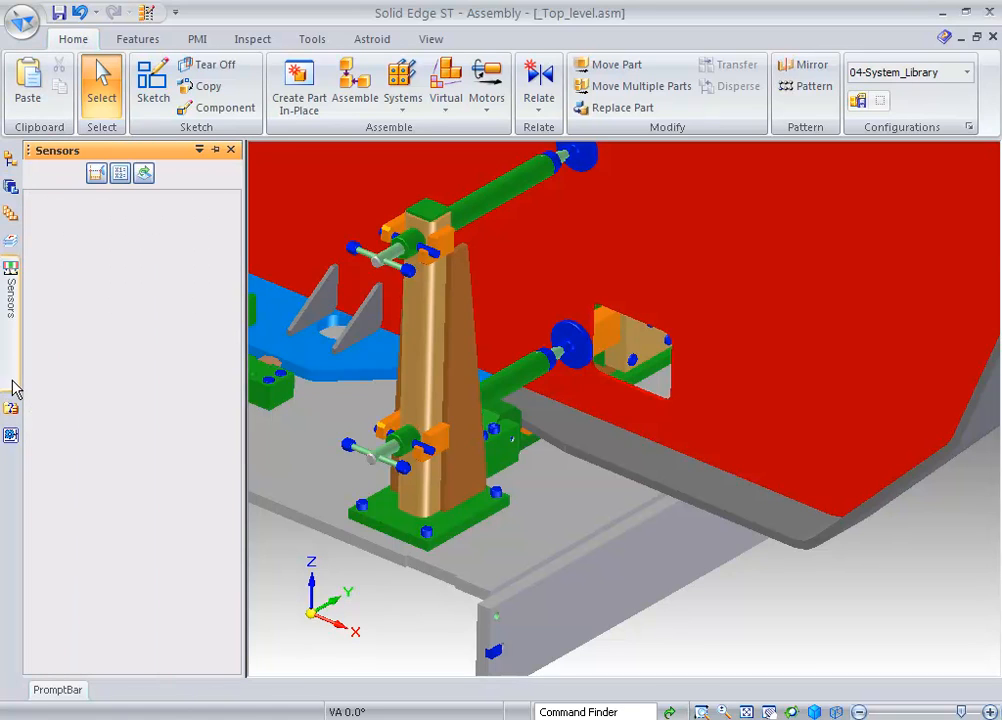
{"action": "mouse_move", "coordinate": [96, 172]}
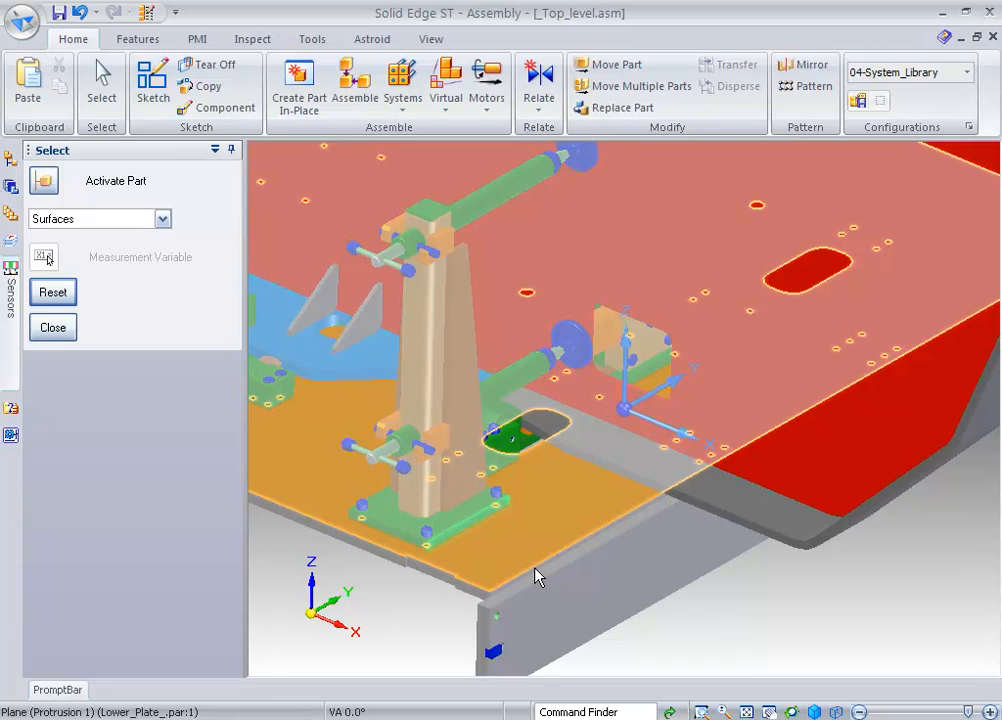
{"action": "mouse_move", "coordinate": [542, 580]}
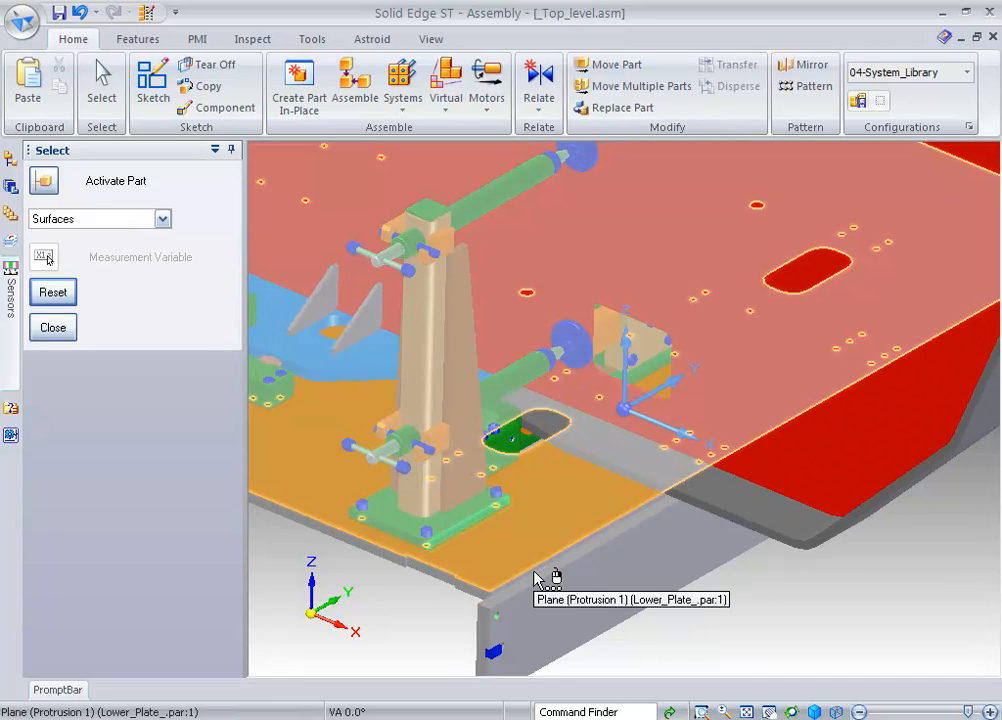
{"action": "left_click", "coordinate": [540, 578]}
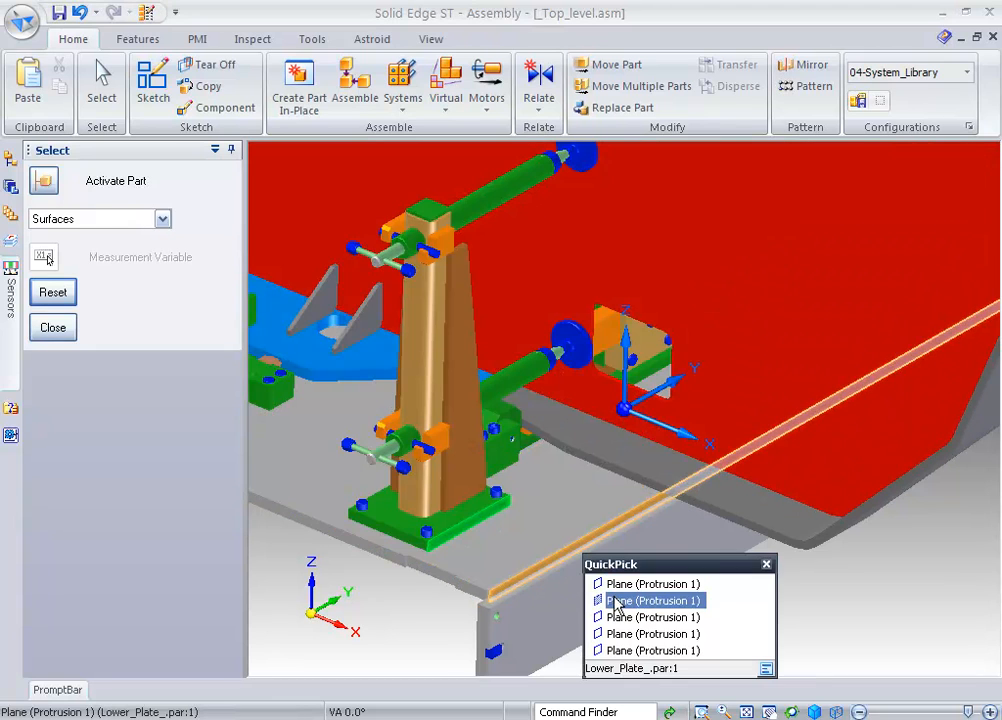
{"action": "left_click", "coordinate": [652, 600]}
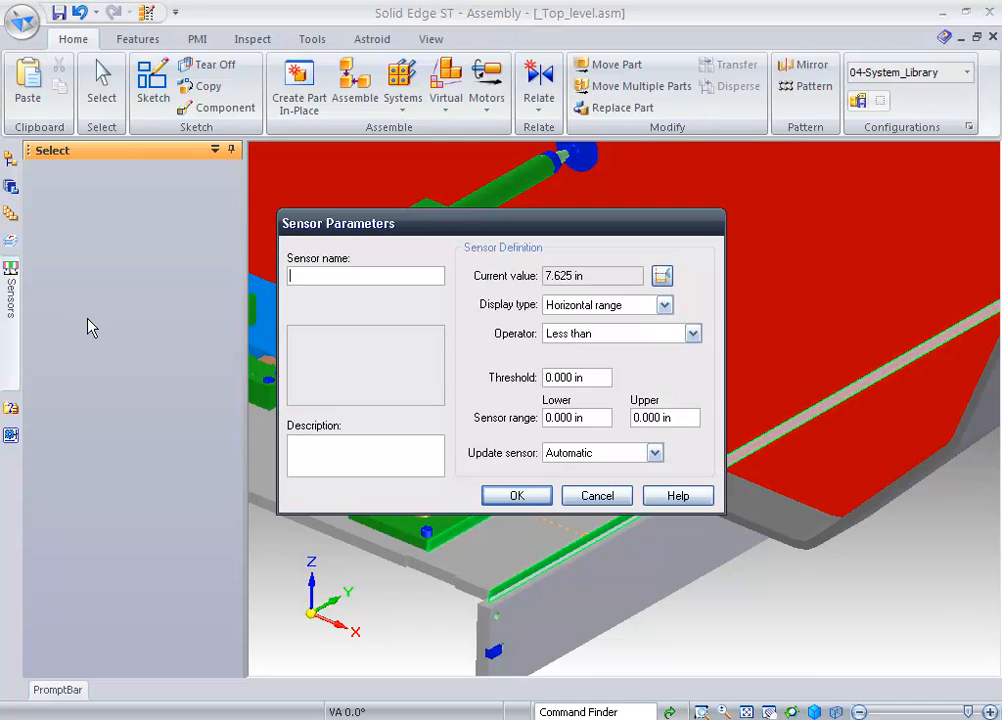
Name the sensor 'Distance to Edge' with Not between 6–8 threshold, range 5–10, and confirm
{"action": "type", "text": "Distance to E"}
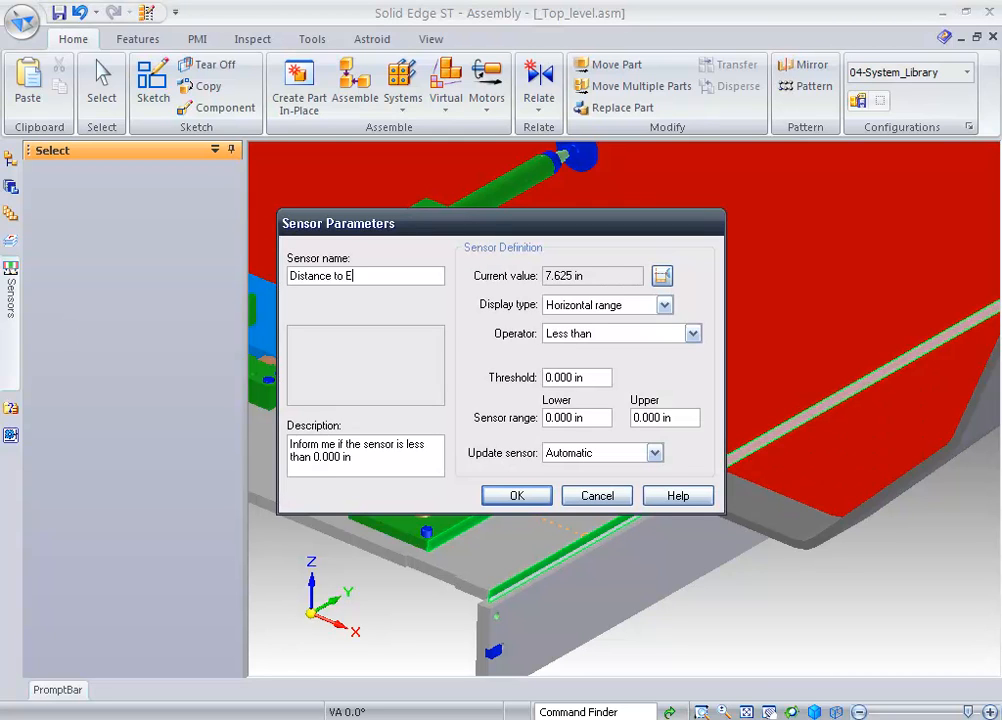
{"action": "left_click", "coordinate": [692, 332]}
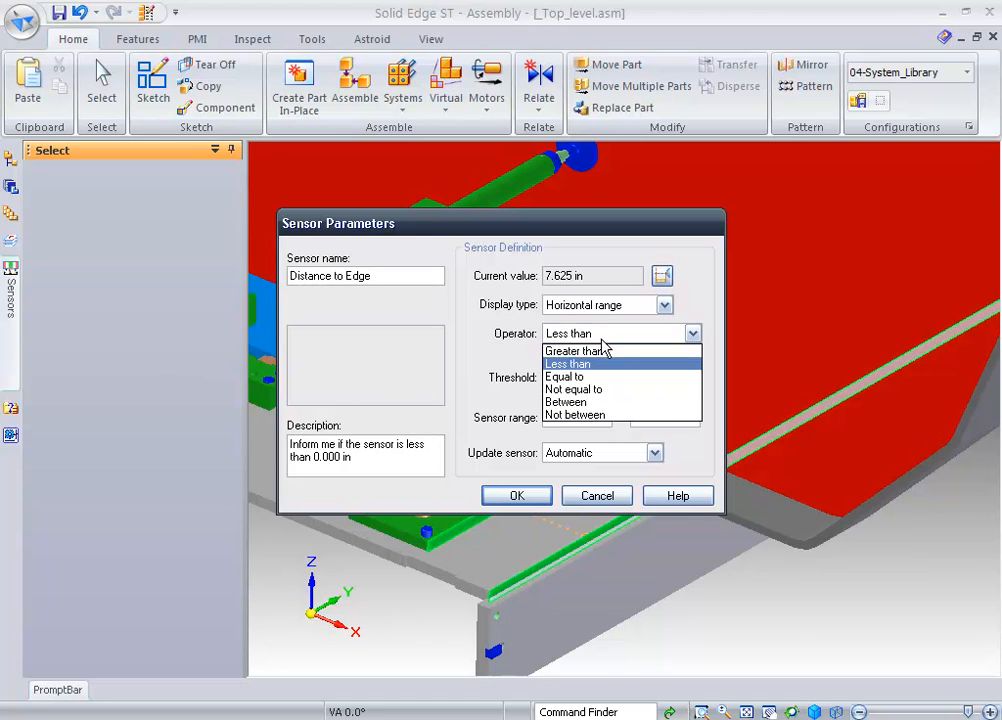
{"action": "left_click", "coordinate": [584, 414]}
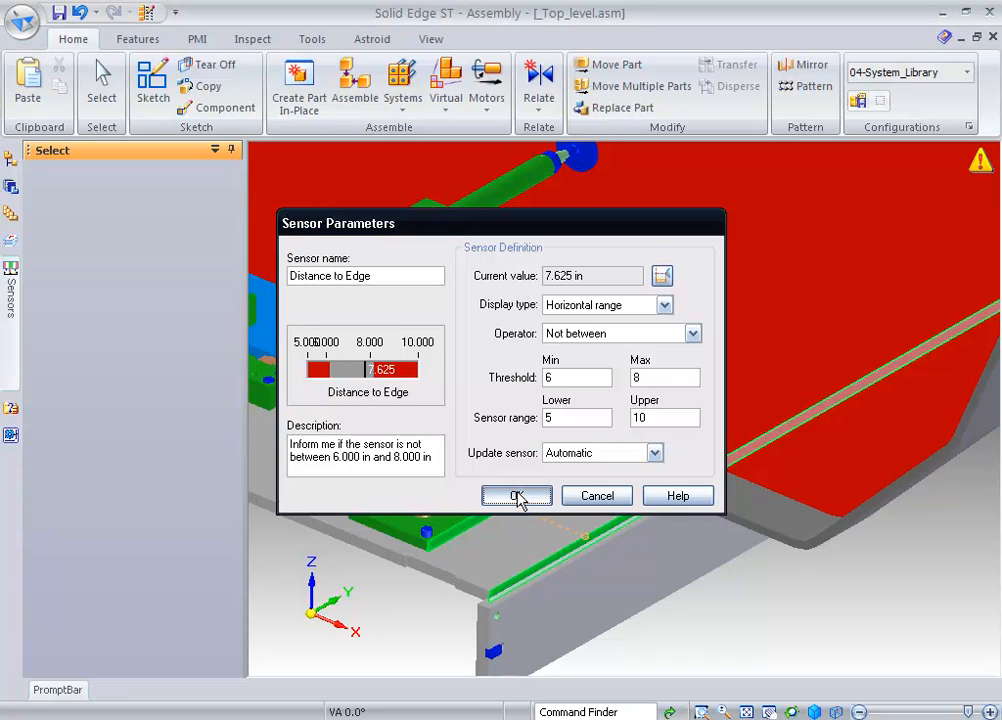
{"action": "left_click", "coordinate": [516, 496]}
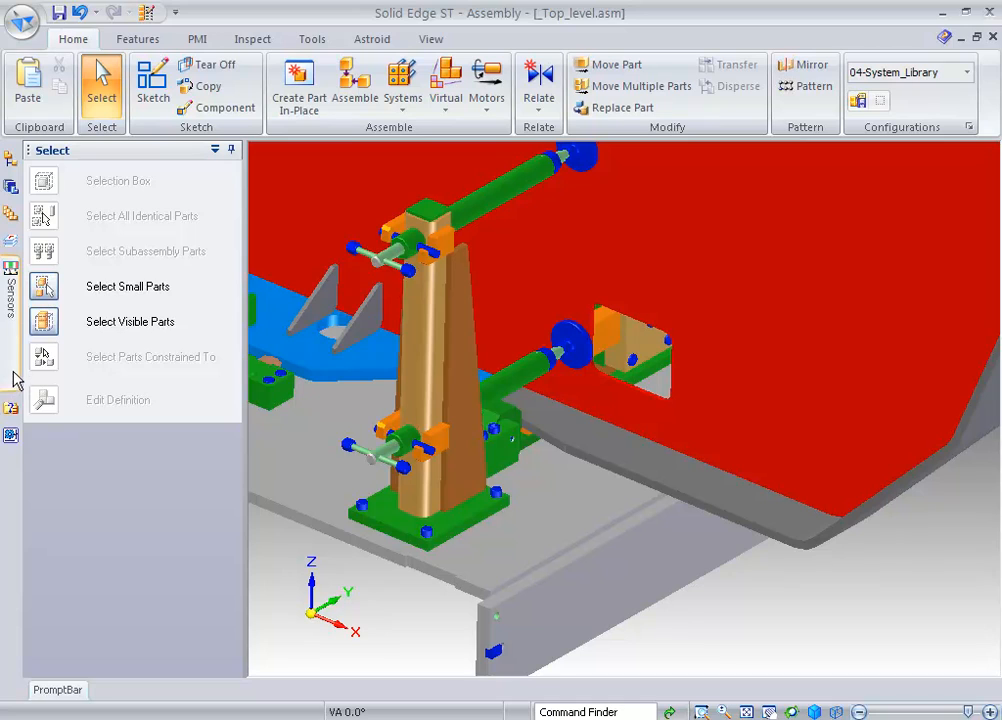
{"action": "left_click", "coordinate": [12, 300]}
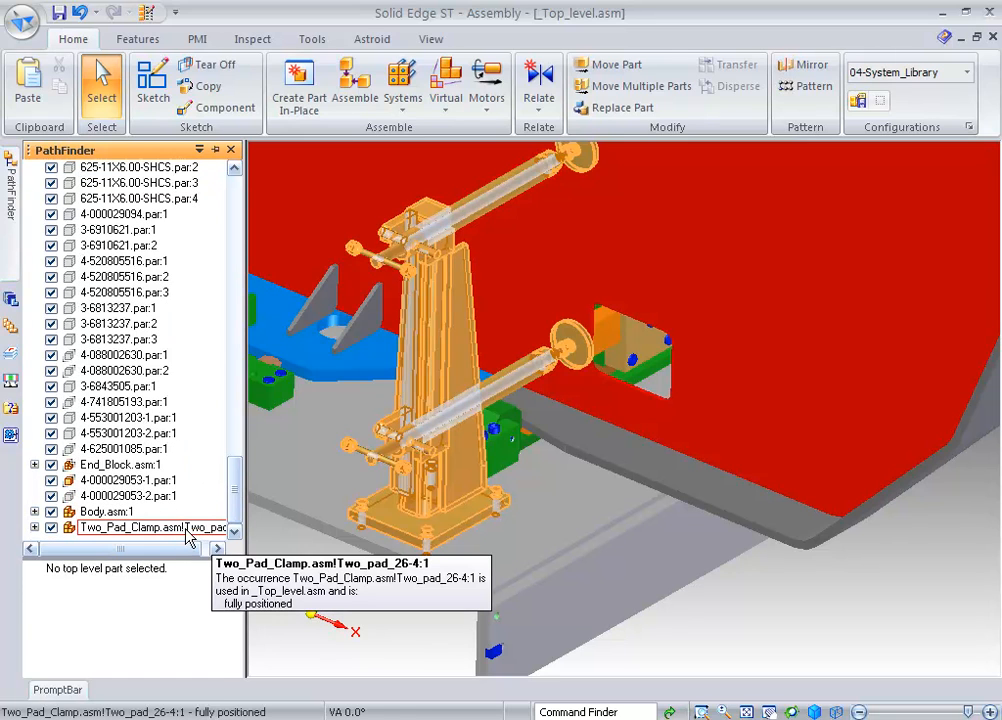
Capture the Two_Pad_Clamp's fit, keeping the two mates and the axial align
{"action": "right_click", "coordinate": [150, 528]}
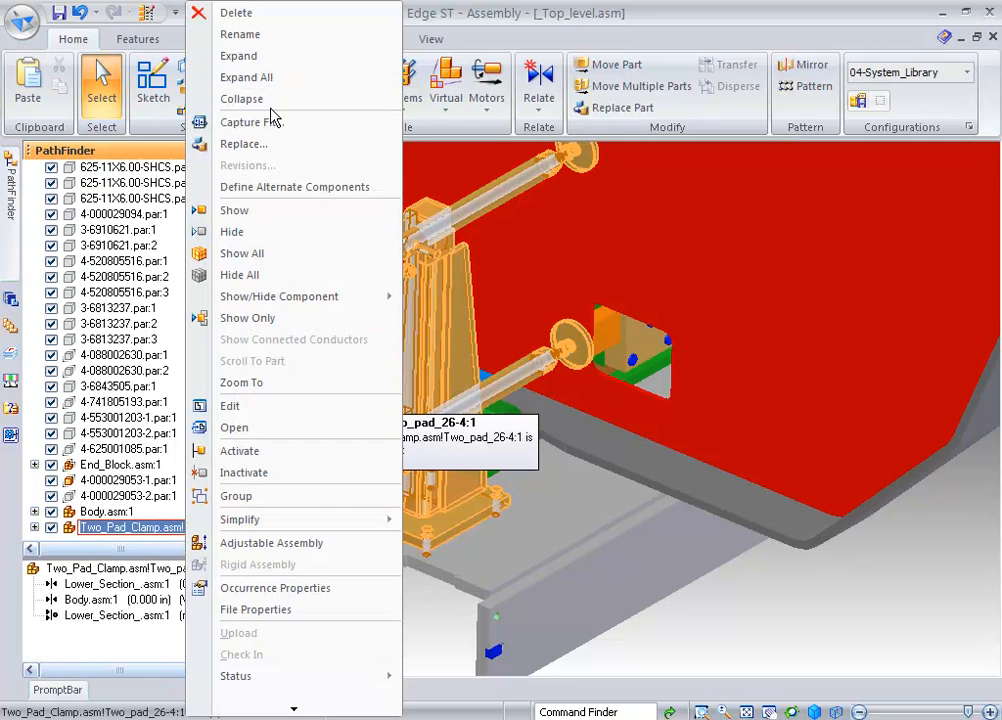
{"action": "left_click", "coordinate": [250, 122]}
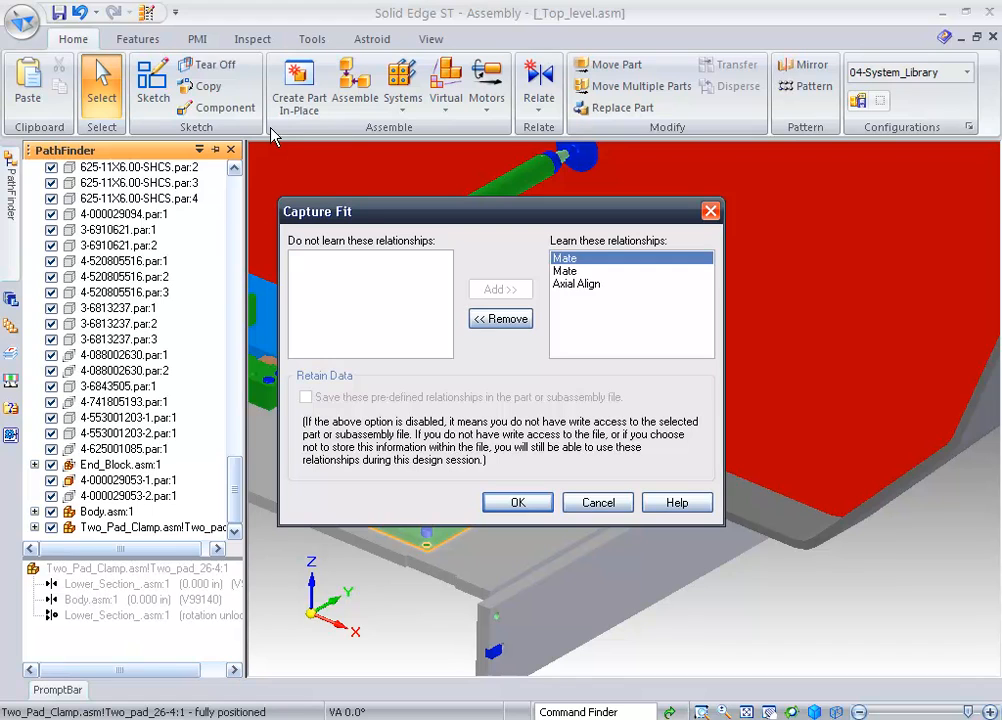
{"action": "left_click", "coordinate": [516, 502]}
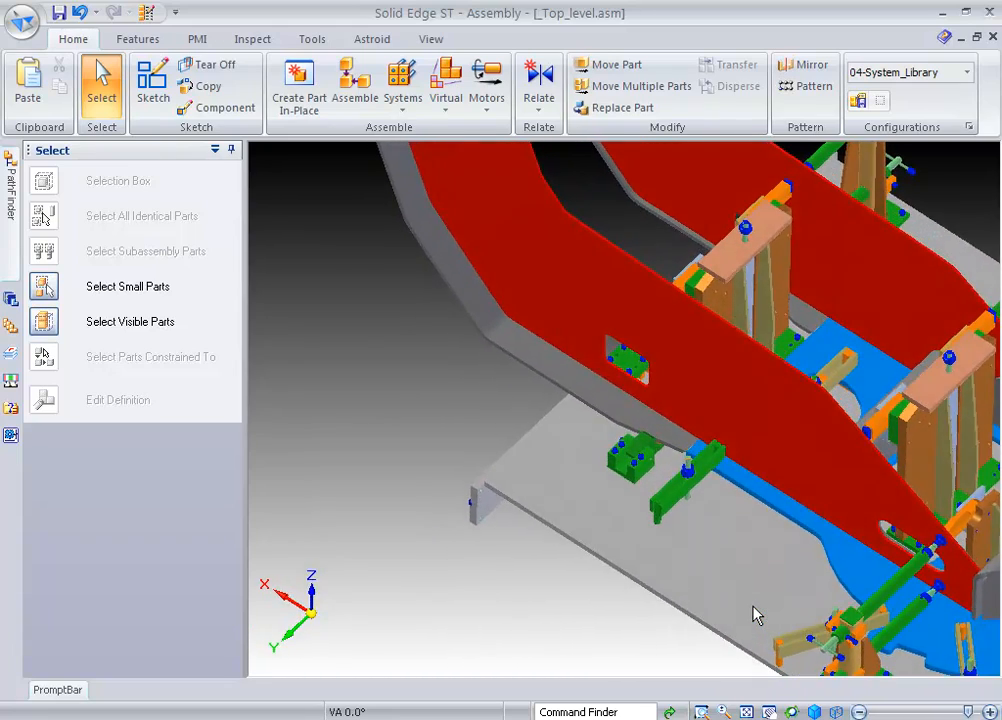
Turn the frame around and choose the SL_Two_Pad clamp from the System_Library to place
{"action": "left_click_drag", "start_coordinate": [756, 614], "coordinate": [370, 450]}
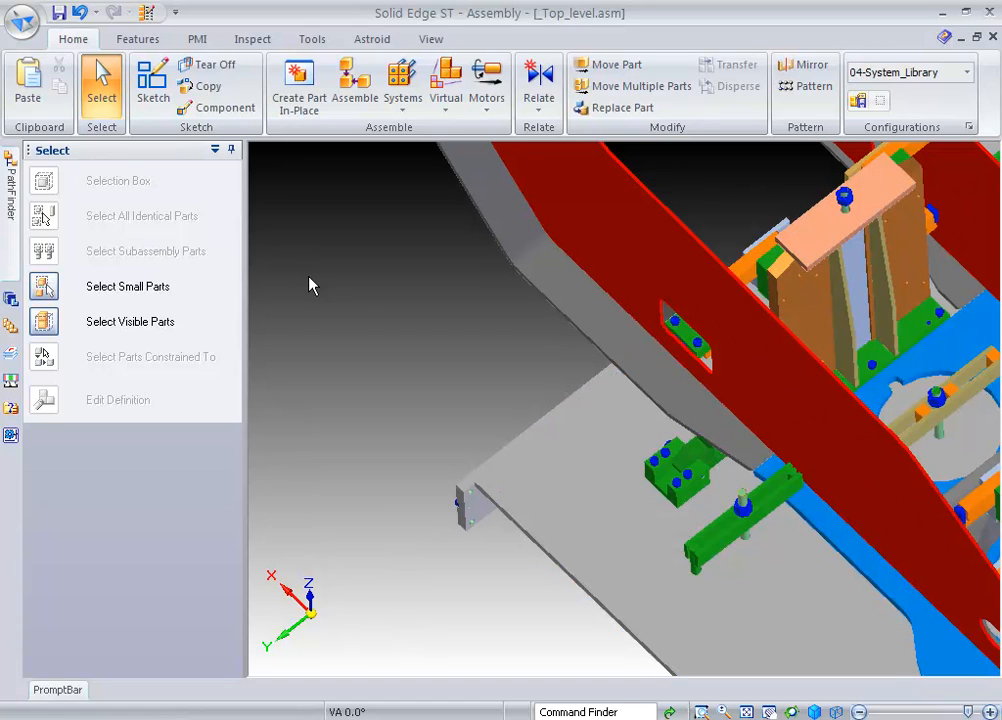
{"action": "mouse_move", "coordinate": [108, 304]}
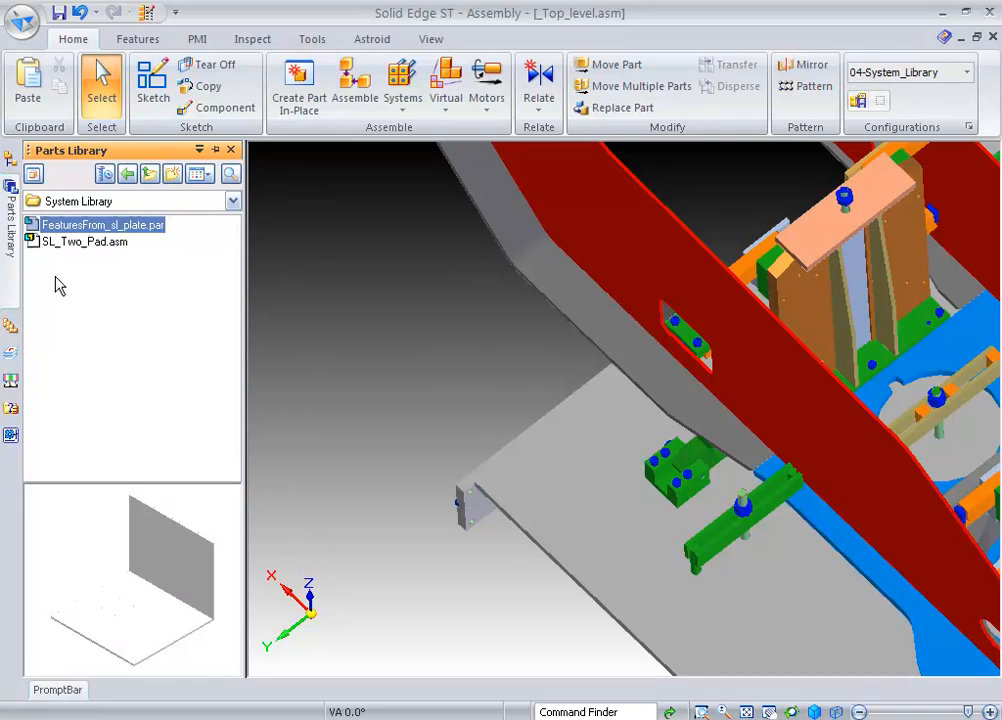
{"action": "left_click", "coordinate": [84, 242]}
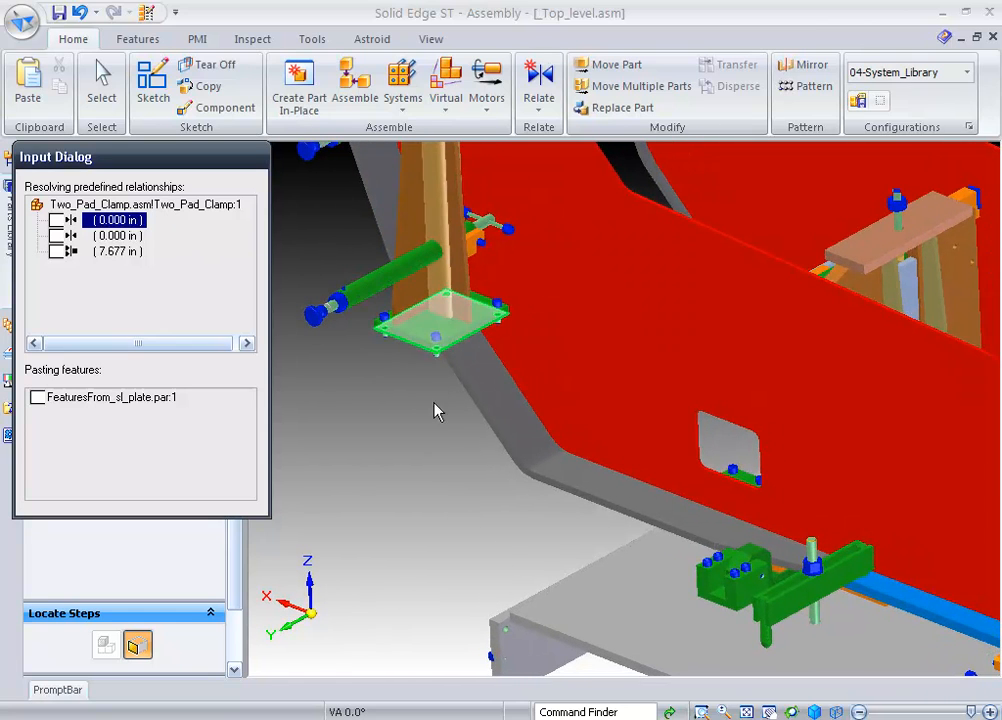
{"action": "mouse_move", "coordinate": [472, 412]}
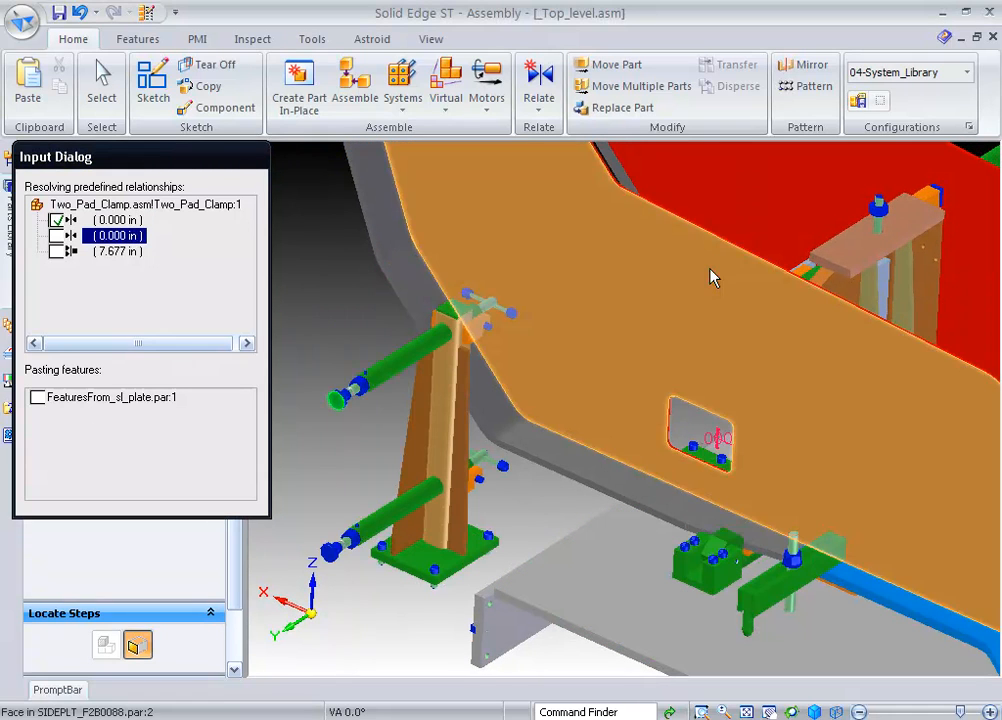
Resolve the second clamp's captured mate on the frame face and dismiss the crash report
{"action": "left_click", "coordinate": [116, 252]}
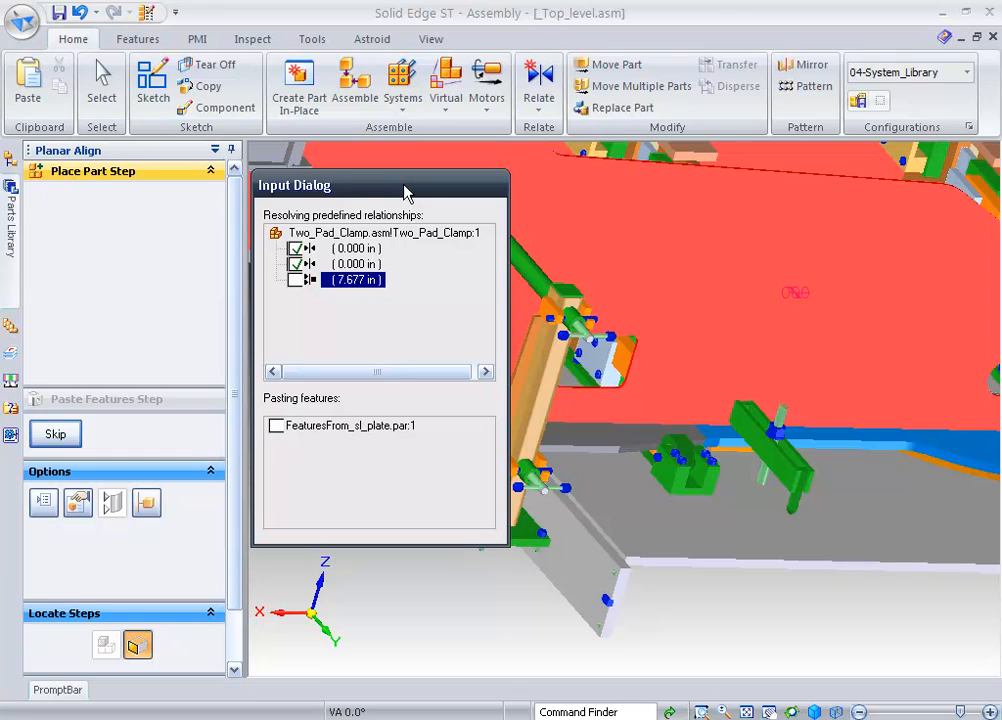
{"action": "mouse_move", "coordinate": [372, 288]}
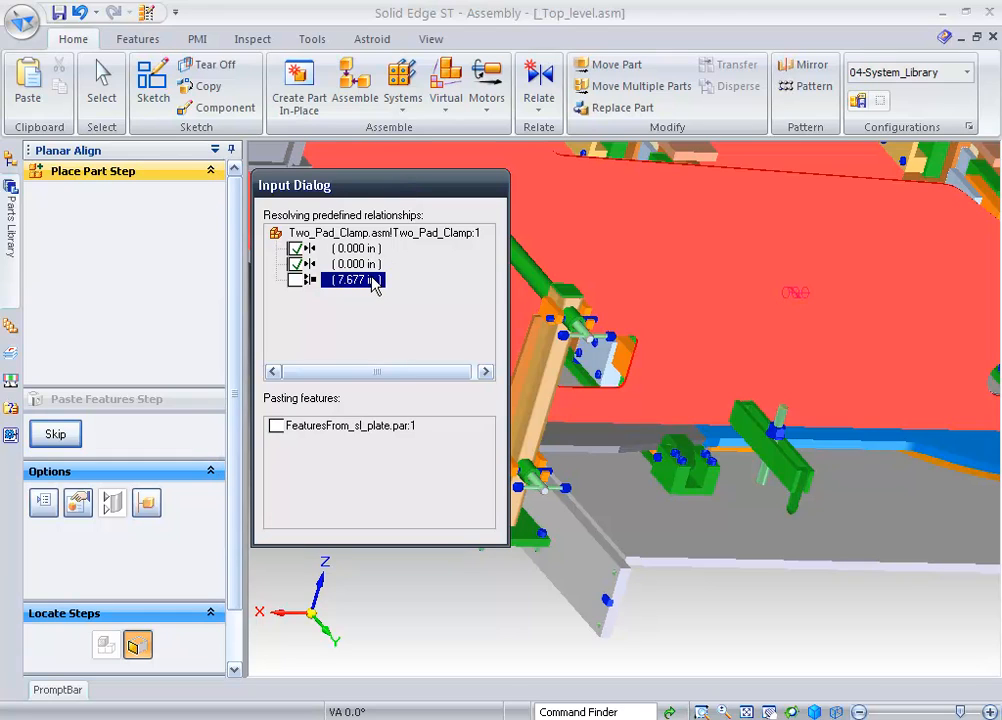
{"action": "mouse_move", "coordinate": [290, 336]}
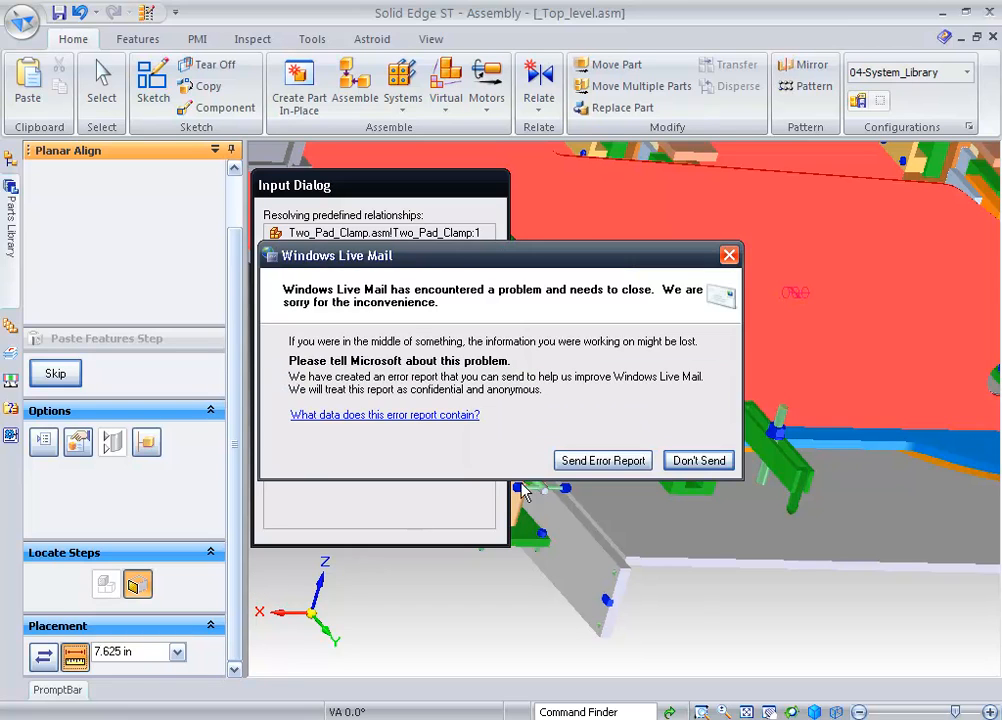
{"action": "left_click", "coordinate": [698, 460]}
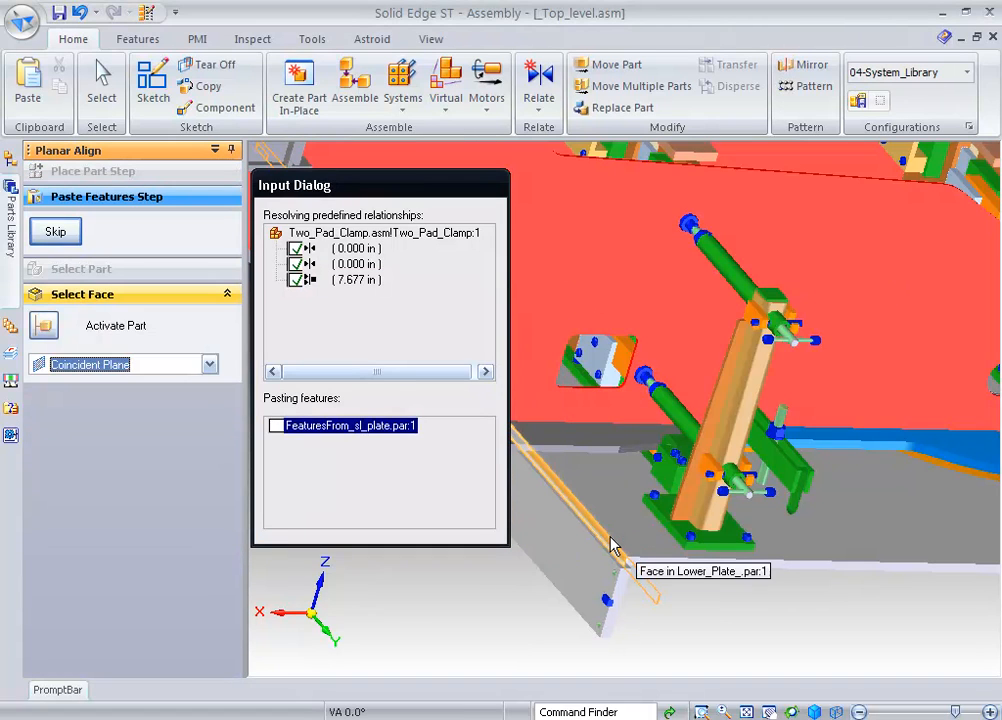
{"action": "mouse_move", "coordinate": [598, 540]}
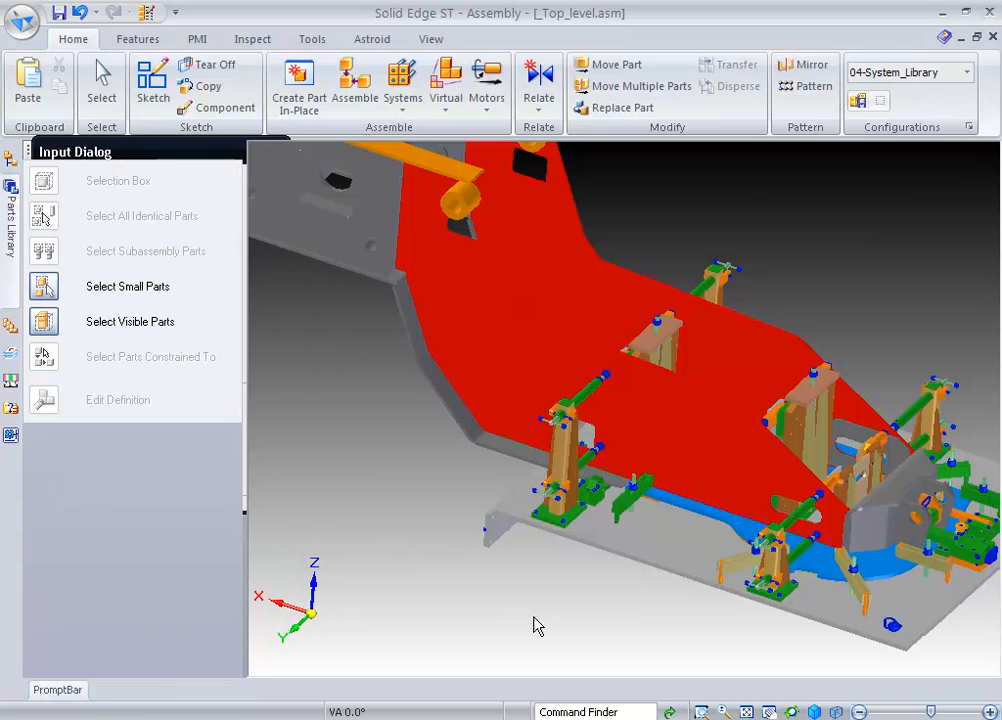
{"action": "left_click", "coordinate": [100, 80]}
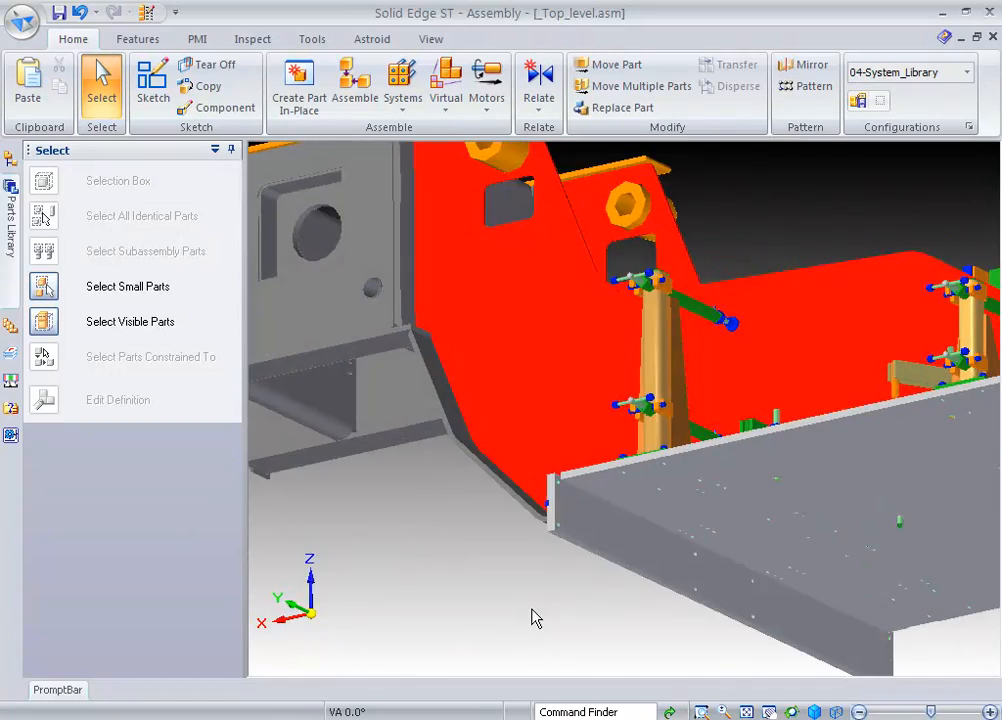
{"action": "left_click_drag", "start_coordinate": [600, 400], "coordinate": [530, 500]}
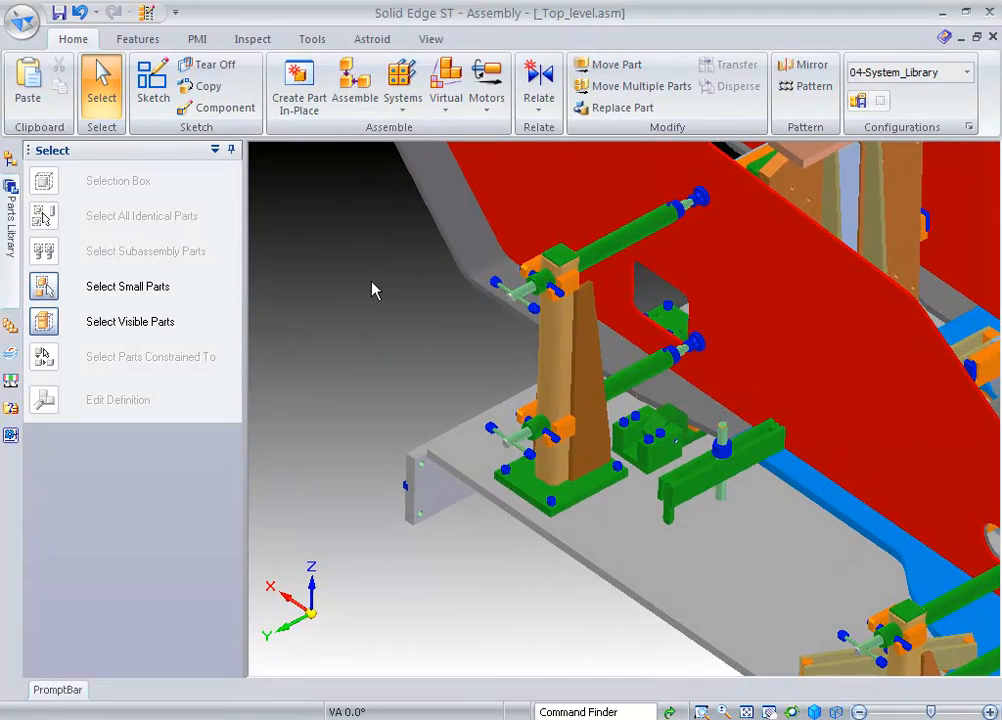
{"action": "mouse_move", "coordinate": [348, 272]}
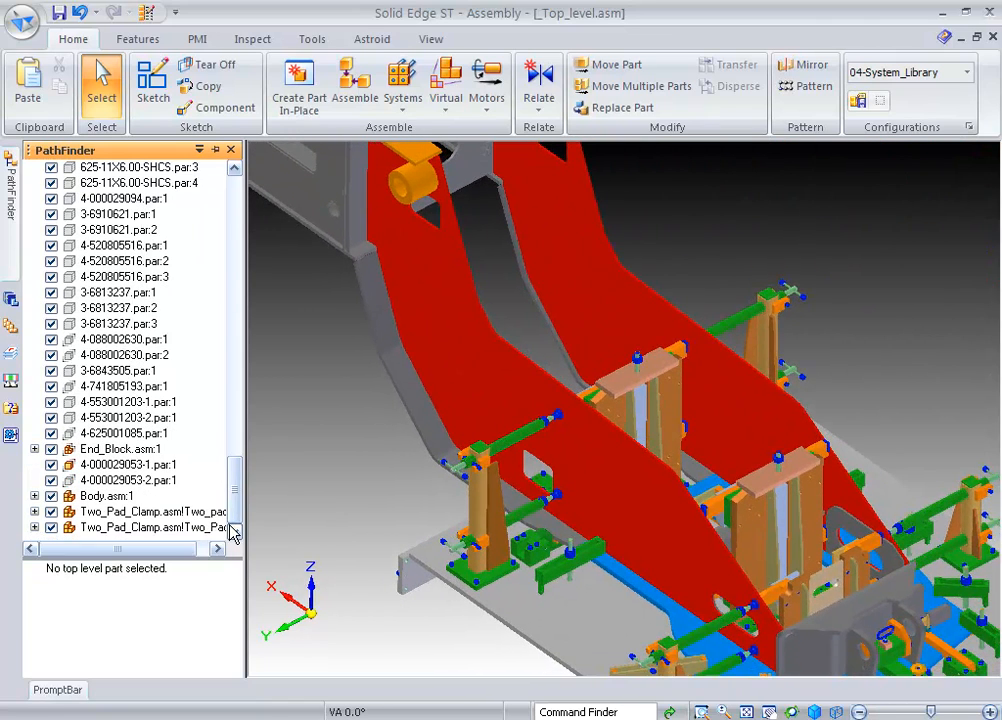
Swap the Two_Pad_Clamp occurrence to another member of its clamp family
{"action": "right_click", "coordinate": [150, 528]}
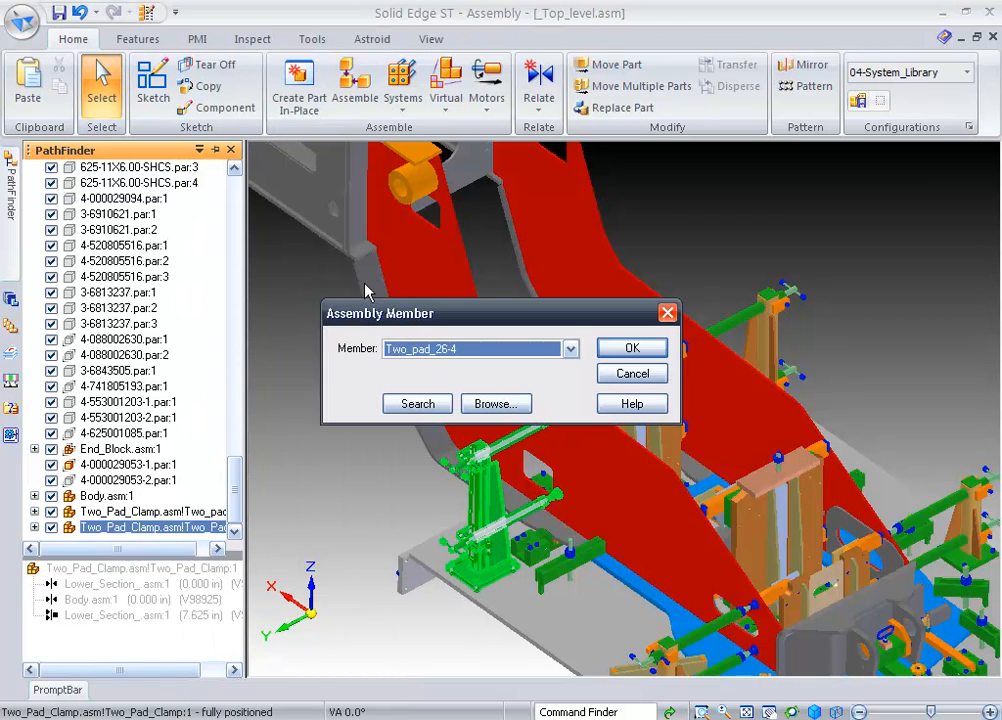
{"action": "left_click", "coordinate": [570, 348]}
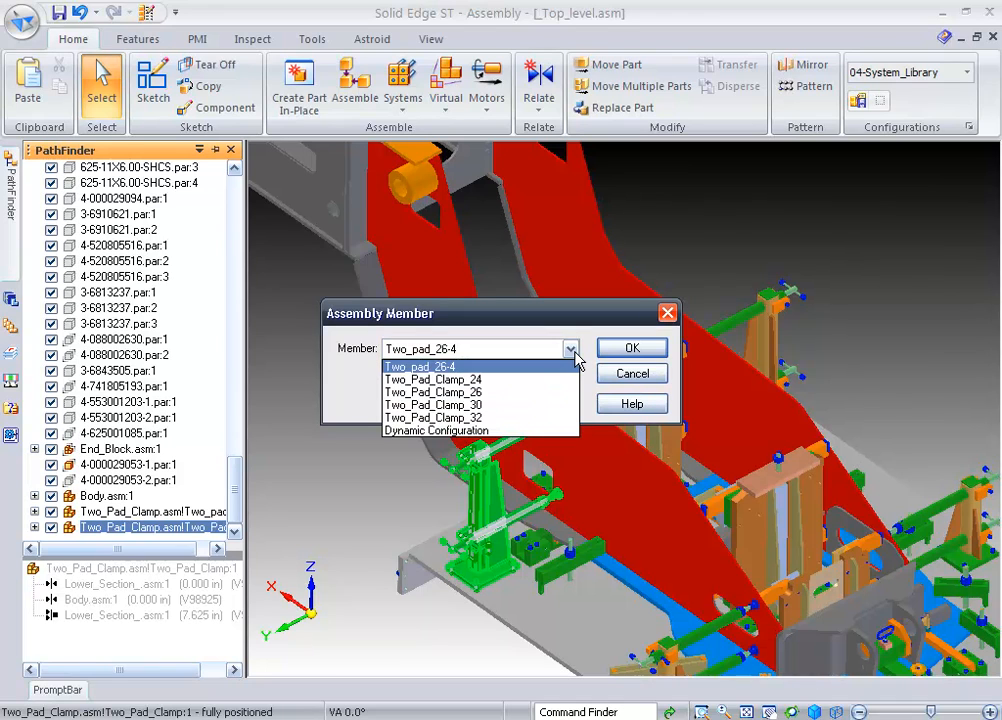
{"action": "mouse_move", "coordinate": [588, 336]}
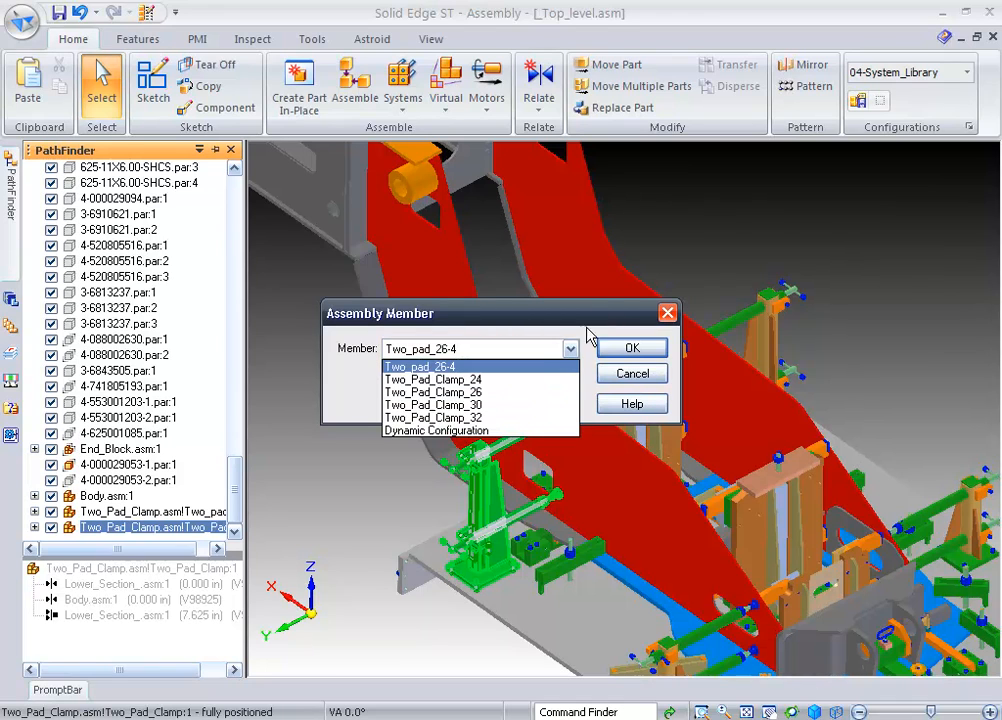
{"action": "left_click", "coordinate": [632, 348]}
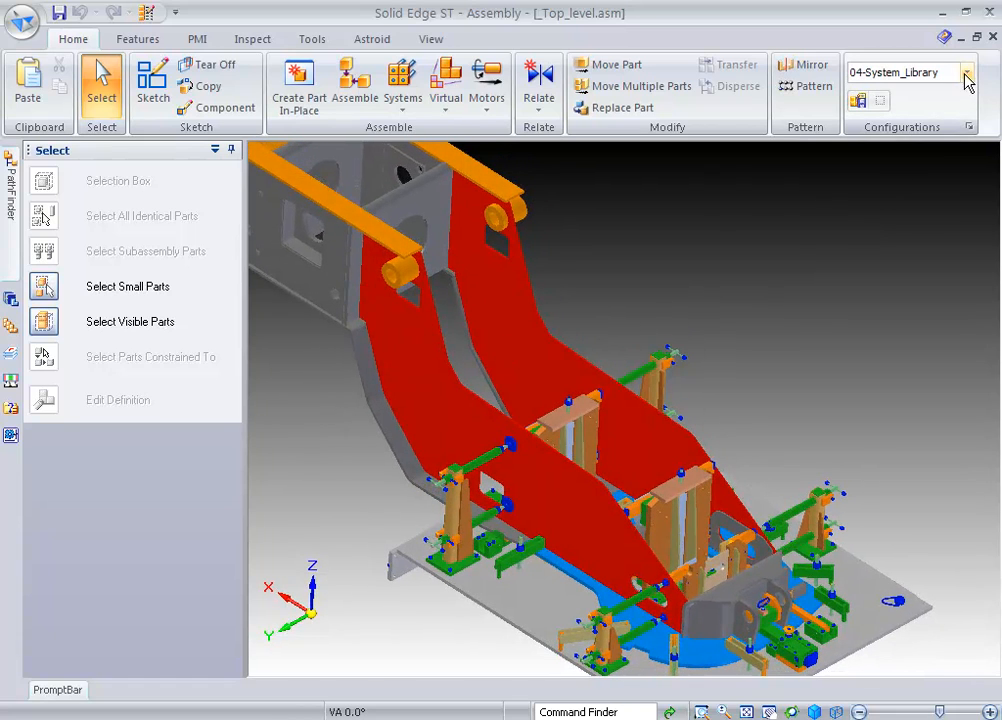
Switch the assembly to the 05-Fastener_System display configuration
{"action": "left_click", "coordinate": [964, 72]}
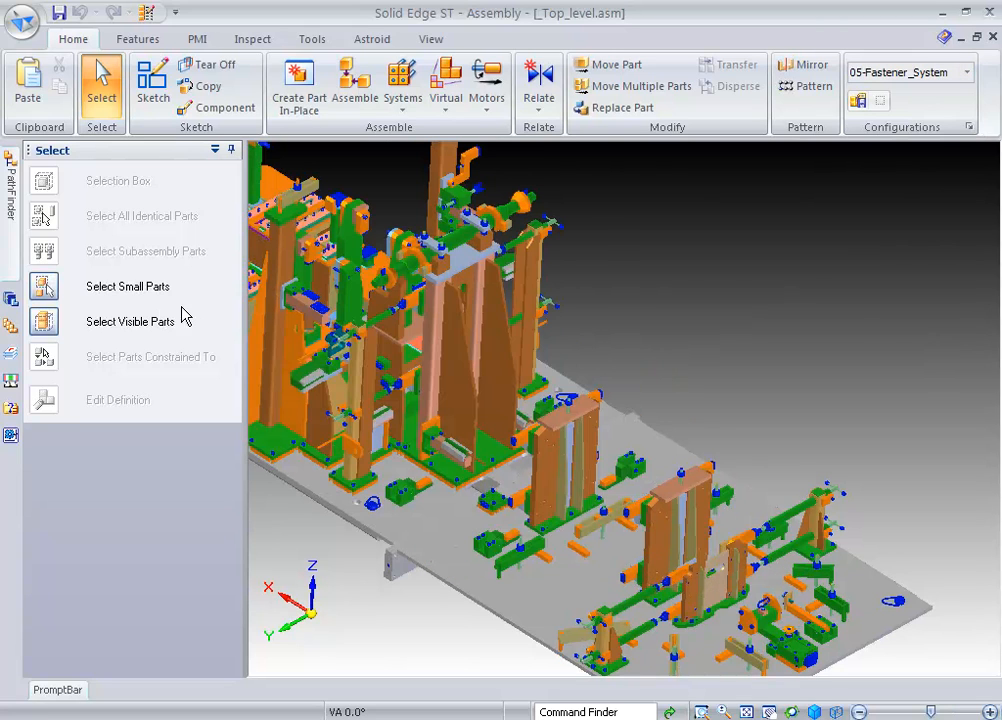
{"action": "mouse_move", "coordinate": [10, 300]}
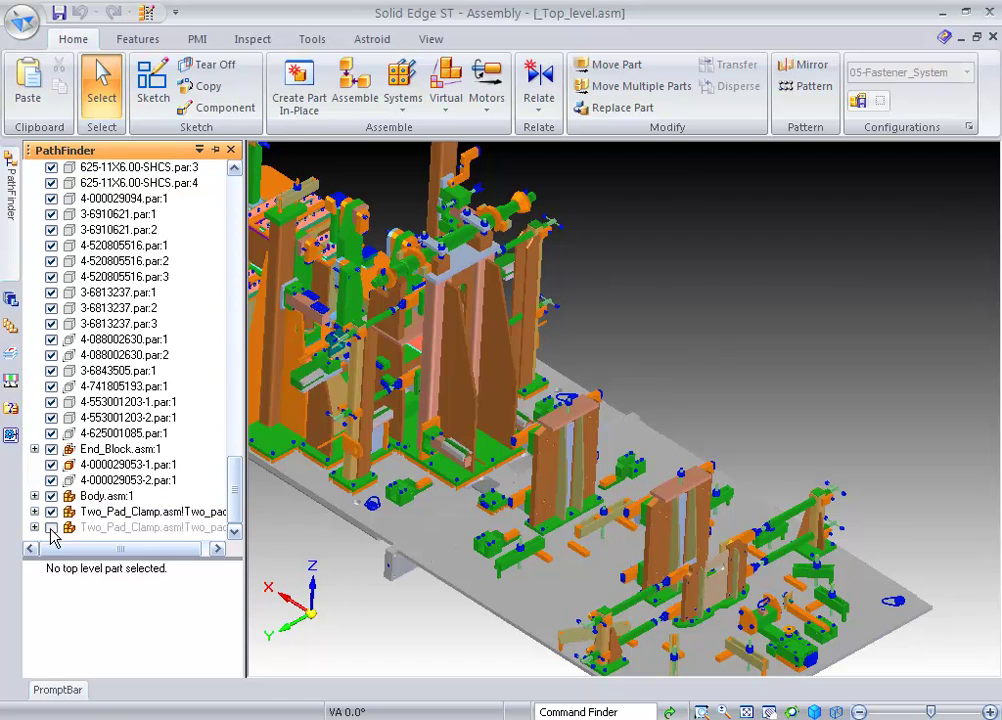
{"action": "left_click", "coordinate": [150, 512]}
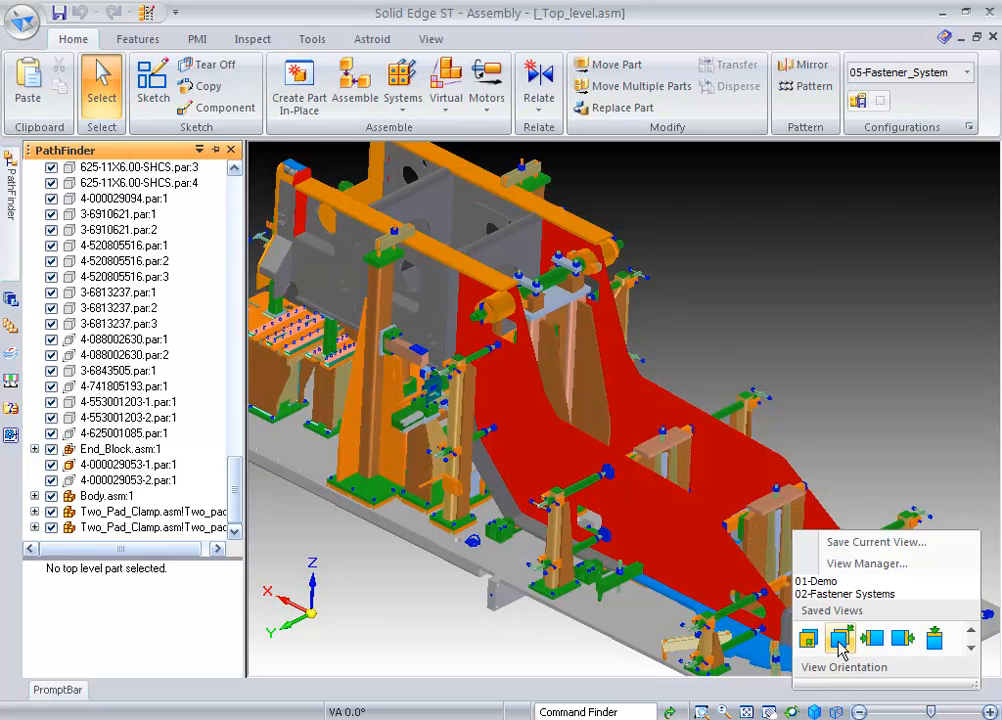
Restore the saved 02-Fastener Systems close-up view of the two-hole plate
{"action": "left_click", "coordinate": [840, 638]}
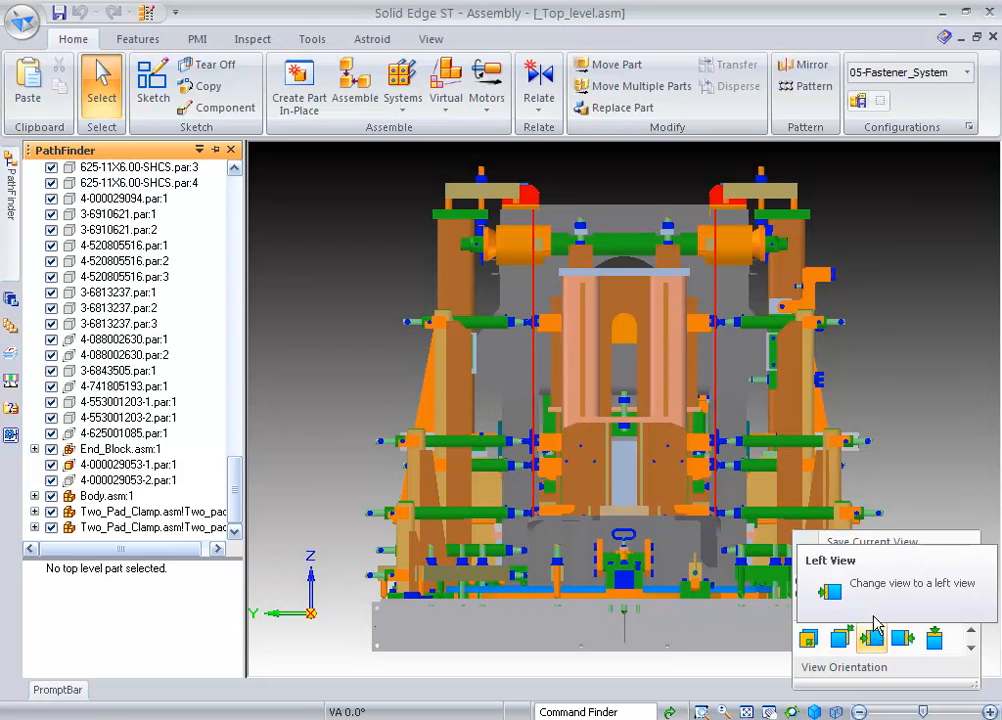
{"action": "mouse_move", "coordinate": [816, 544]}
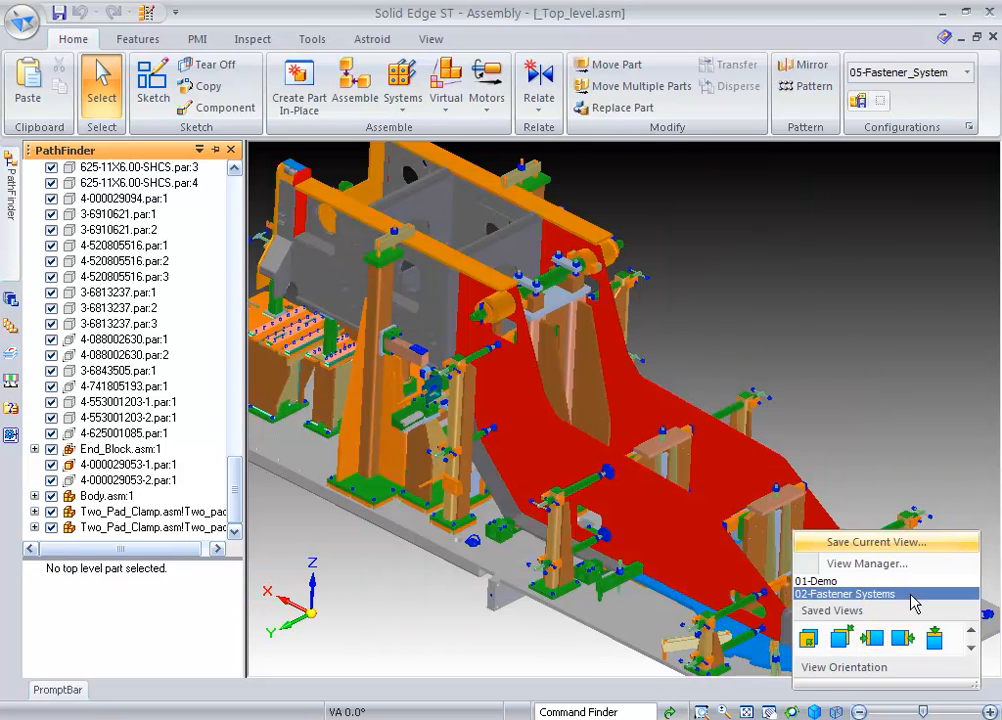
{"action": "left_click", "coordinate": [844, 594]}
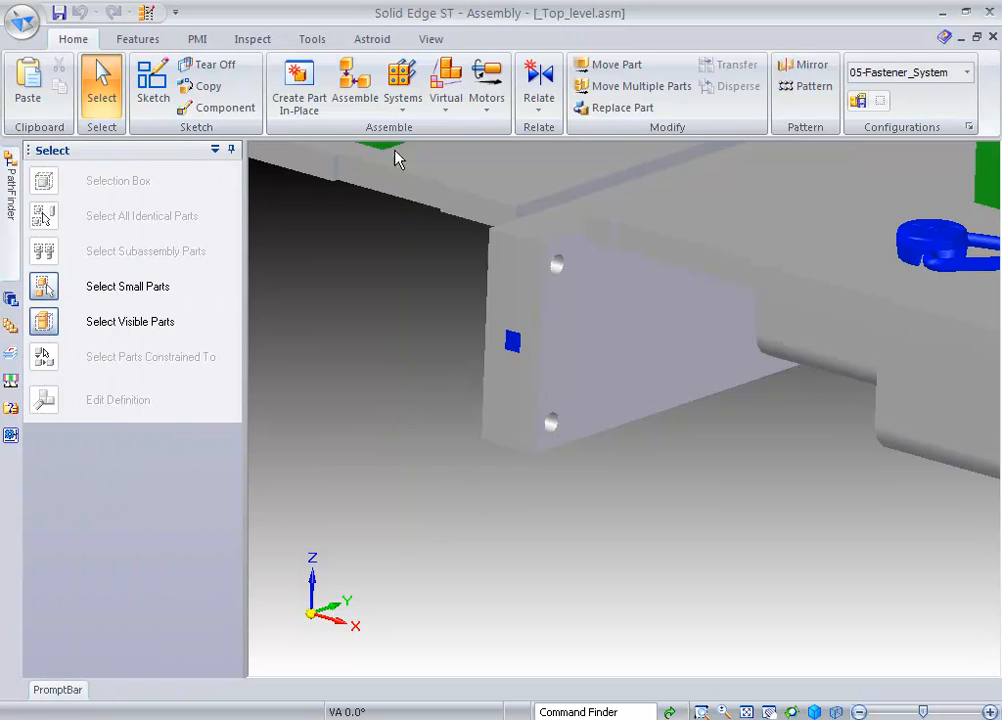
Start a Fastener System on the plate's two top holes and the matching bottom hole
{"action": "left_click", "coordinate": [402, 84]}
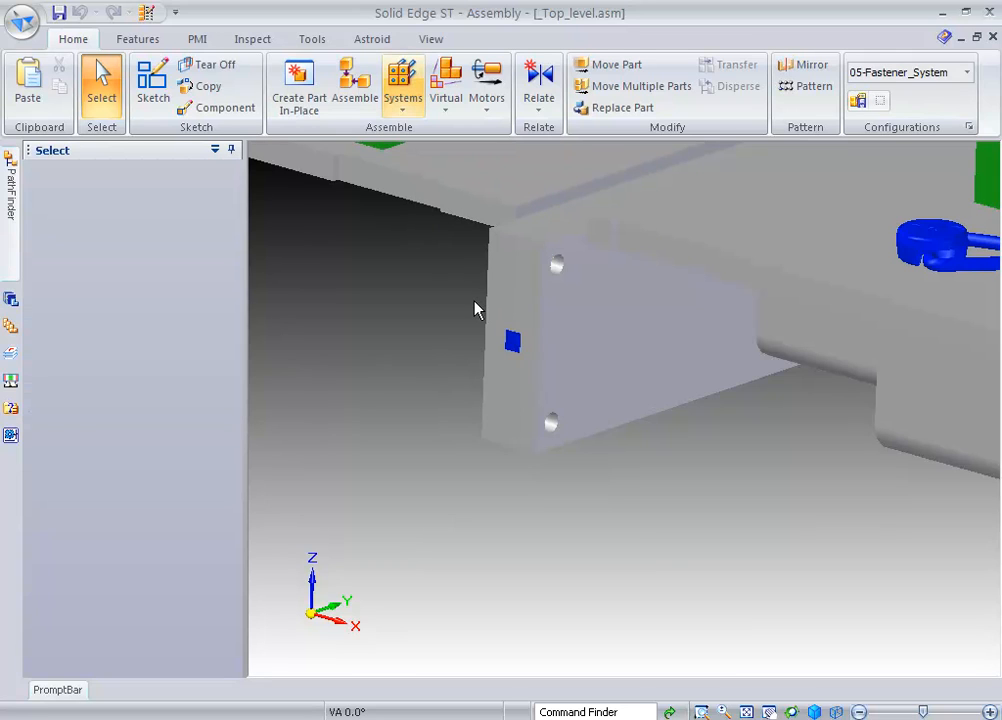
{"action": "left_click", "coordinate": [402, 84]}
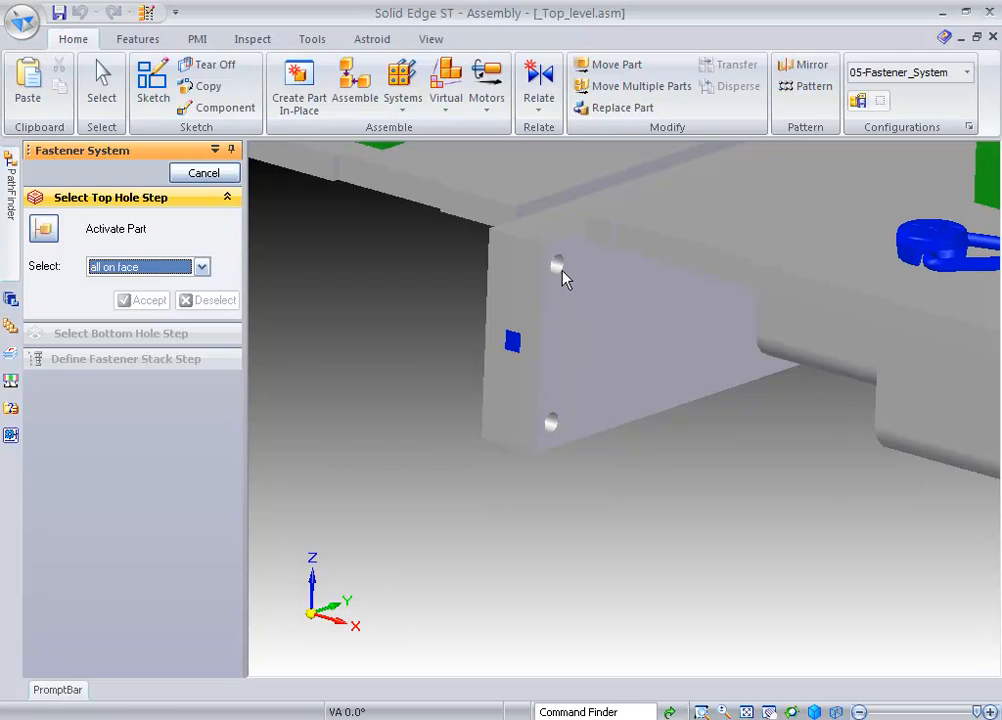
{"action": "left_click", "coordinate": [560, 264]}
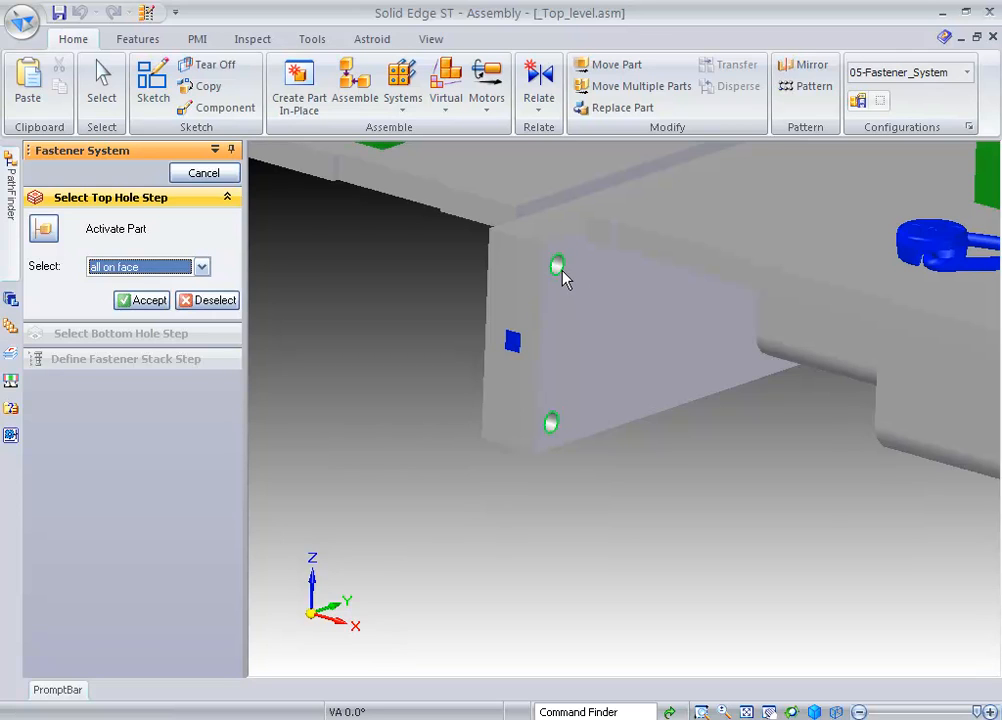
{"action": "mouse_move", "coordinate": [404, 300]}
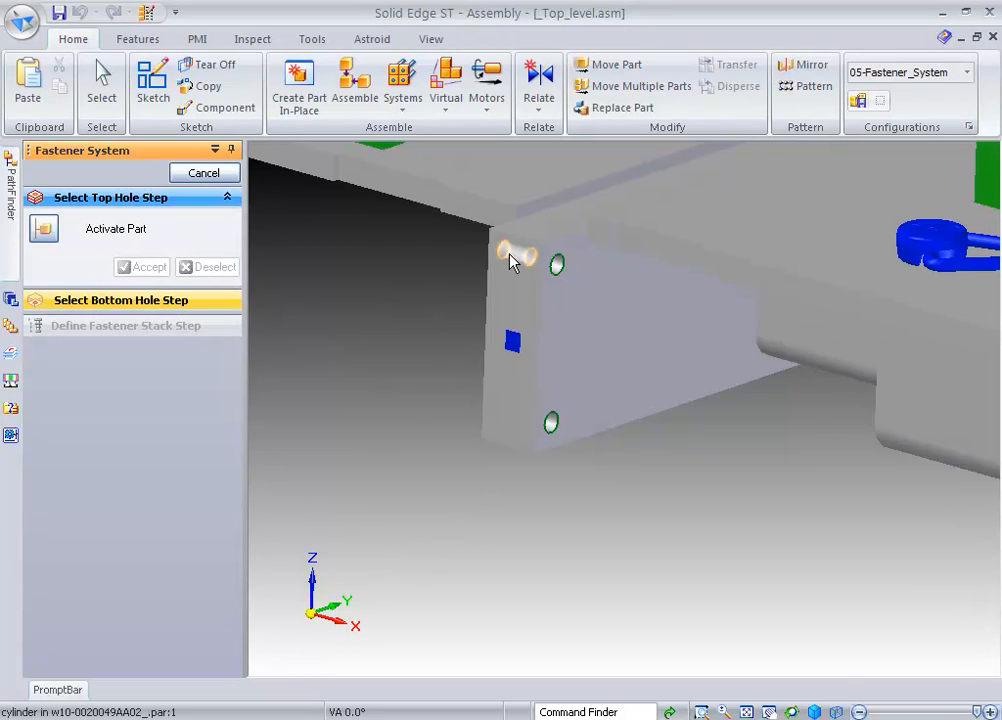
{"action": "left_click", "coordinate": [142, 268]}
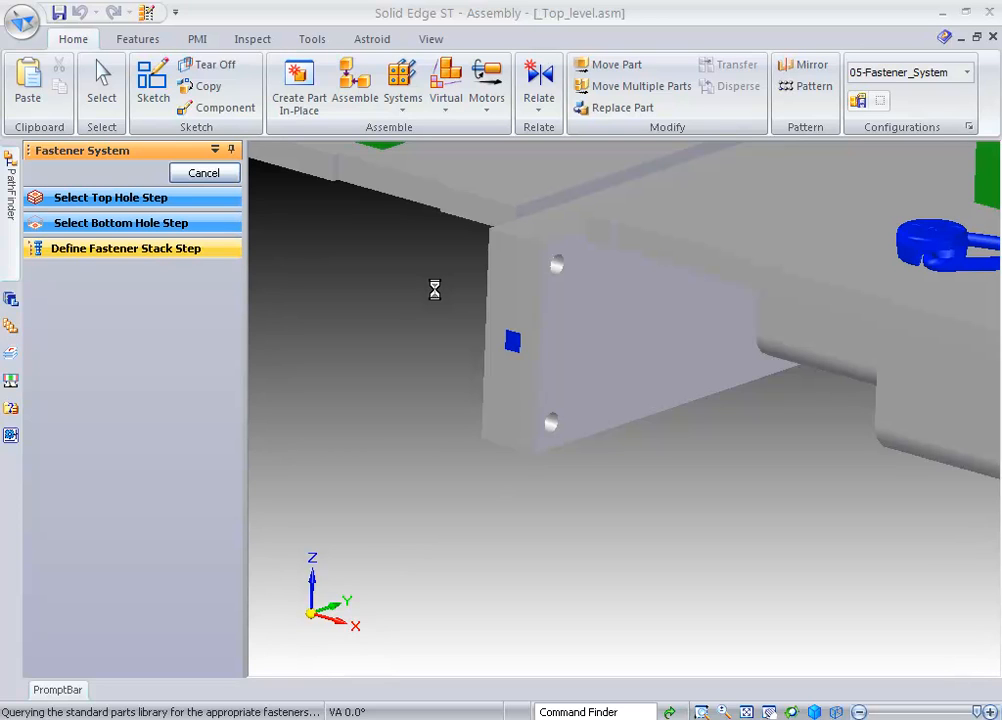
Define a heavy hex 3/4-10 screw, plain washer on top, 3.000 in length, preview and accept
{"action": "left_click", "coordinate": [126, 248]}
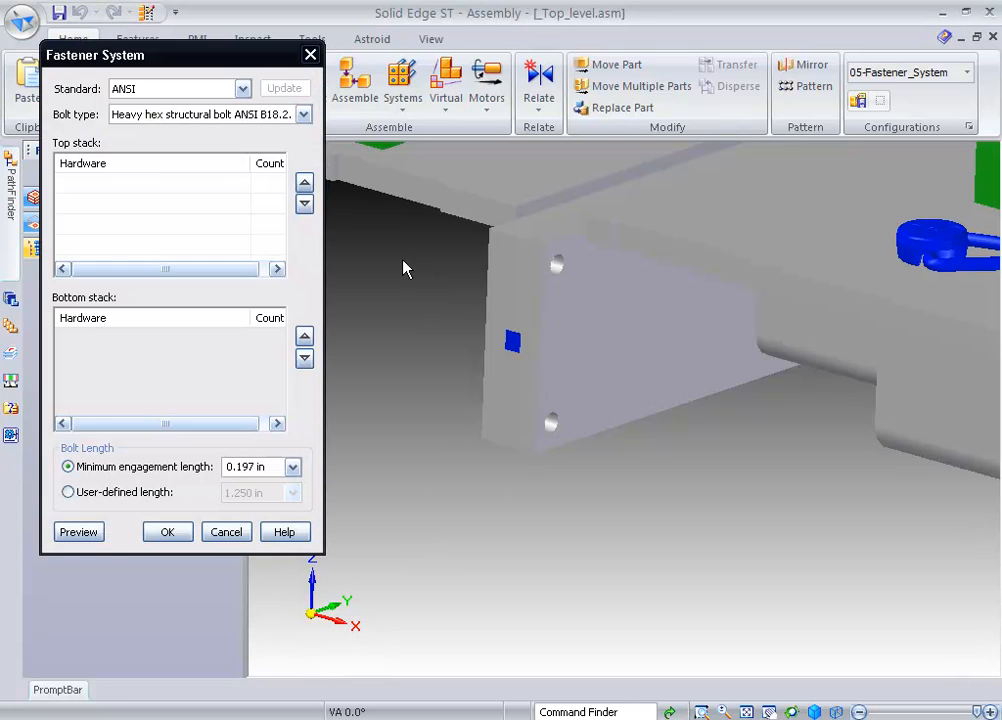
{"action": "left_click", "coordinate": [304, 114]}
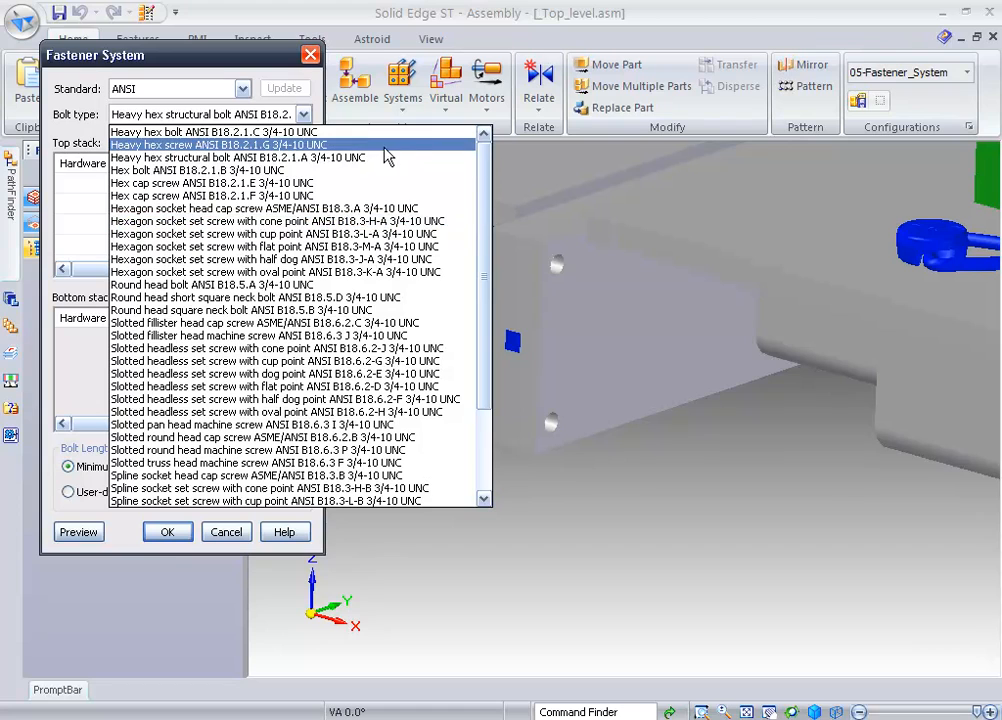
{"action": "left_click", "coordinate": [216, 144]}
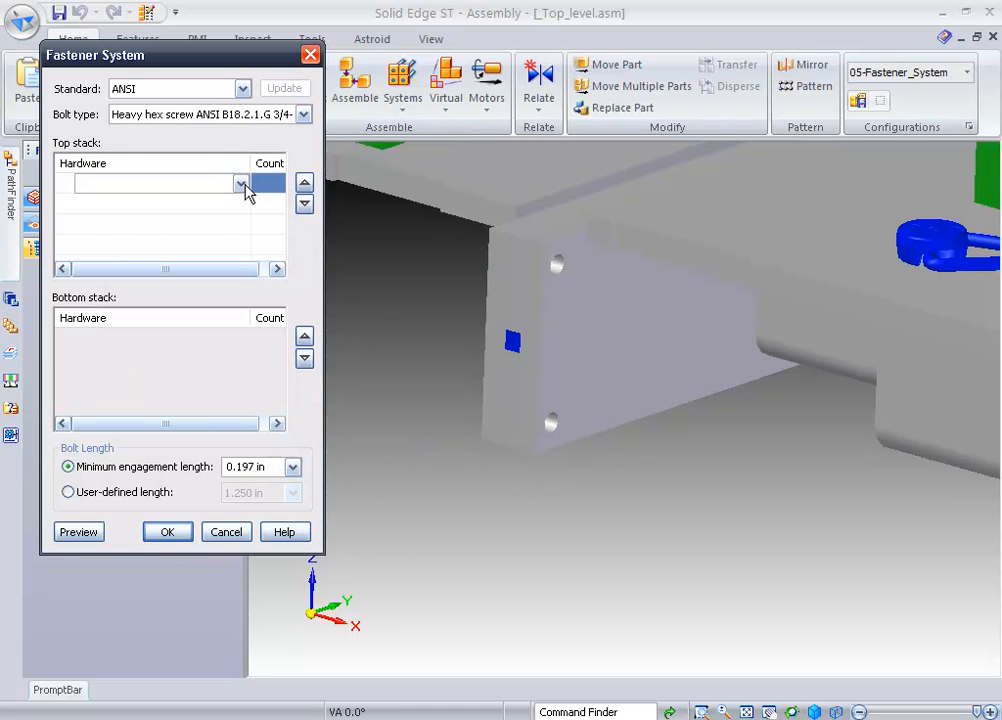
{"action": "left_click", "coordinate": [240, 184]}
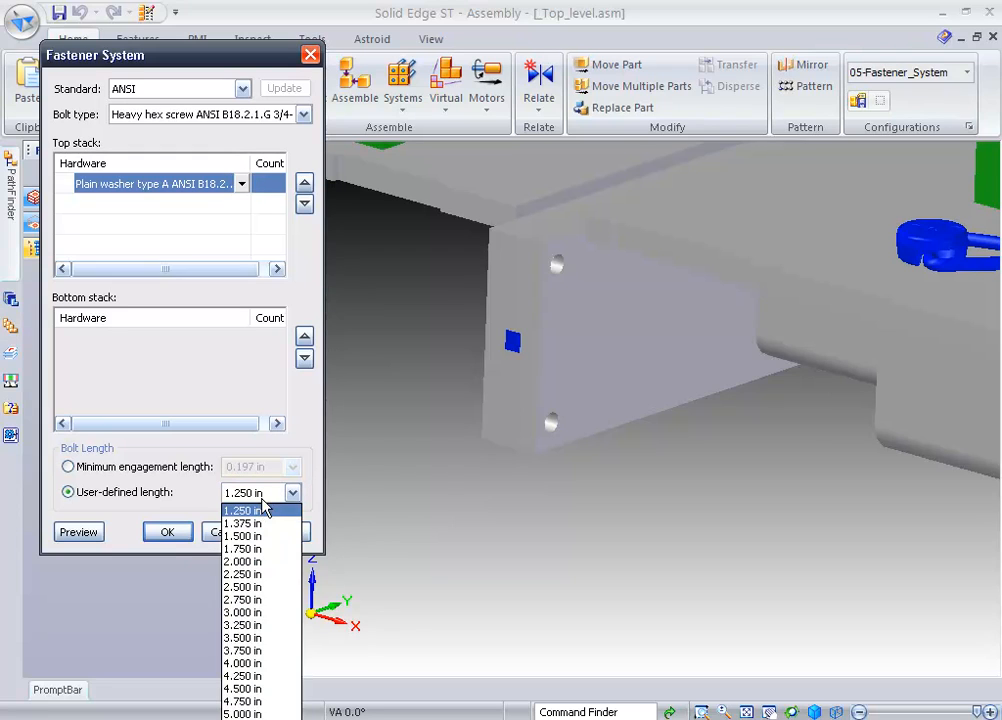
{"action": "left_click", "coordinate": [242, 612]}
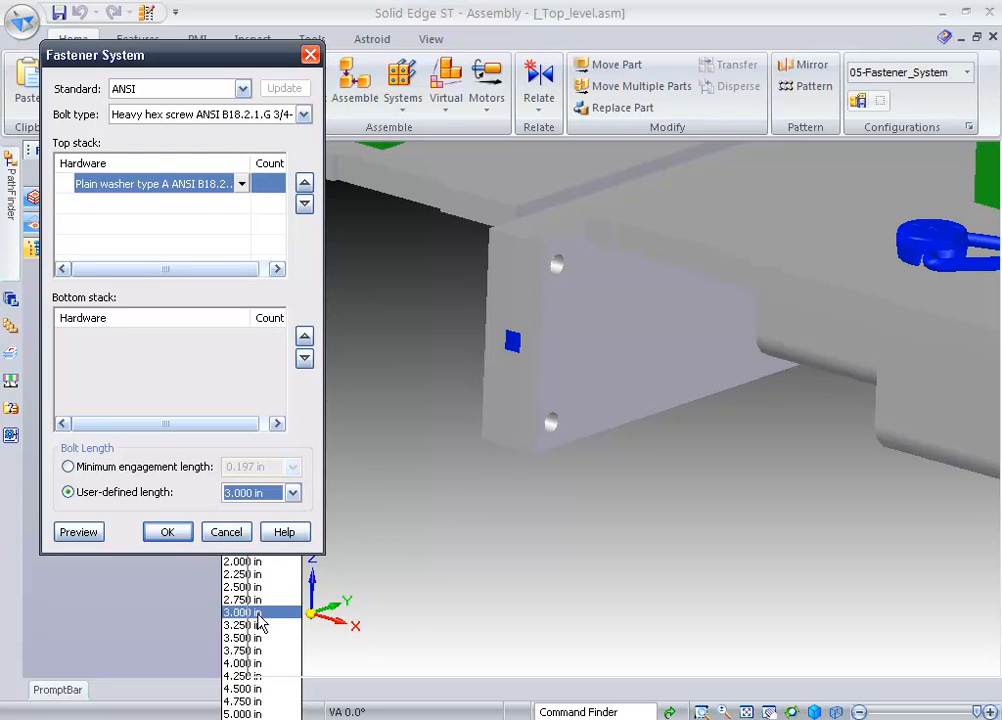
{"action": "left_click", "coordinate": [244, 612]}
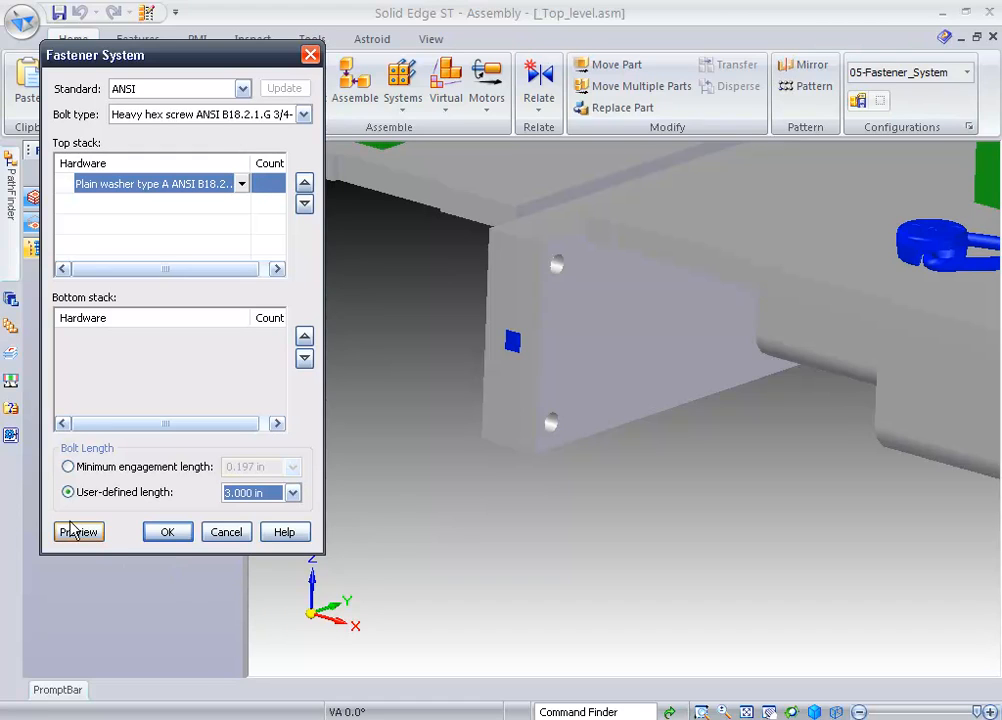
{"action": "left_click", "coordinate": [78, 532]}
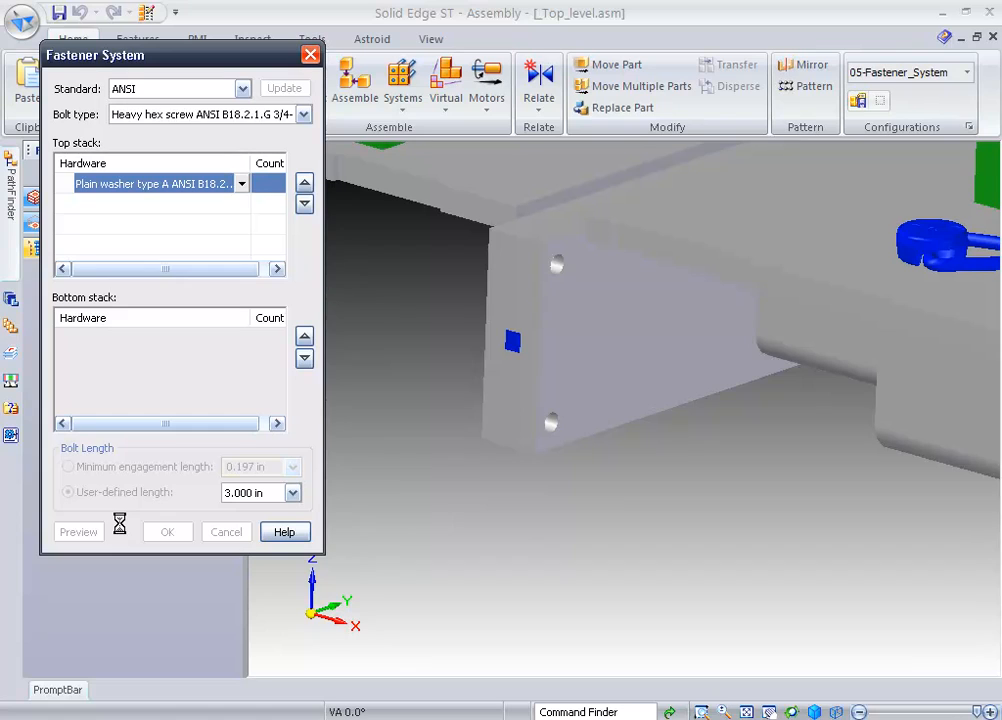
{"action": "left_click", "coordinate": [78, 532]}
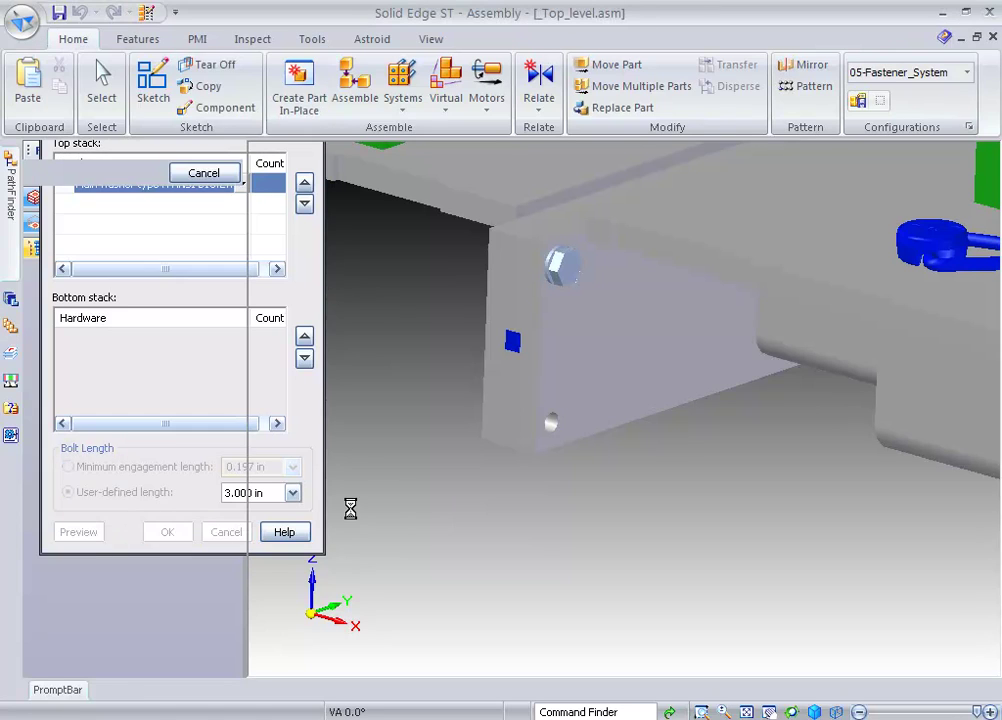
Show PathFinder beside a close view of the bolted mounting plate
{"action": "left_click", "coordinate": [168, 532]}
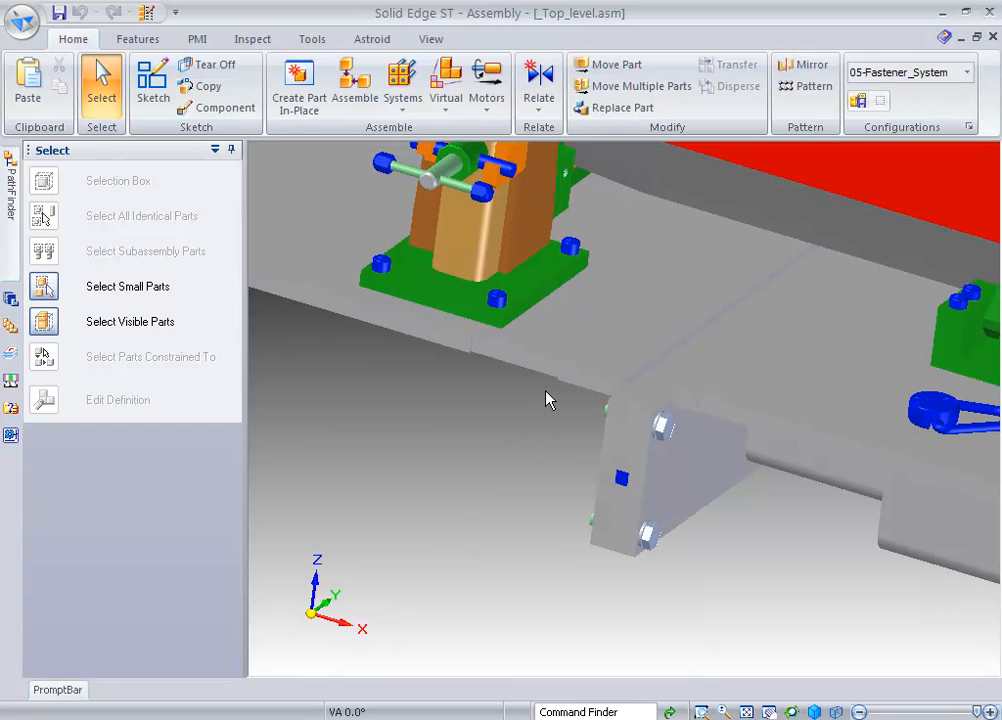
{"action": "mouse_move", "coordinate": [736, 596]}
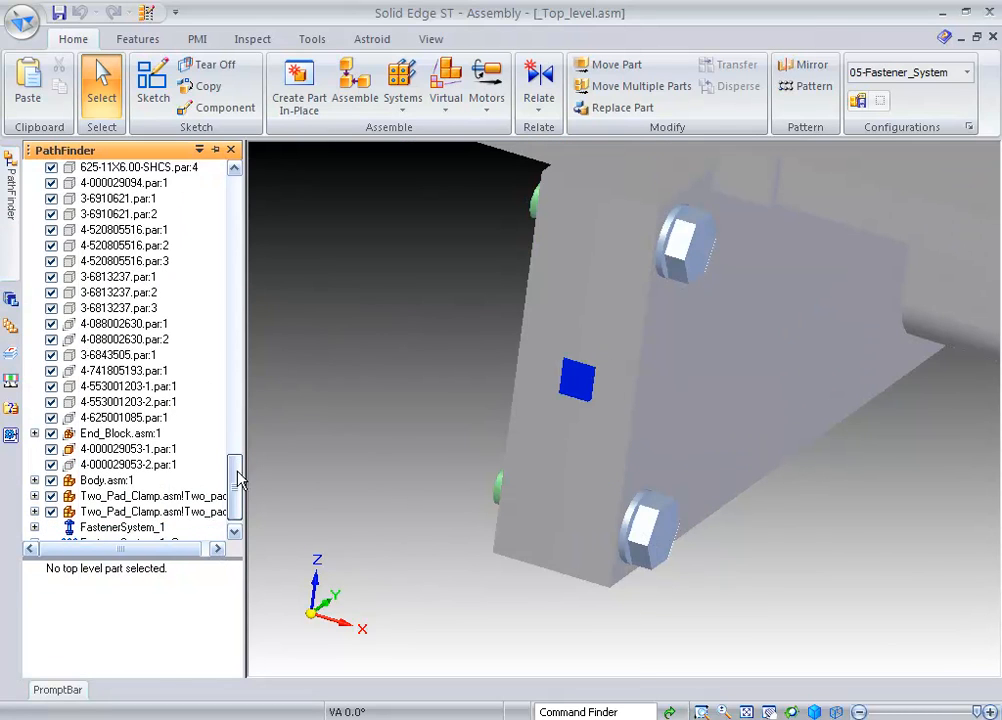
Expand FastenerSystem_1, select its screw and the upper bolt on the plate
{"action": "right_click", "coordinate": [112, 512]}
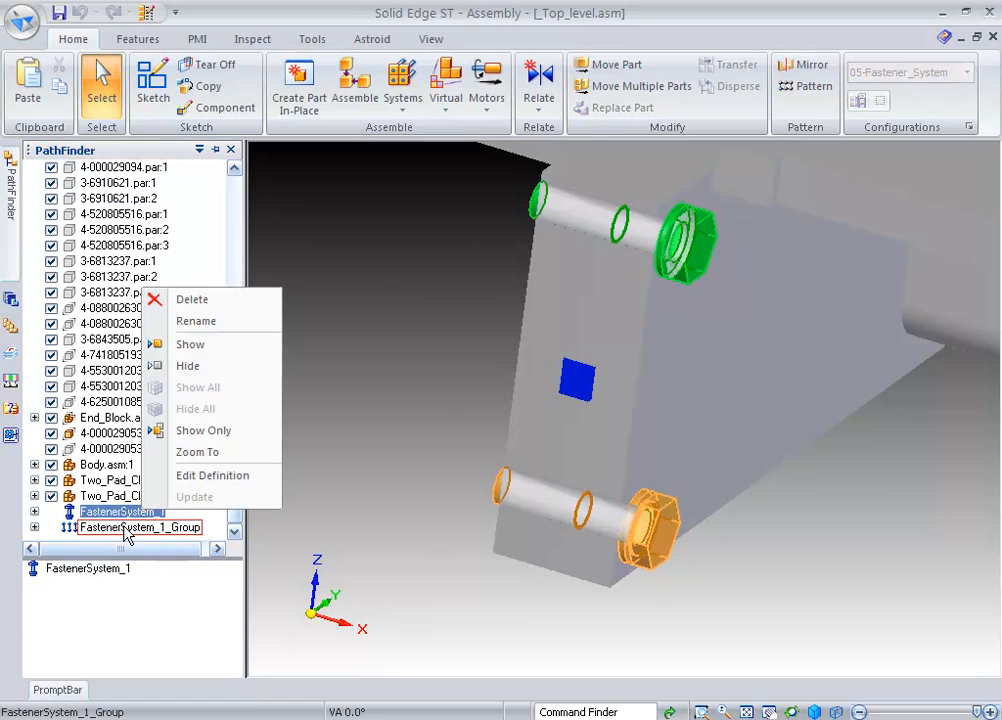
{"action": "left_click", "coordinate": [204, 430]}
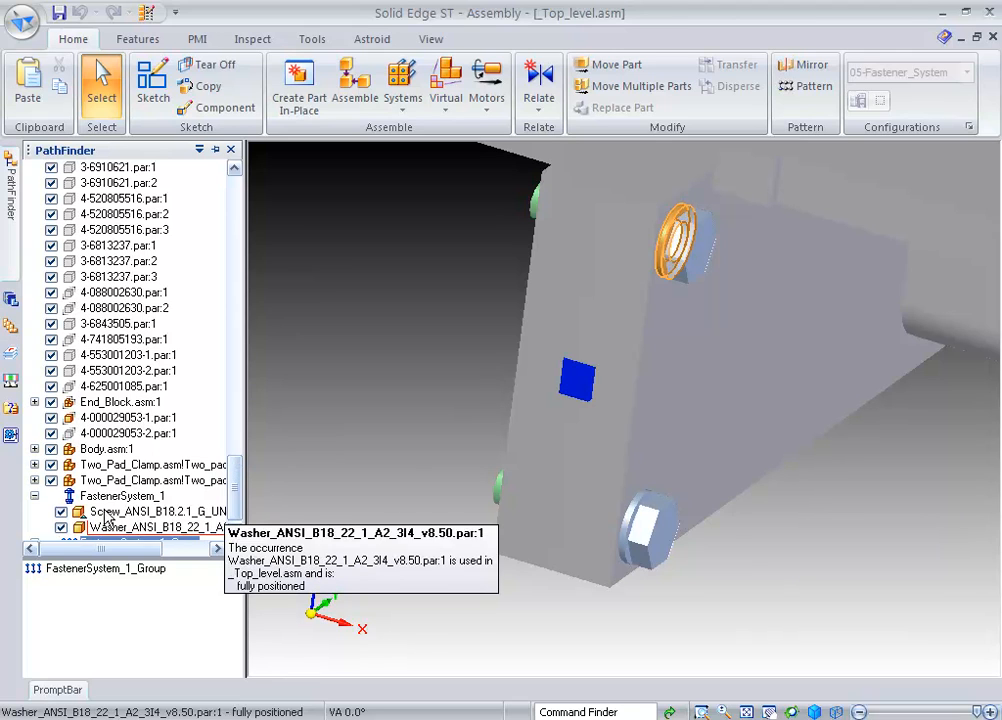
{"action": "left_click", "coordinate": [156, 512]}
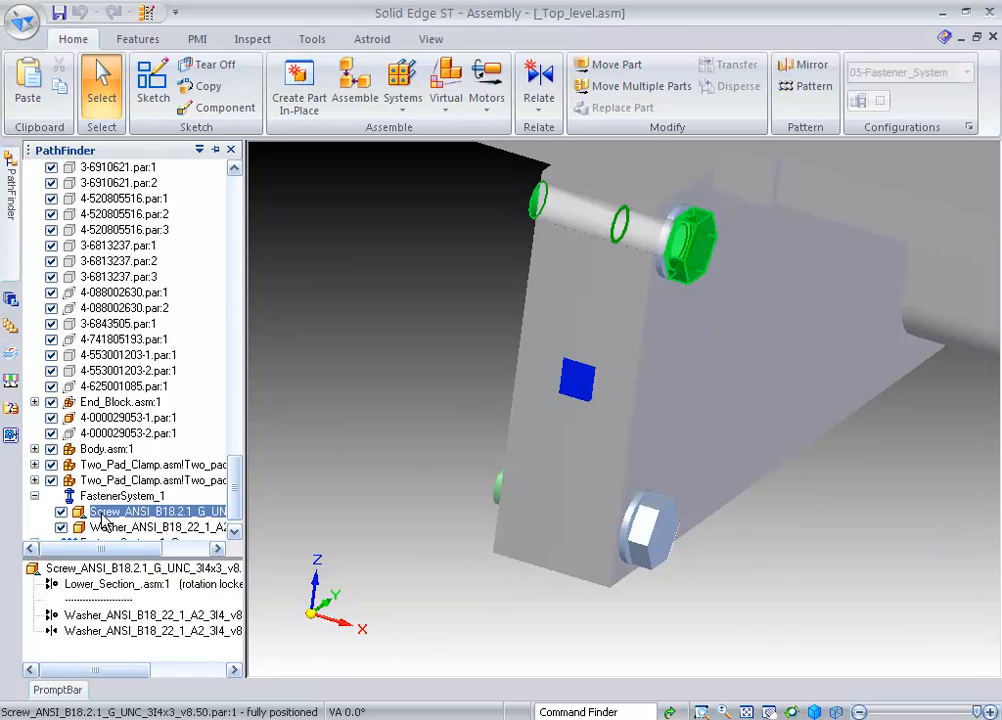
{"action": "right_click", "coordinate": [156, 512]}
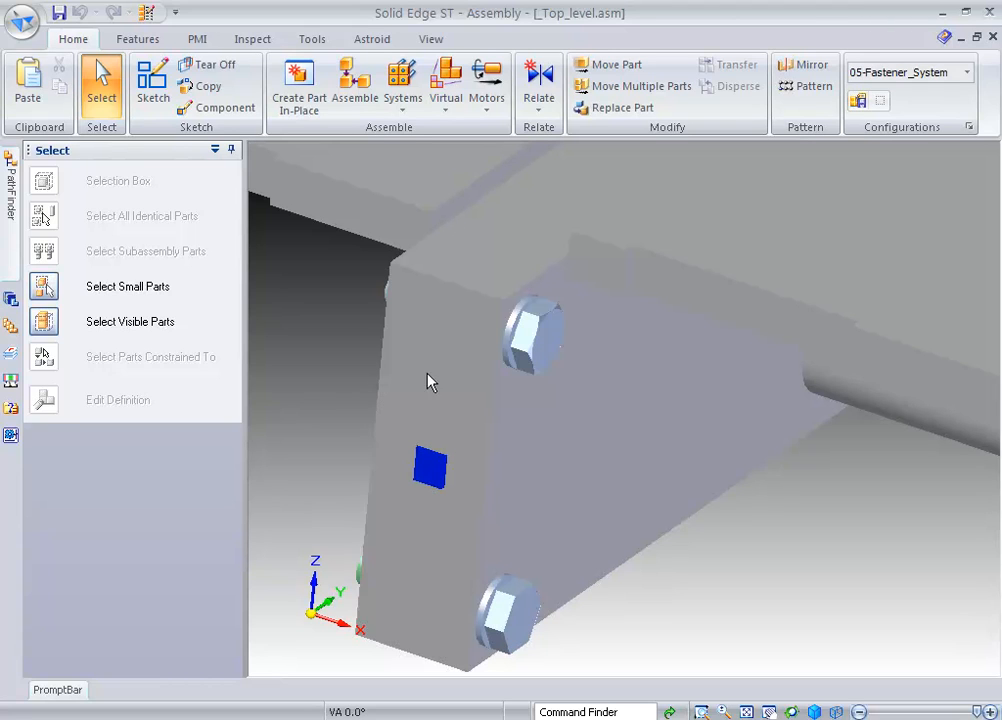
{"action": "mouse_move", "coordinate": [530, 384]}
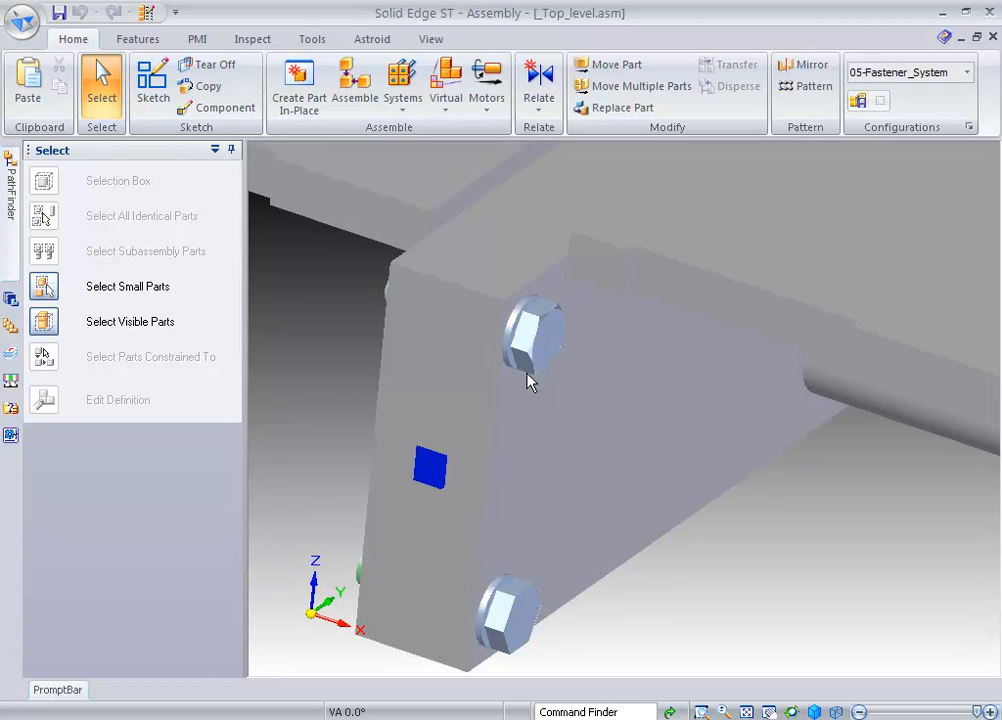
{"action": "left_click", "coordinate": [600, 400]}
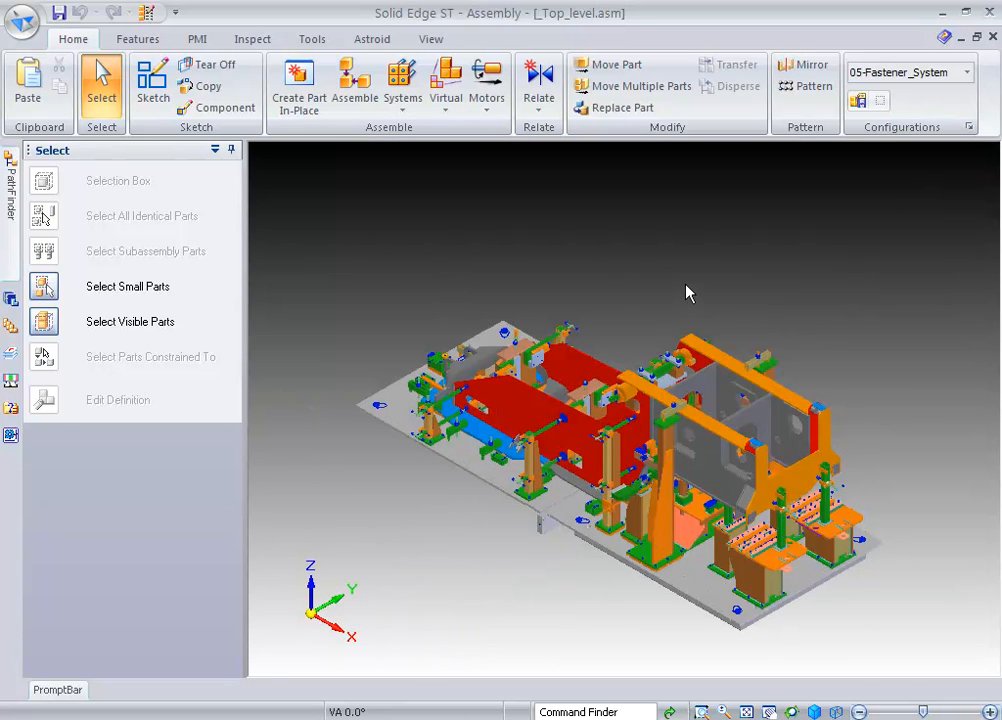
{"action": "mouse_move", "coordinate": [444, 232]}
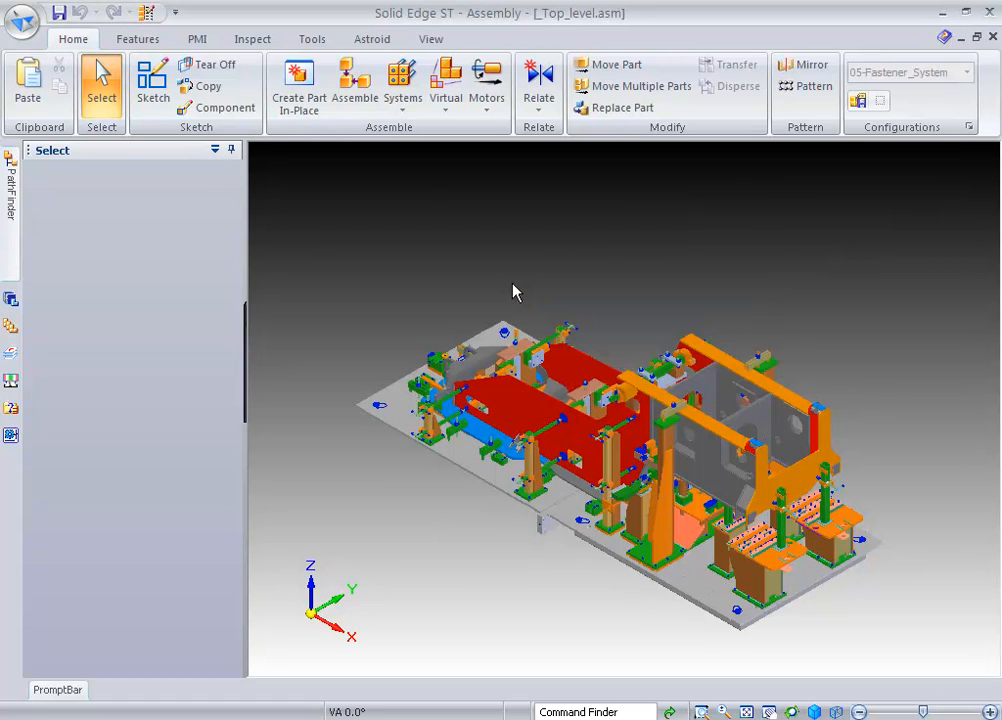
{"action": "mouse_move", "coordinate": [322, 194]}
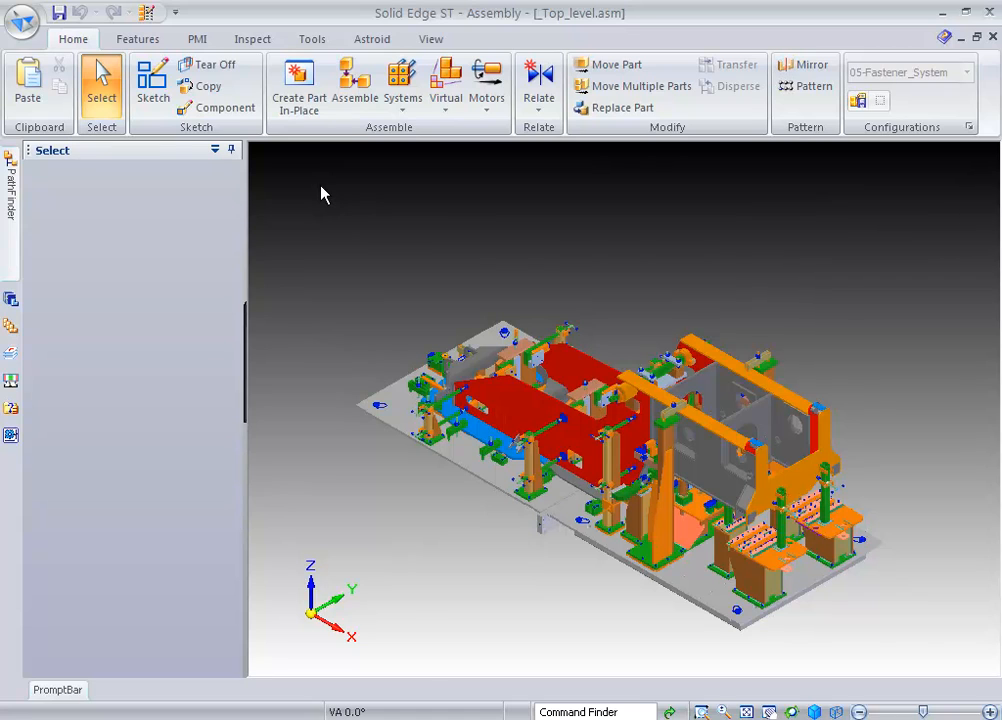
Show the application menu with the recent documents list
{"action": "left_click", "coordinate": [22, 22]}
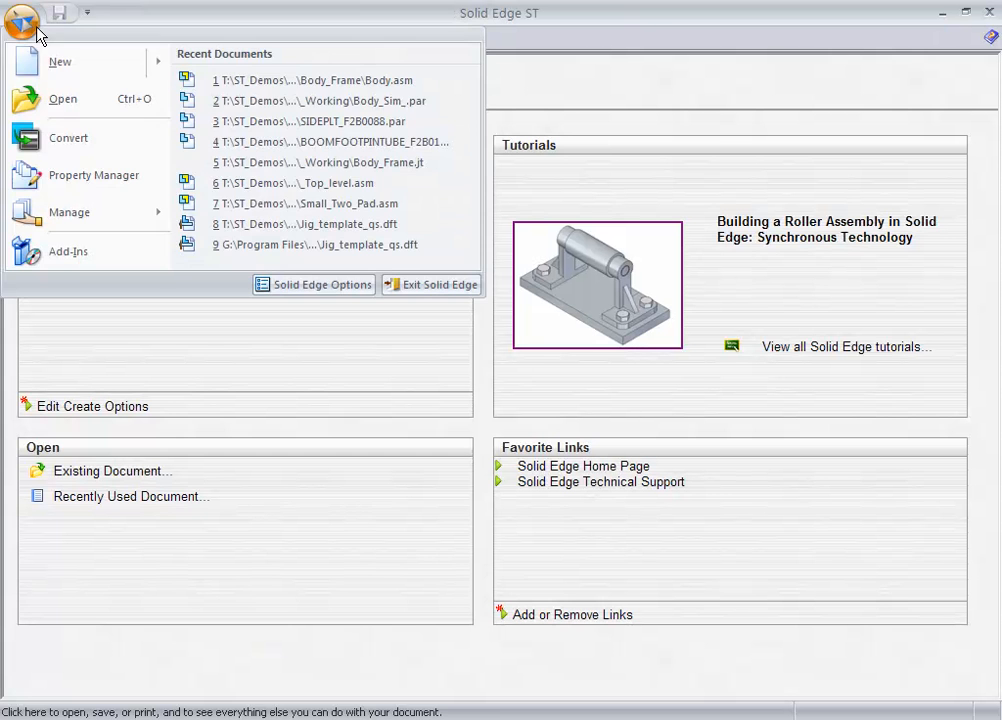
Create a new draft from the jig_template_qs.dft Quicksheet template
{"action": "left_click", "coordinate": [60, 60]}
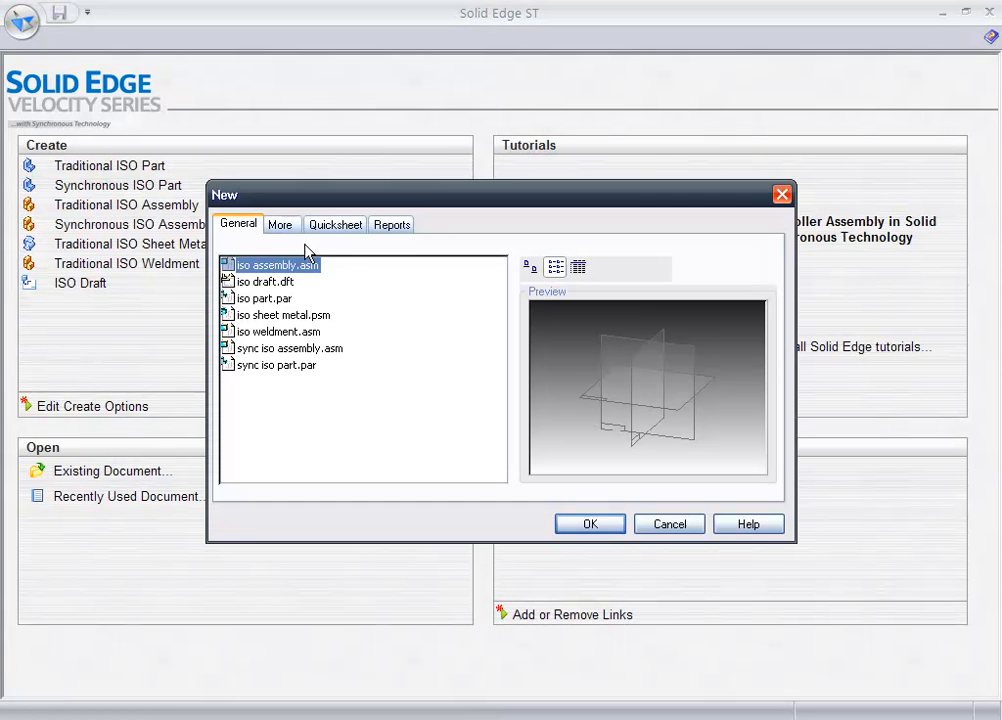
{"action": "left_click", "coordinate": [336, 224]}
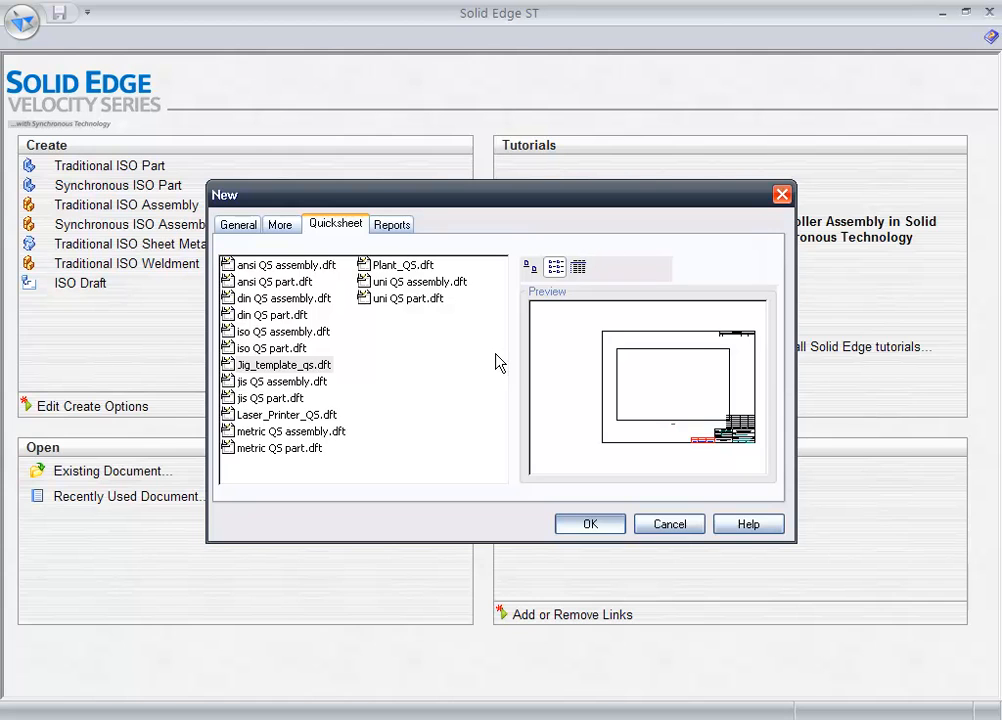
{"action": "left_click", "coordinate": [590, 524]}
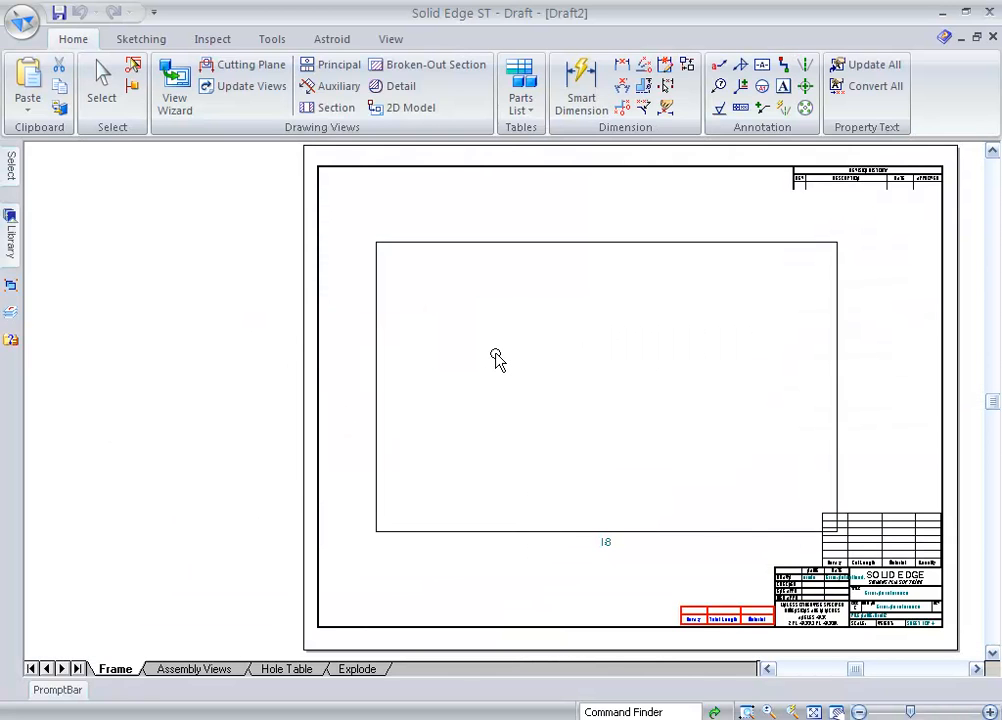
Activate the Select tool on the blank quicksheet
{"action": "left_click", "coordinate": [100, 82]}
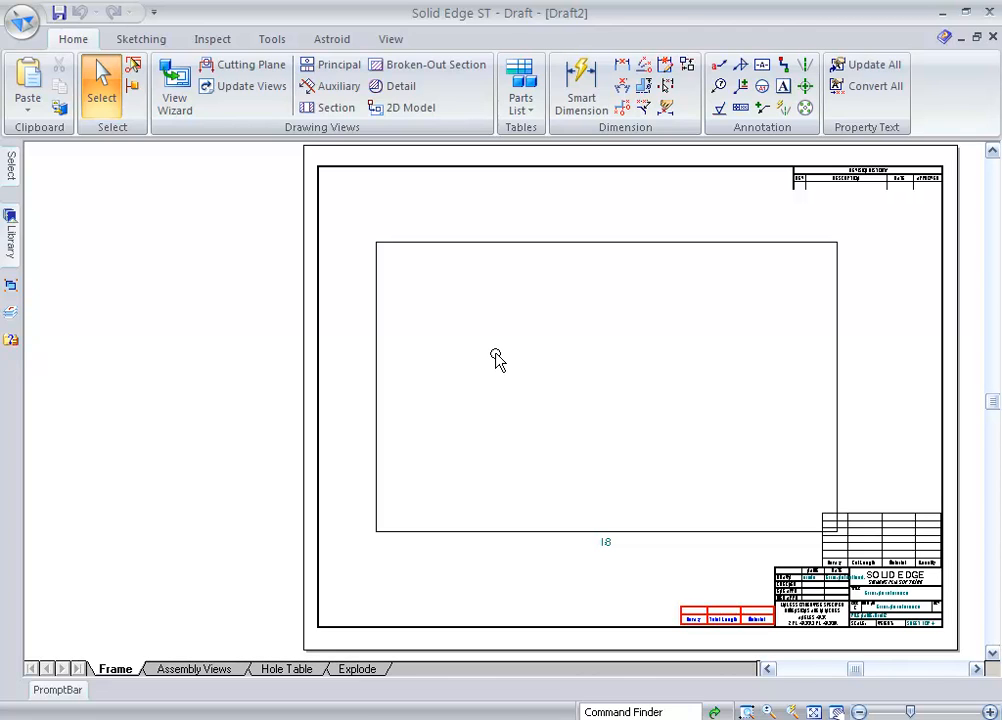
{"action": "mouse_move", "coordinate": [40, 256]}
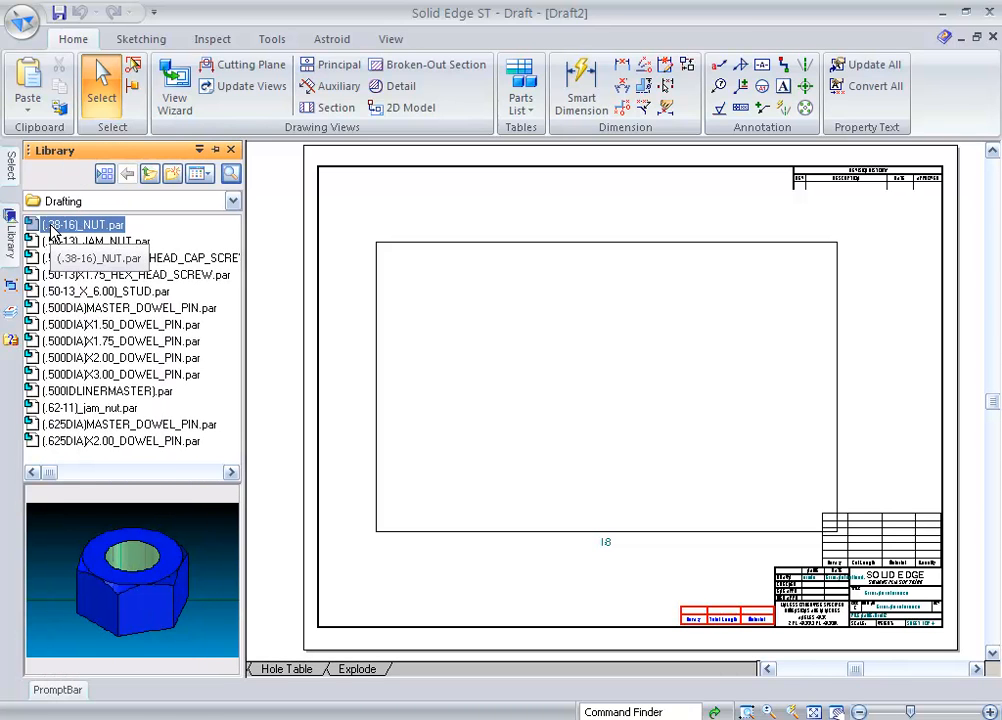
Preview the F200-8.par stud in the library and view its file properties
{"action": "left_click", "coordinate": [104, 292]}
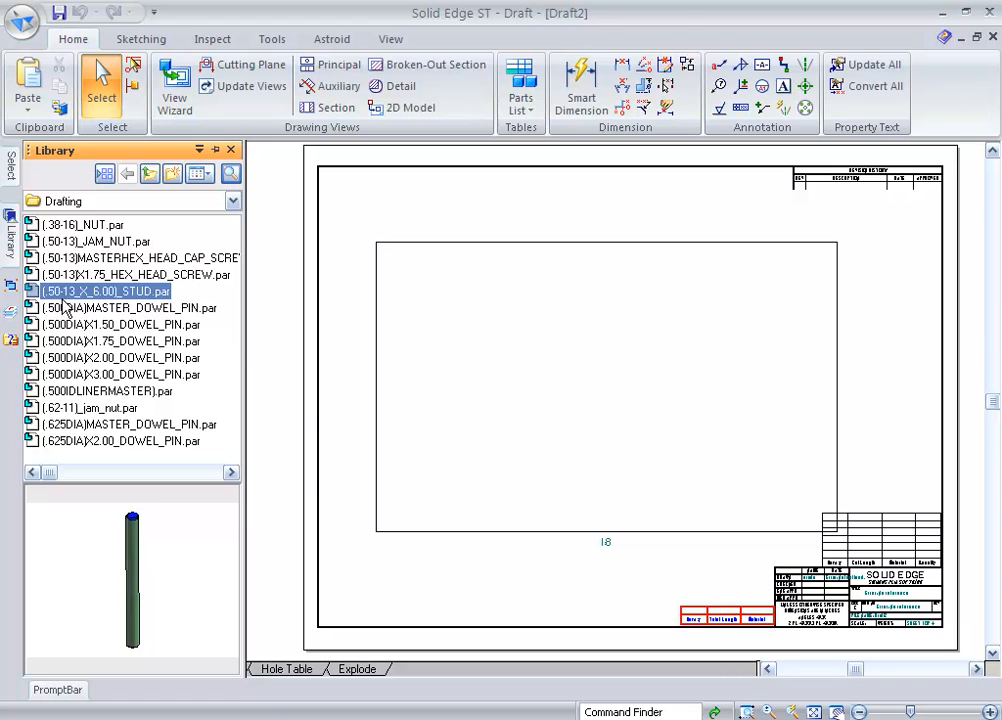
{"action": "right_click", "coordinate": [64, 292]}
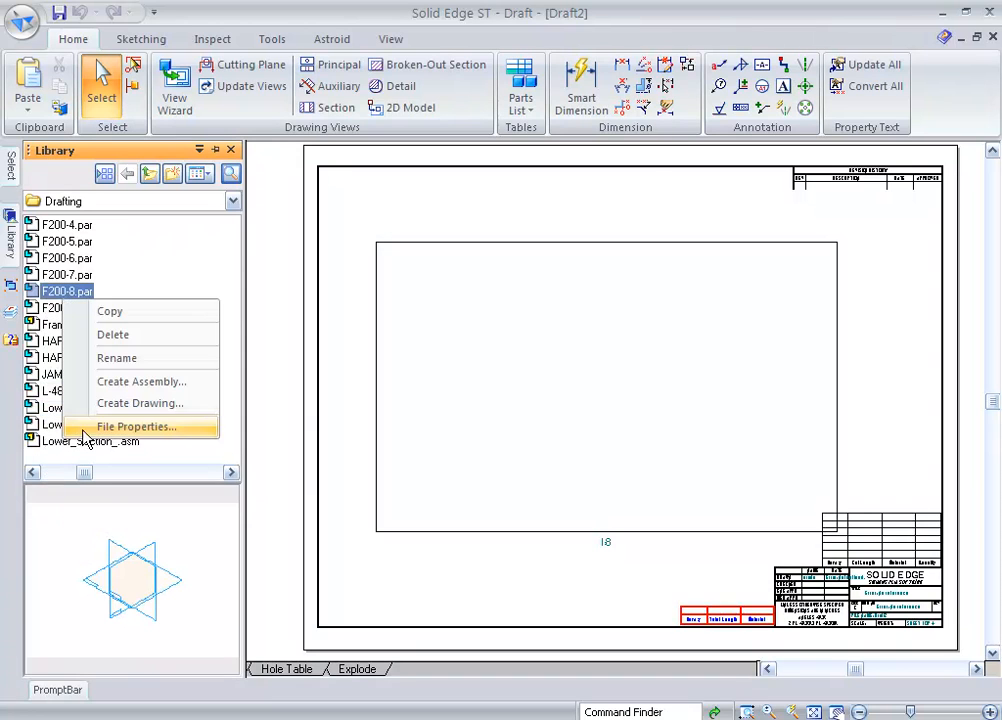
{"action": "left_click", "coordinate": [92, 442]}
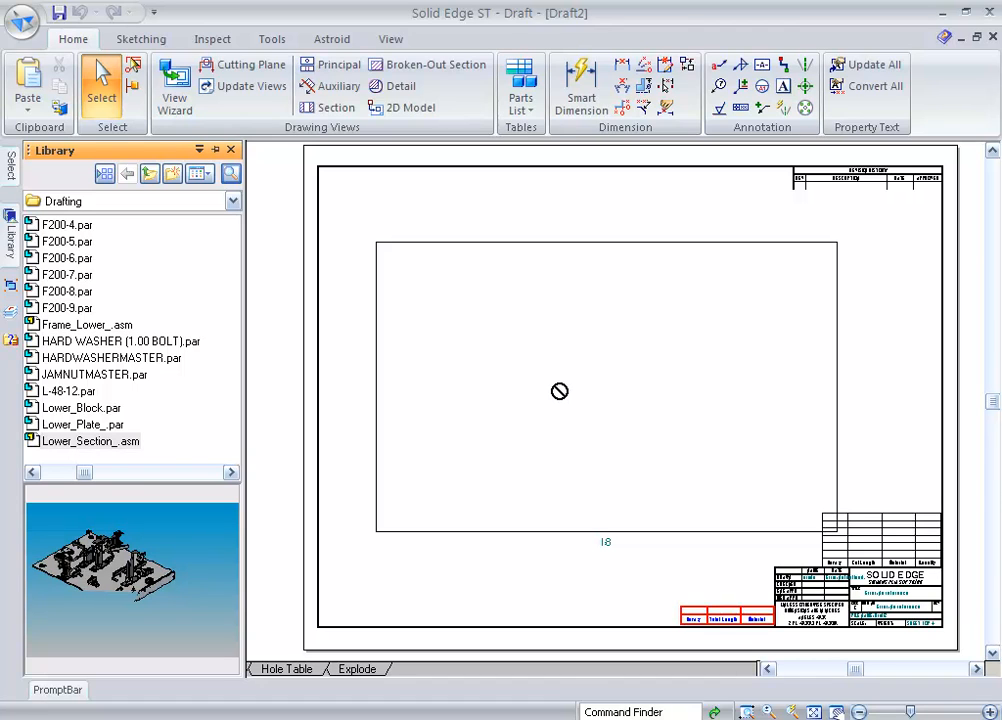
{"action": "mouse_move", "coordinate": [562, 398]}
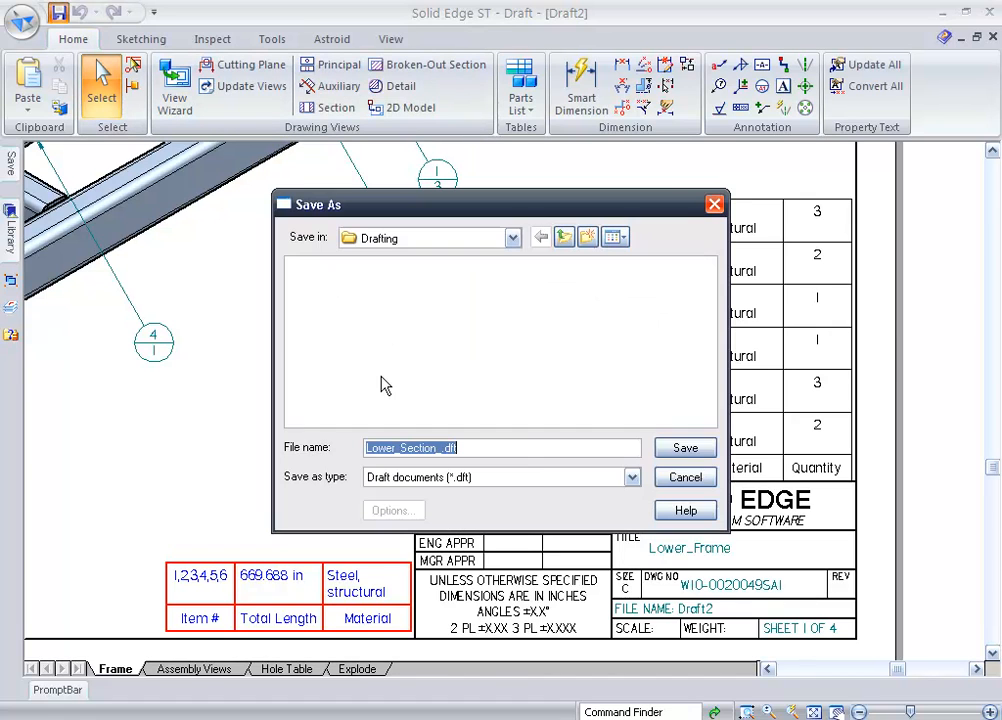
{"action": "mouse_move", "coordinate": [684, 448]}
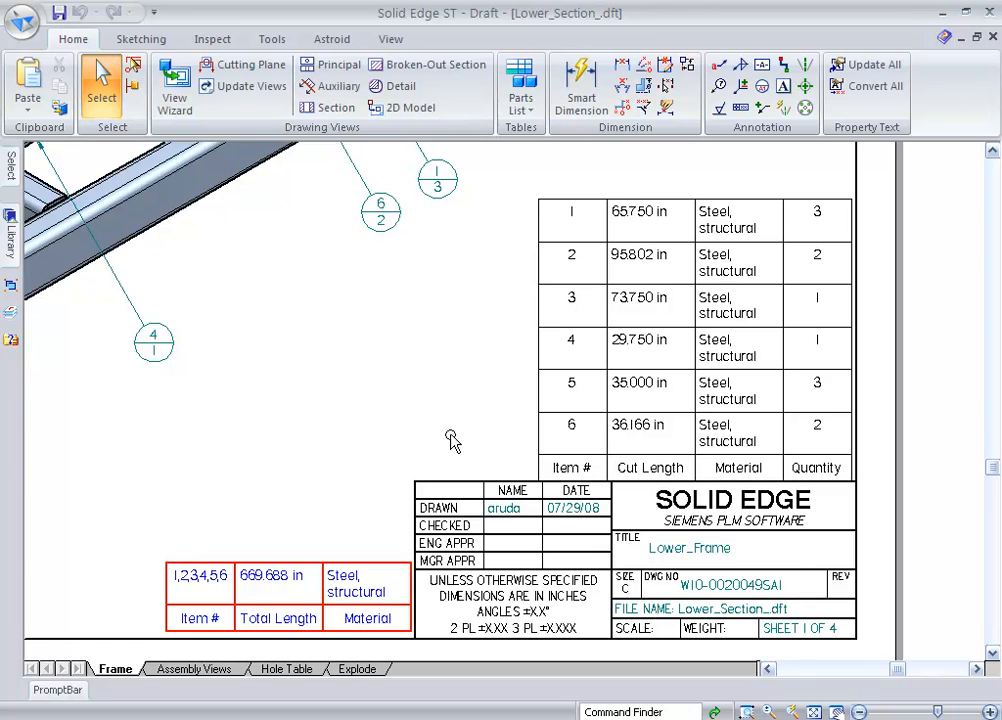
{"action": "mouse_move", "coordinate": [280, 360]}
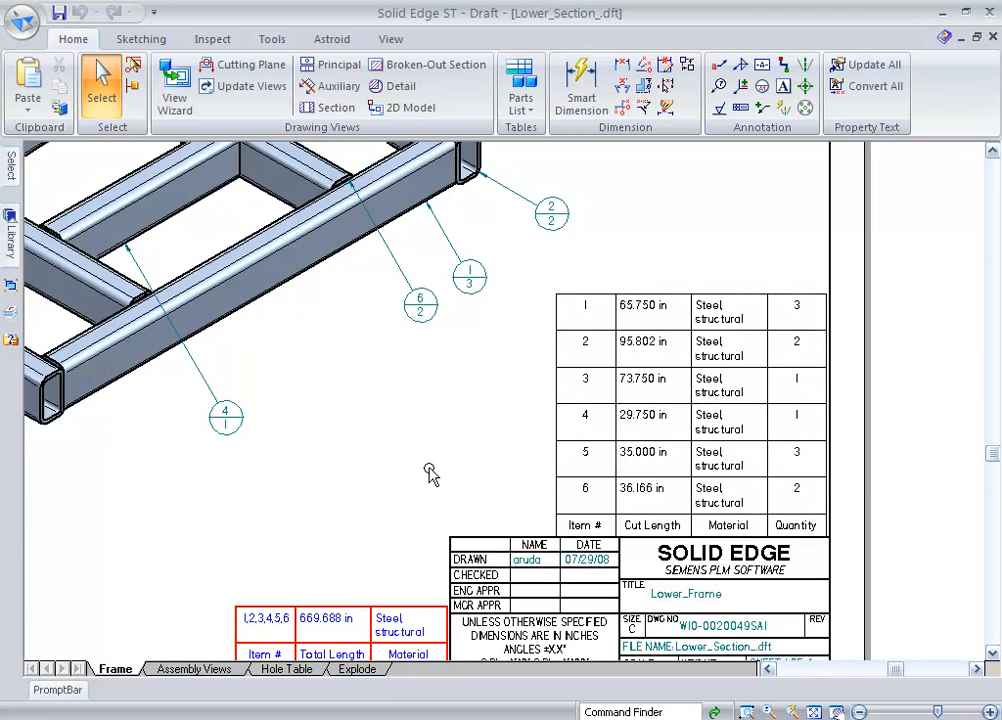
{"action": "scroll", "scroll_direction": "down", "scroll_amount": 3}
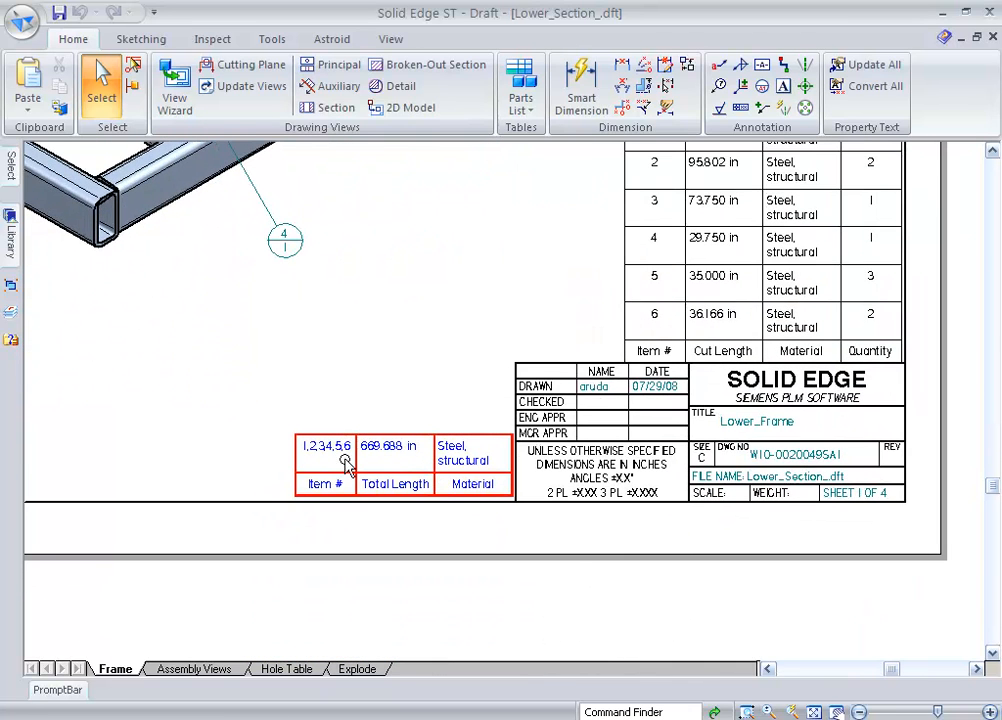
{"action": "mouse_move", "coordinate": [260, 378]}
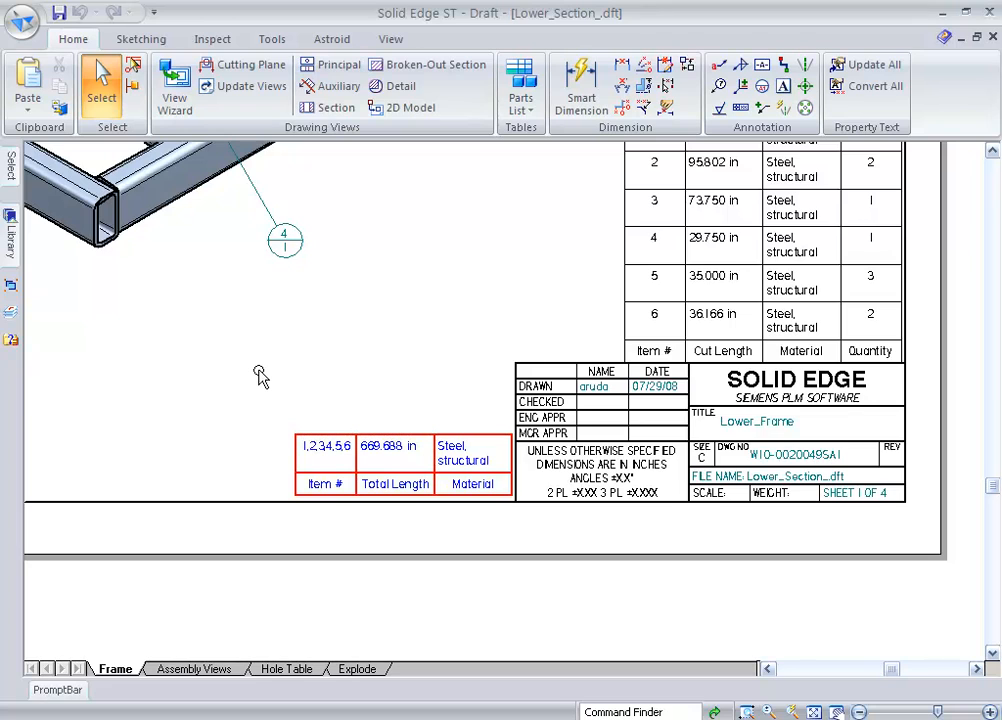